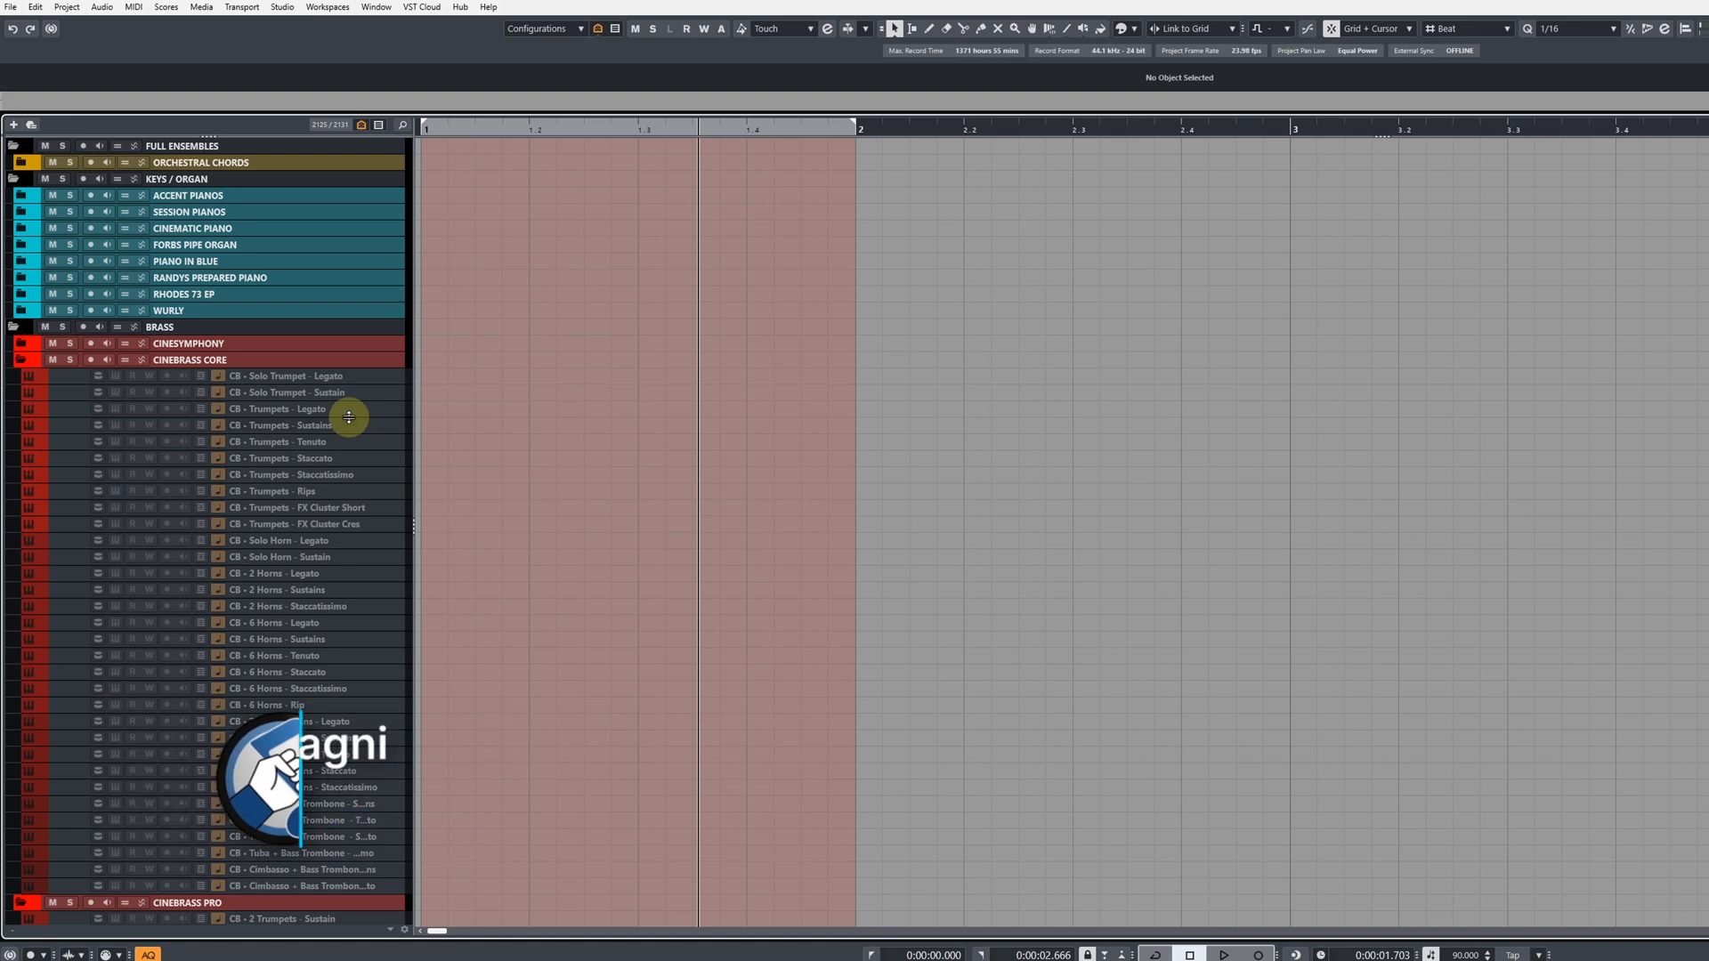
# Step: Open the Track Visibility Management options menu above the project's track list
pyautogui.scroll(-3)
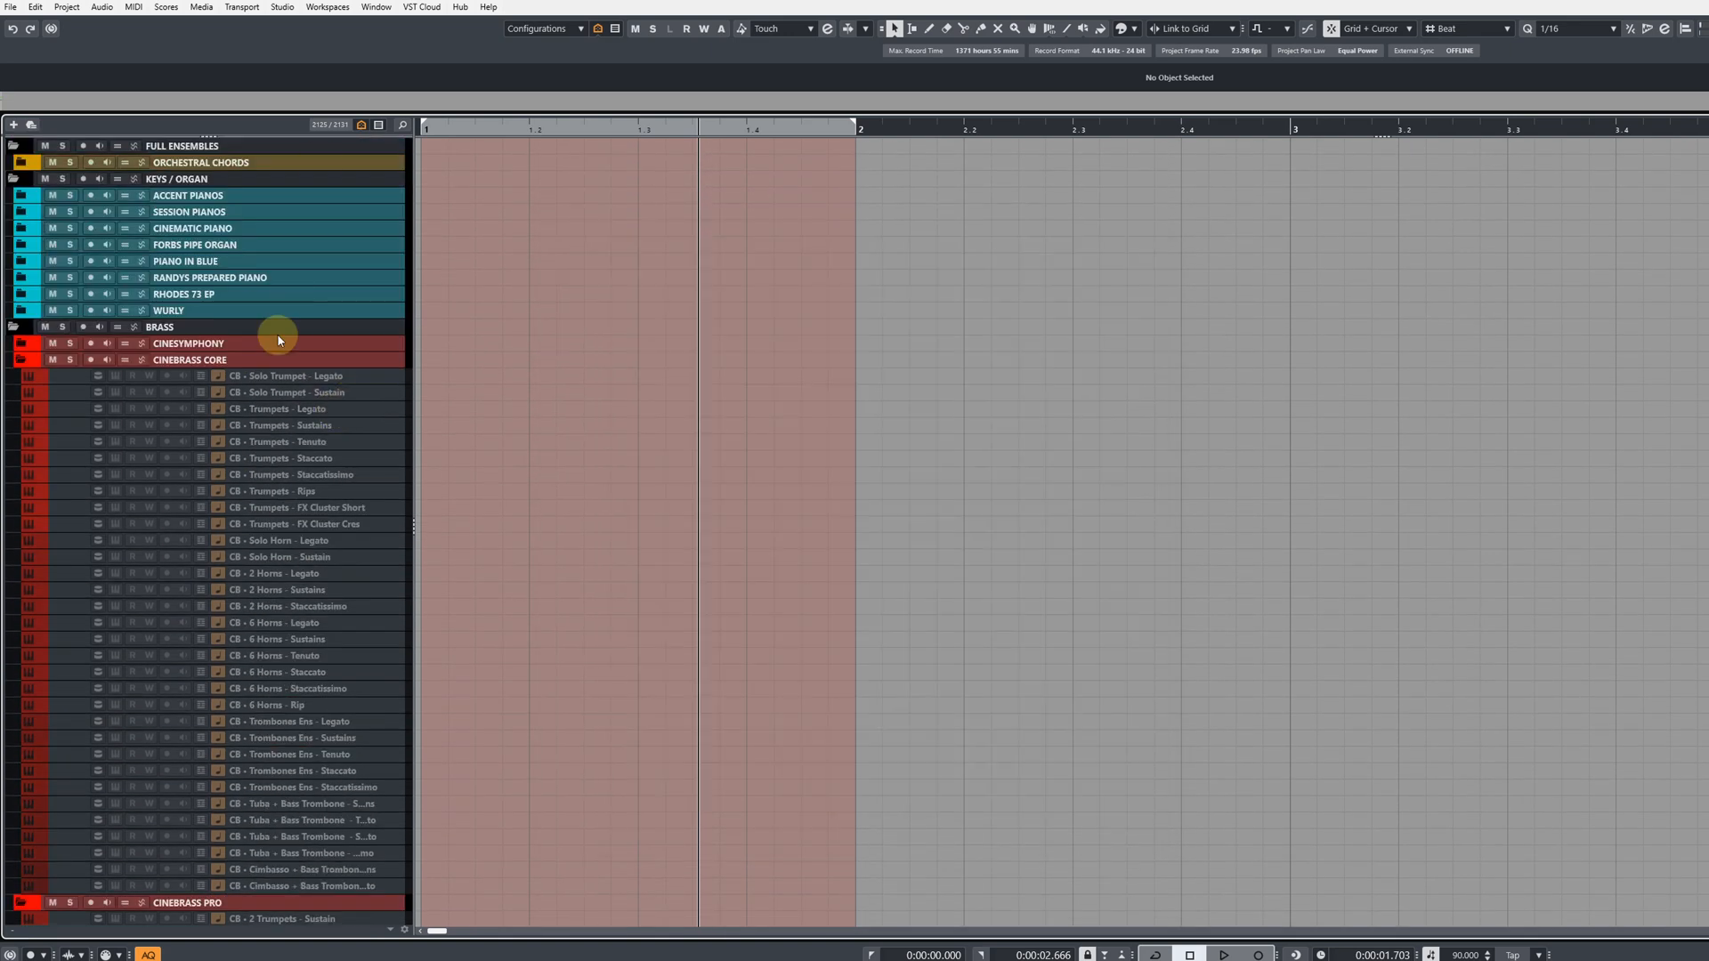
pyautogui.click(403, 125)
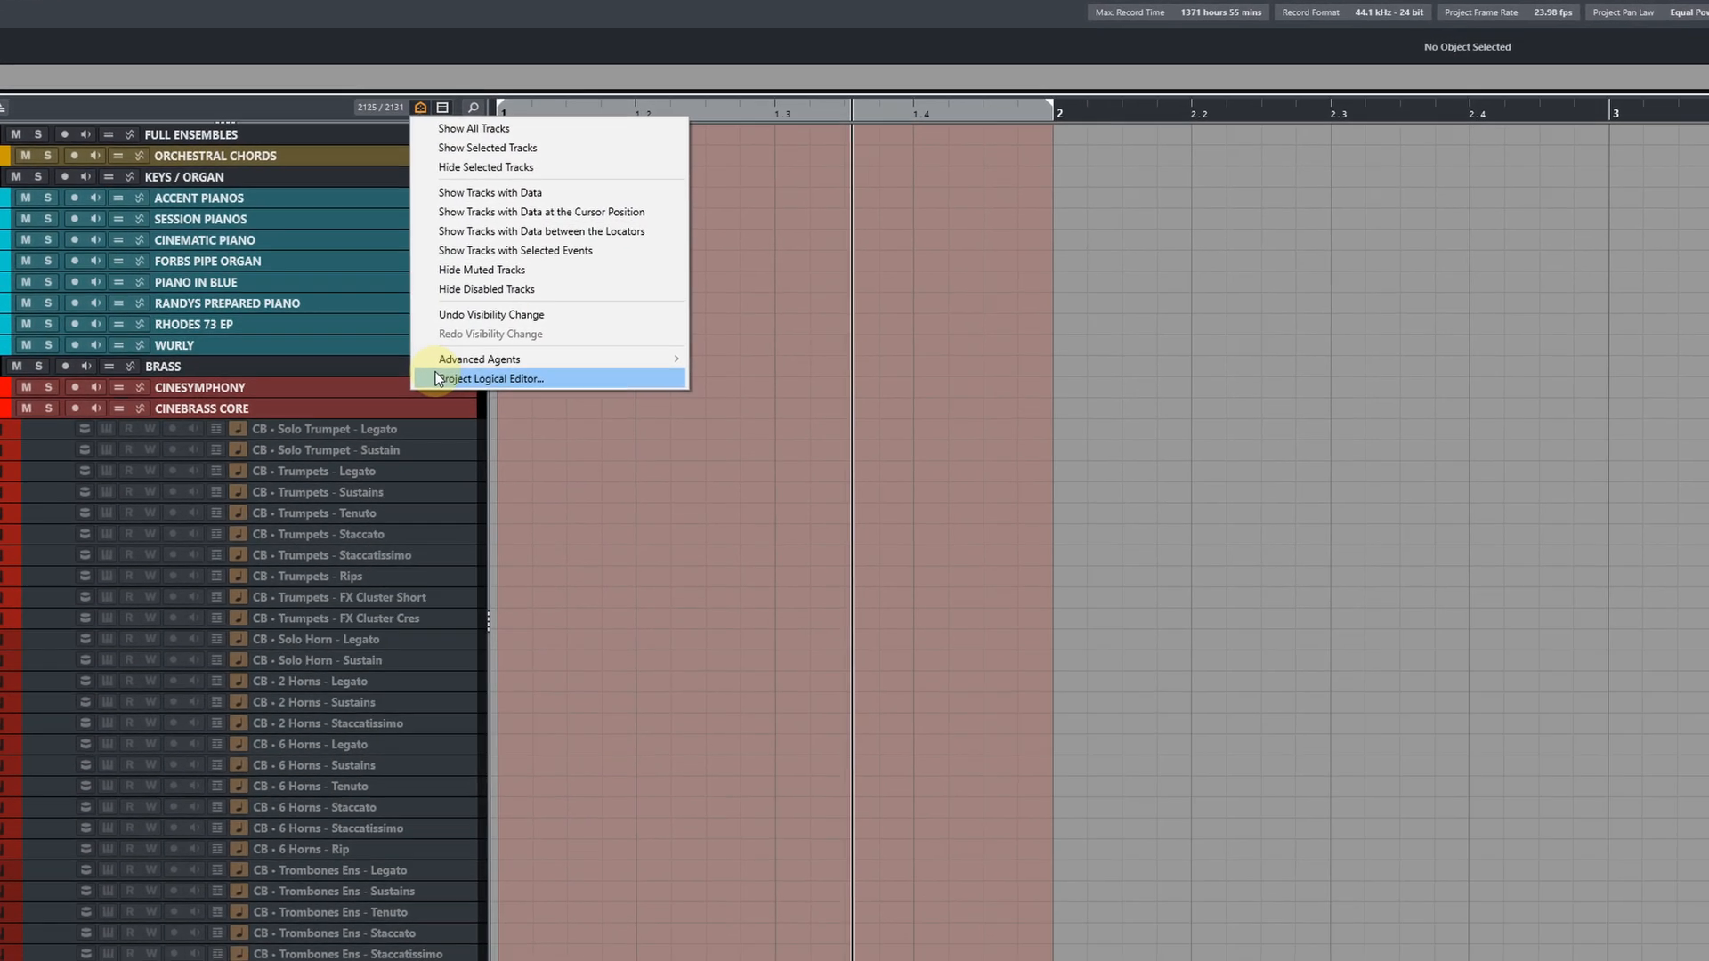
# Step: Choose Project Logical Editor from the track visibility menu
pyautogui.click(490, 378)
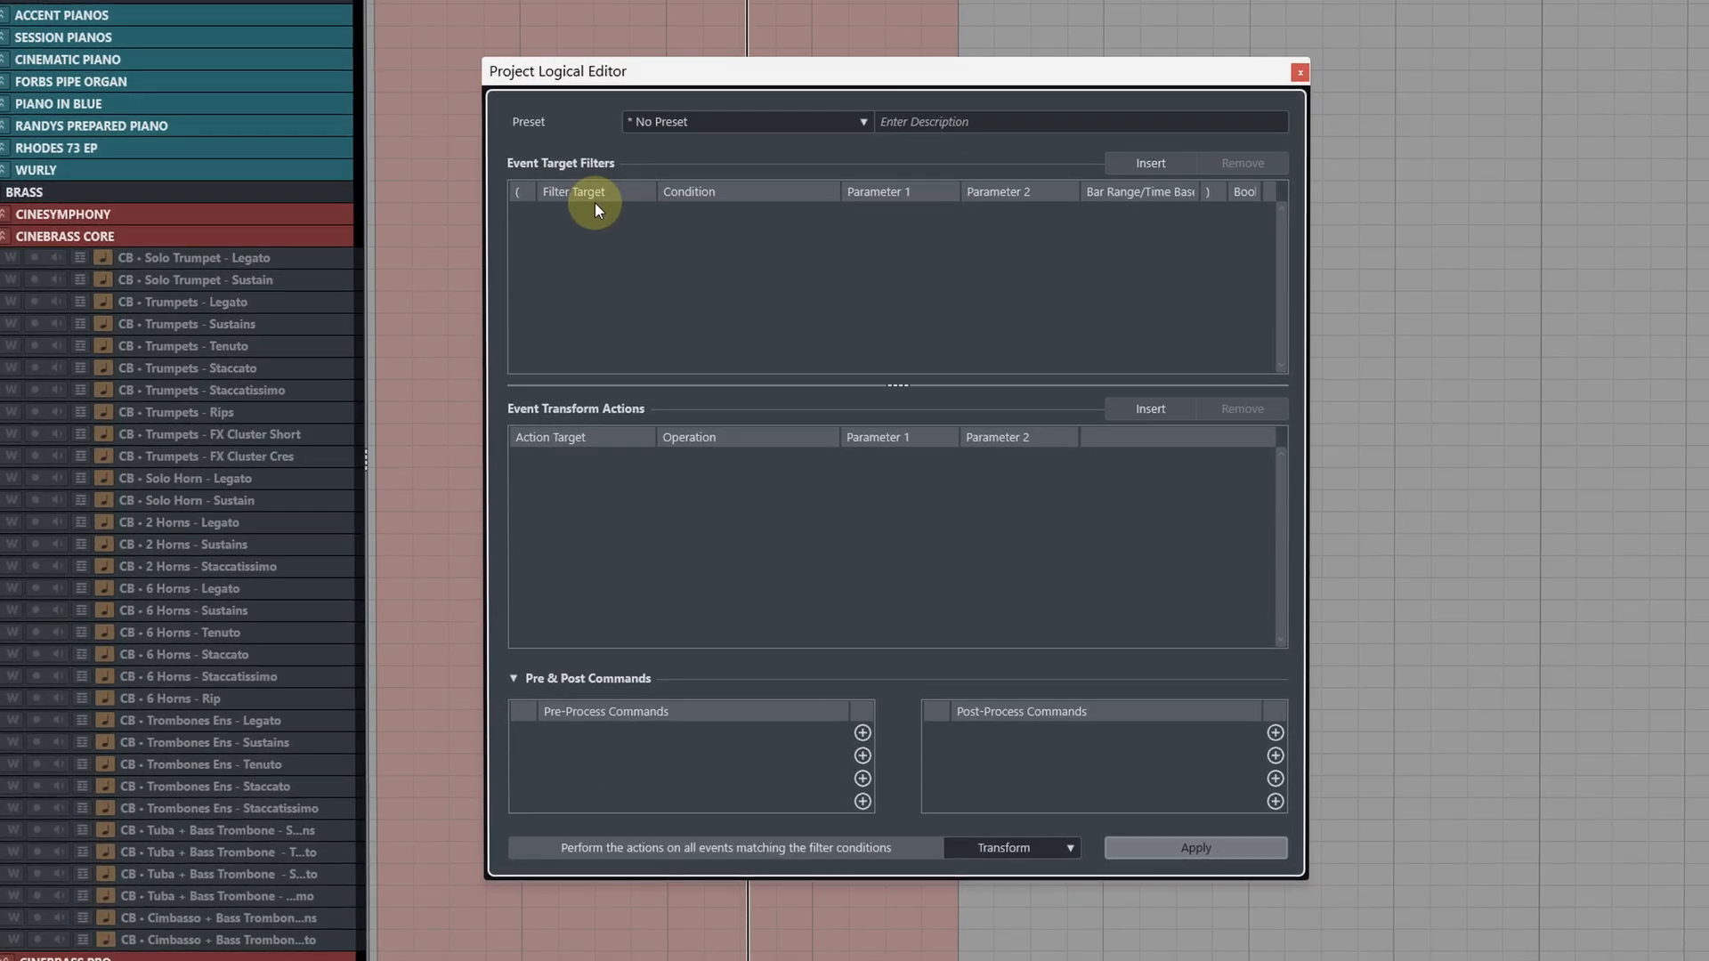
pyautogui.moveTo(625, 374)
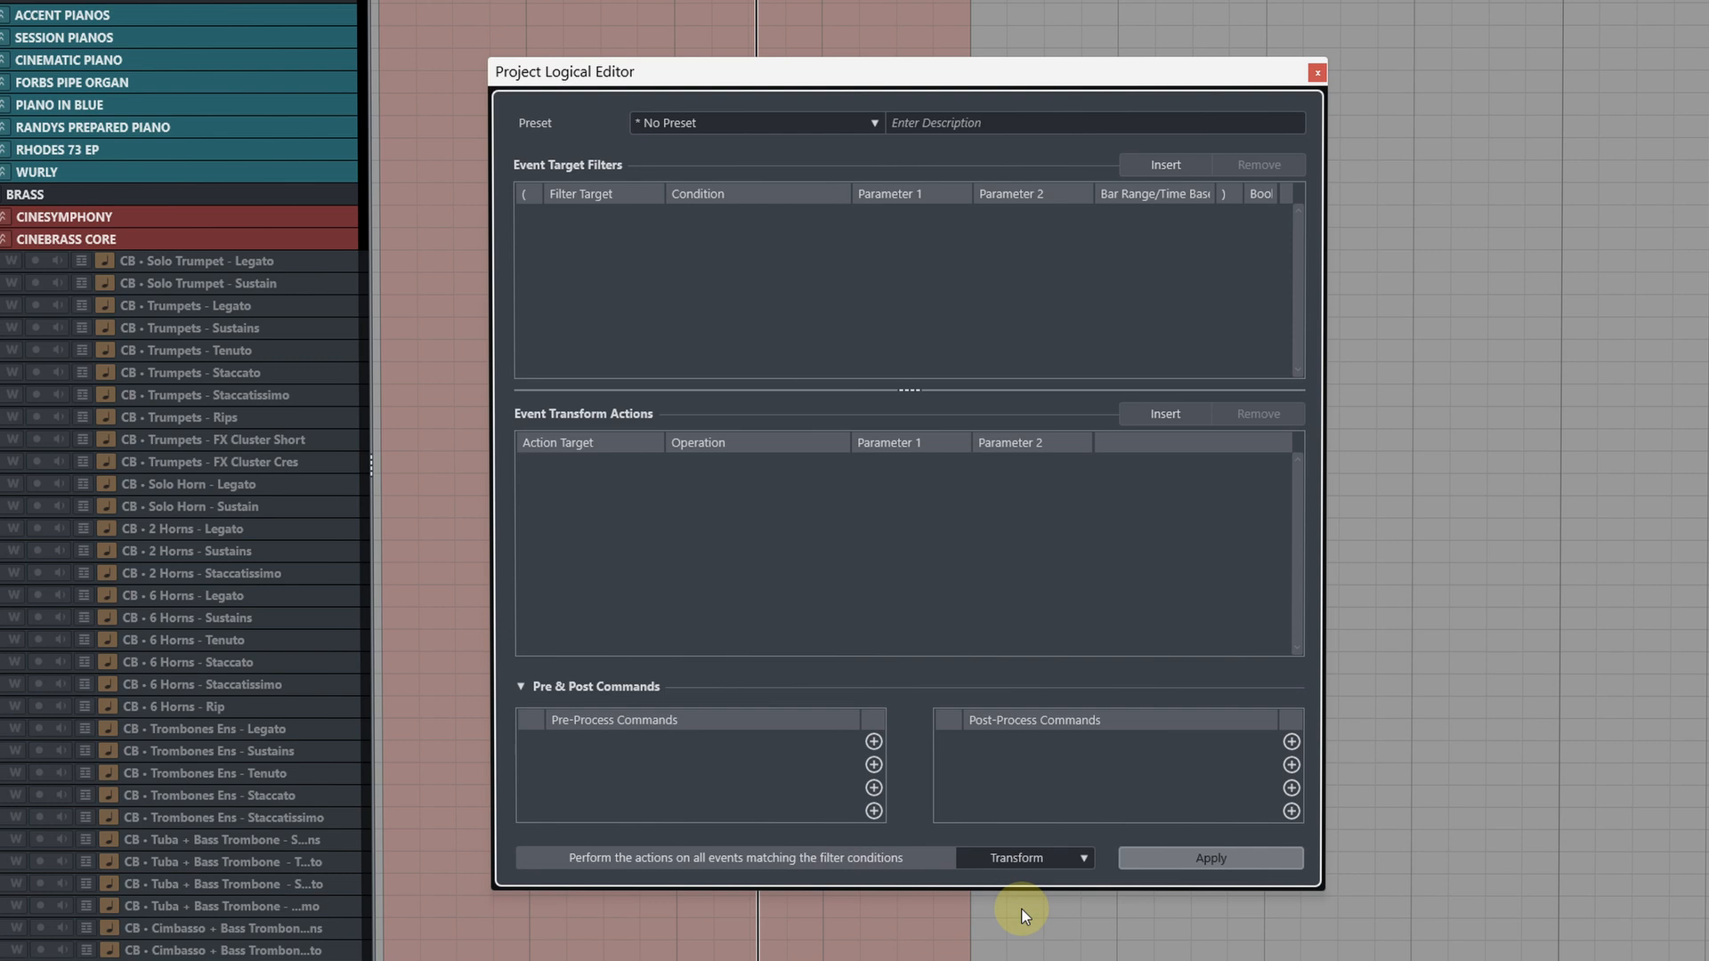
# Step: Add two filters: Media Type Equal MIDI, and Name Contains Not 'Legato'
pyautogui.click(1166, 165)
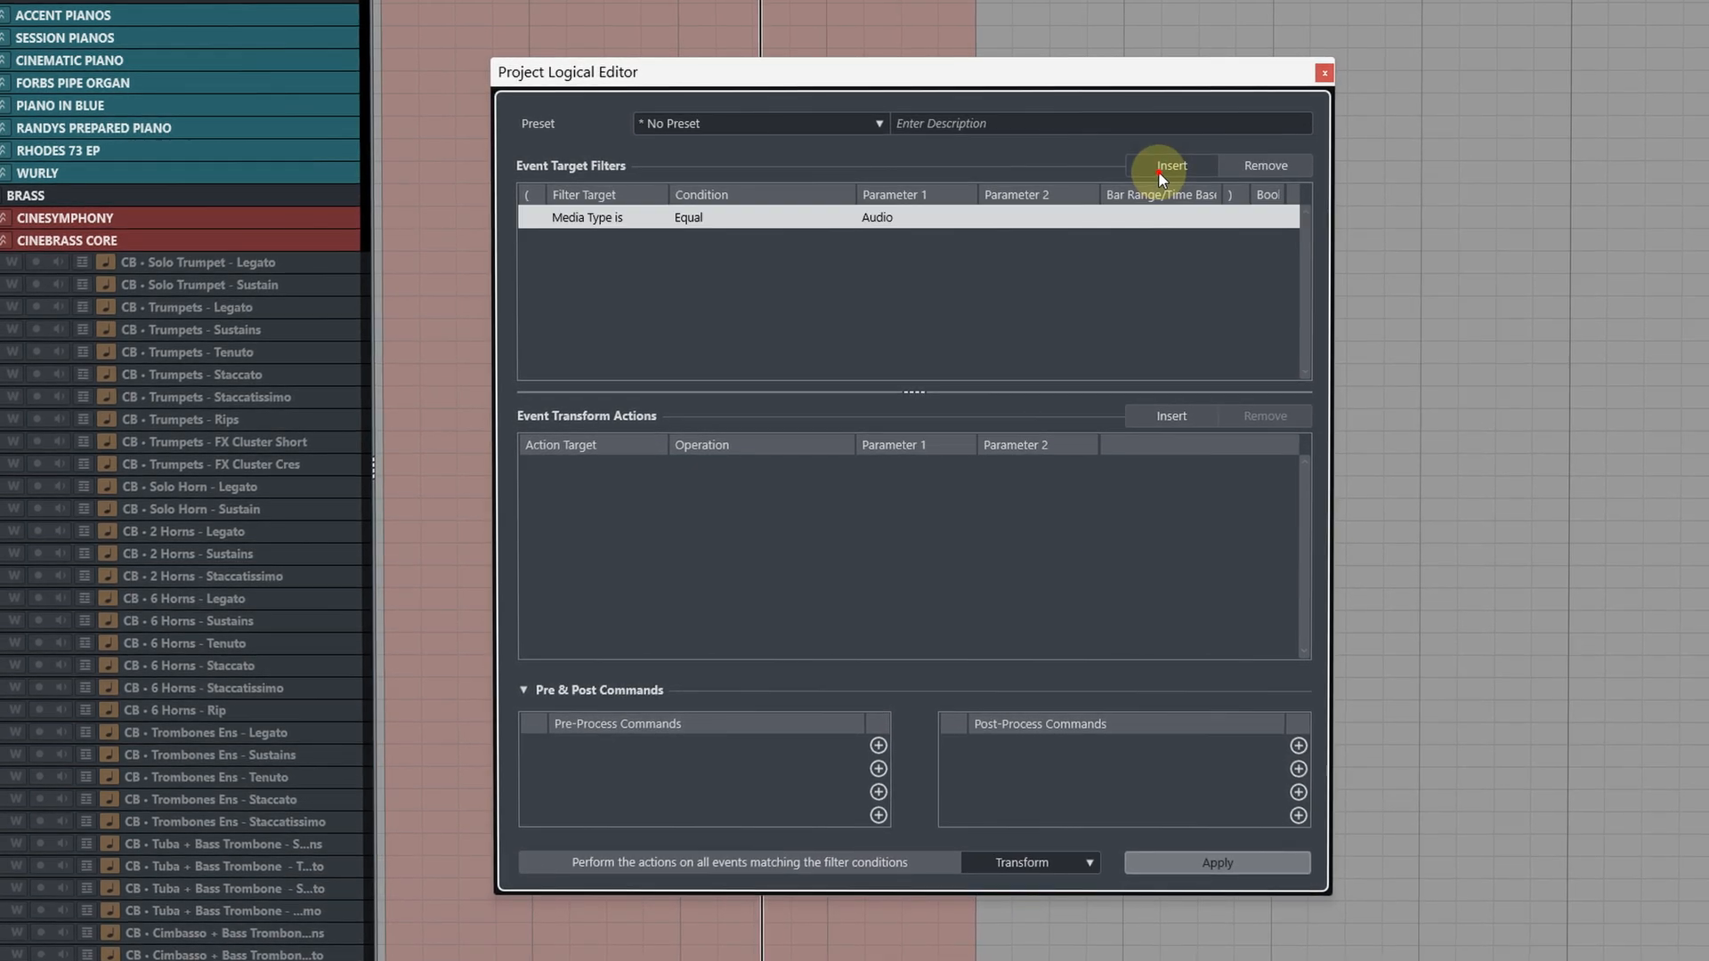
pyautogui.click(1172, 166)
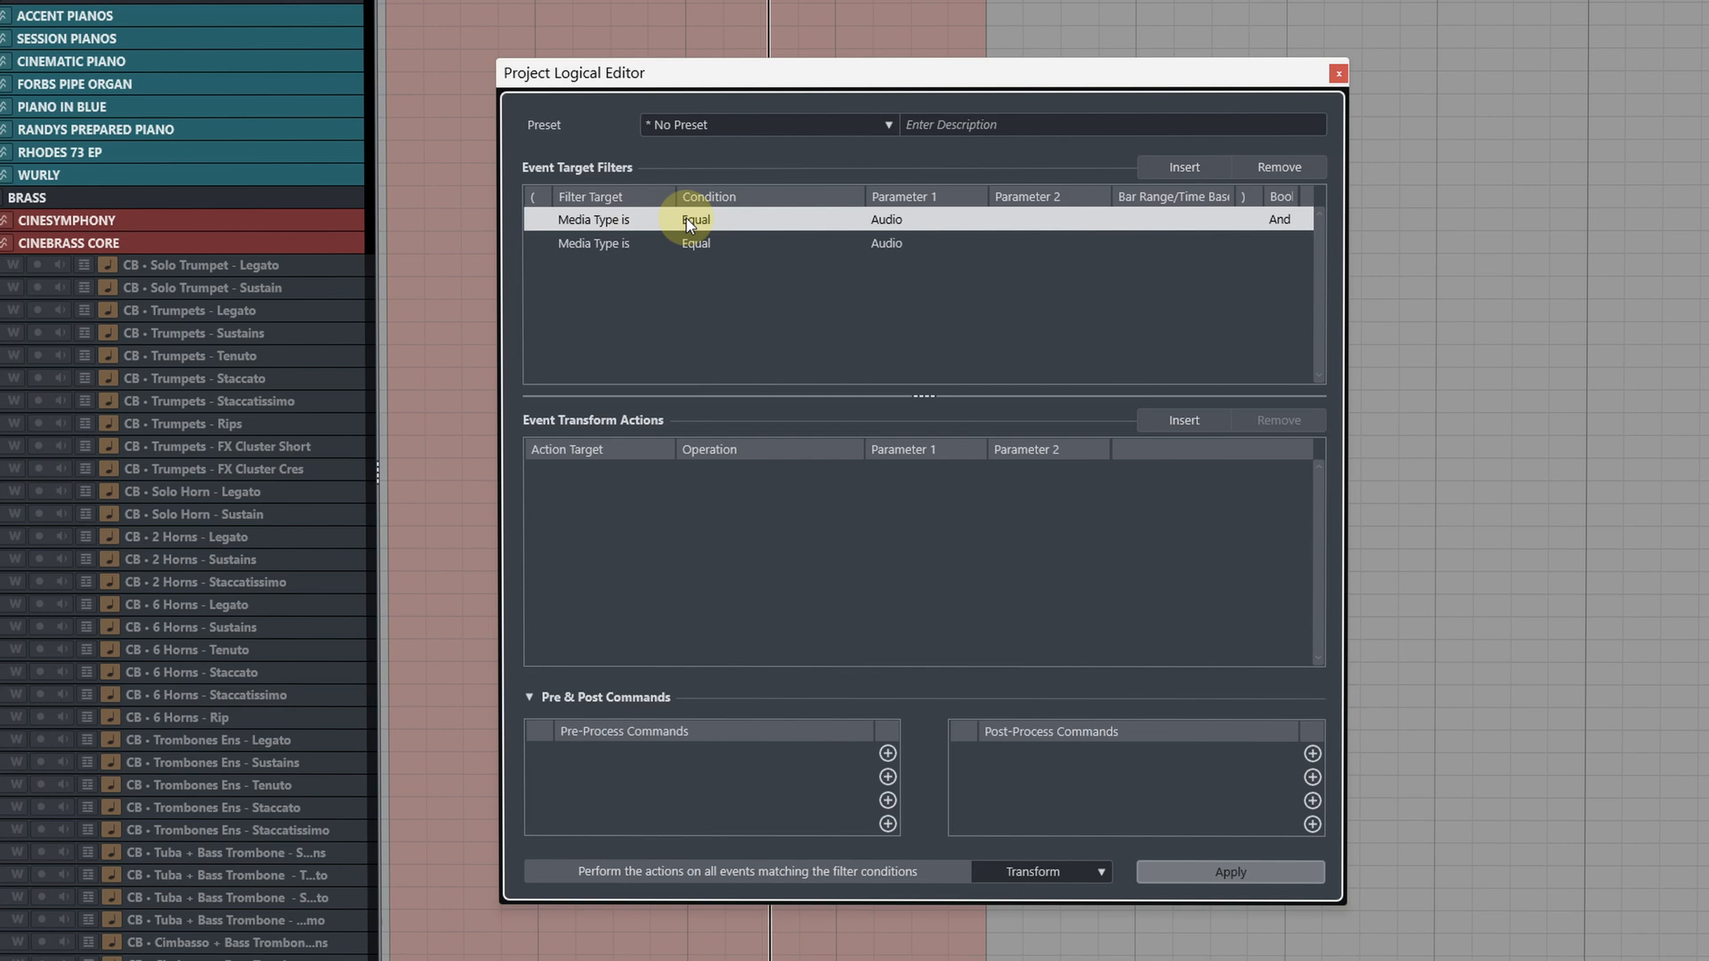
pyautogui.click(889, 219)
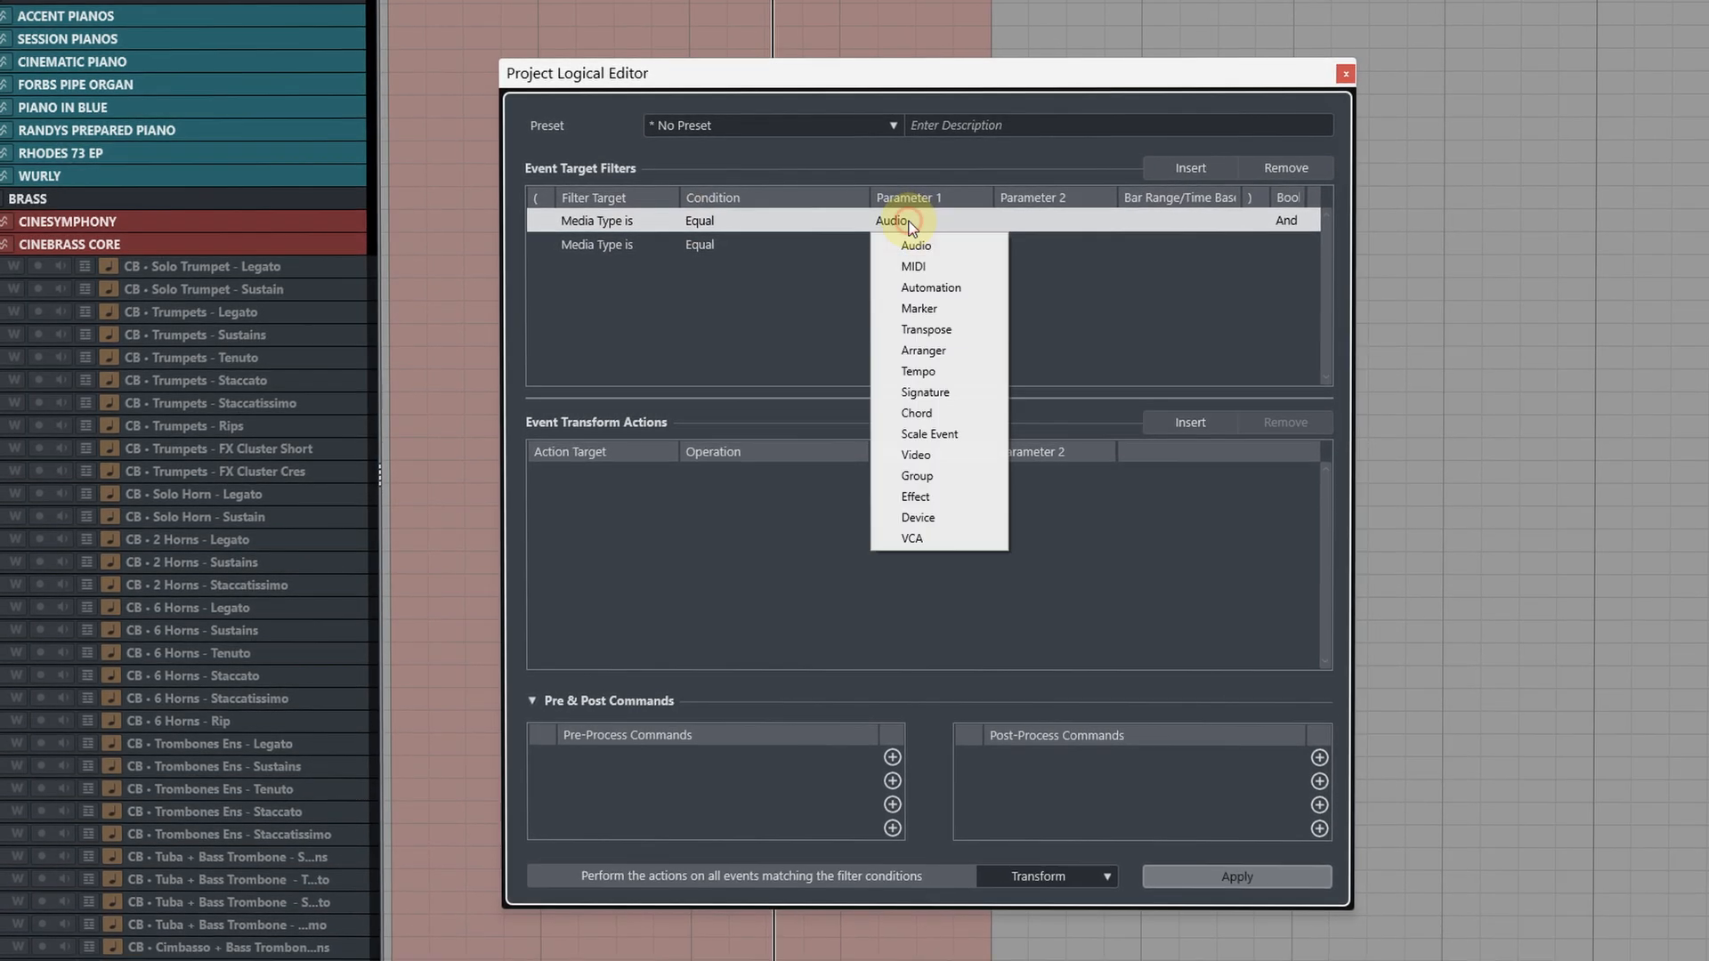
pyautogui.click(913, 267)
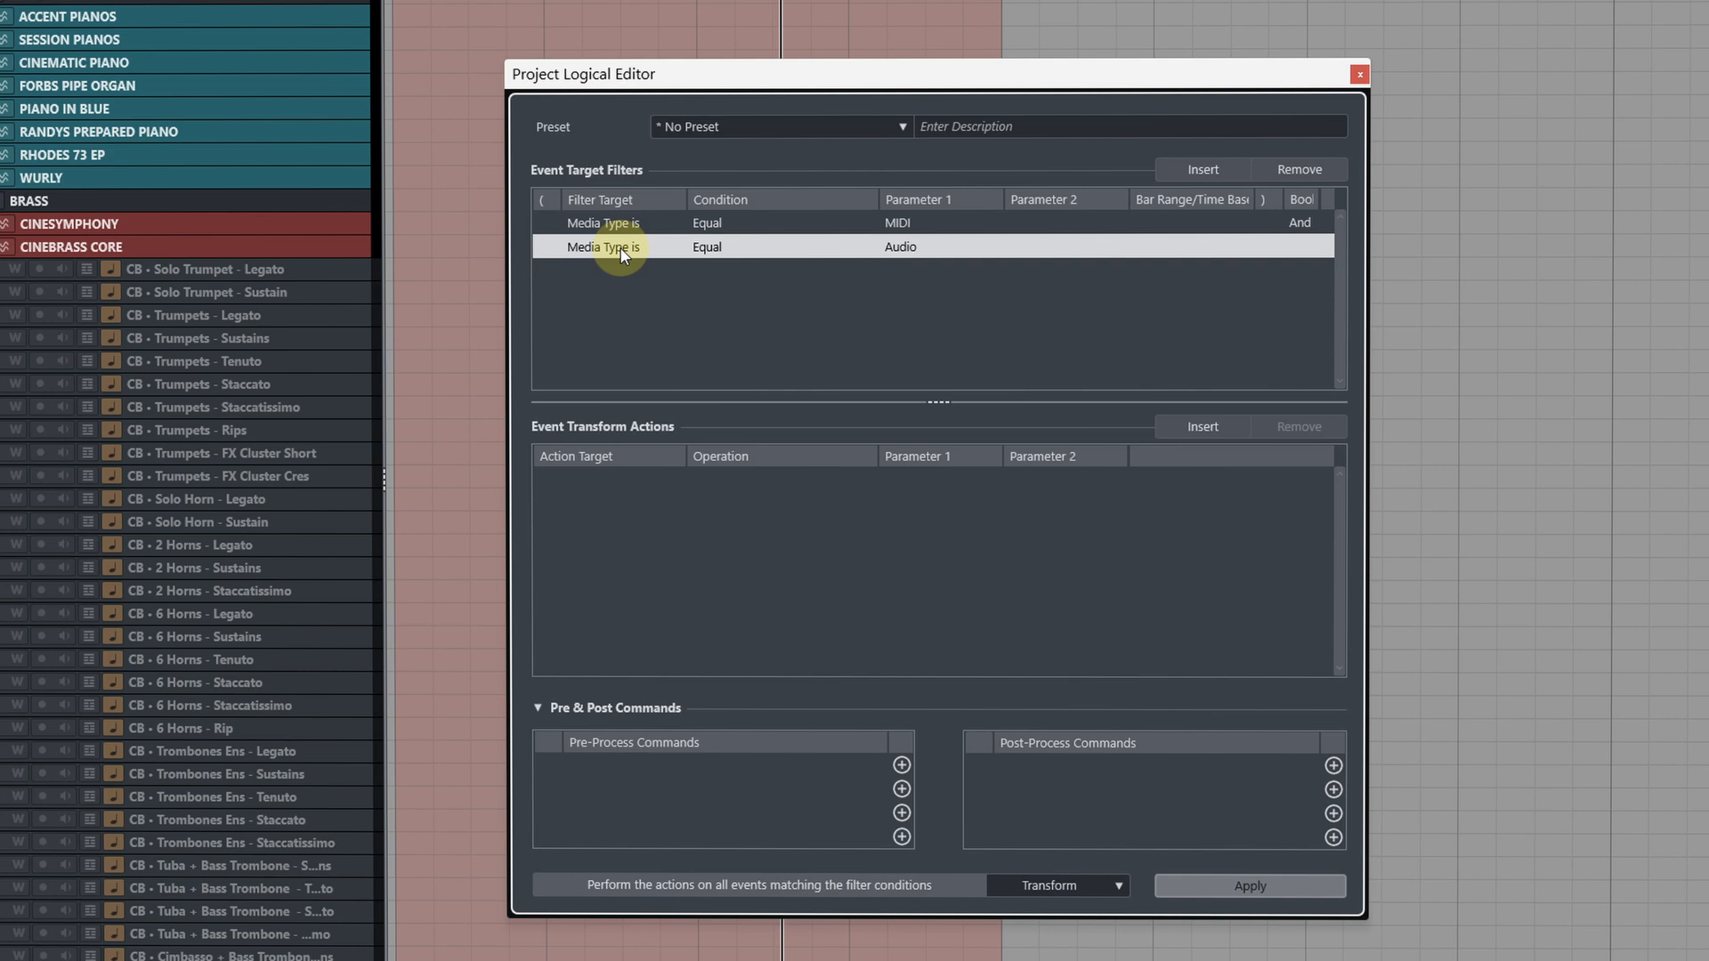
pyautogui.click(606, 248)
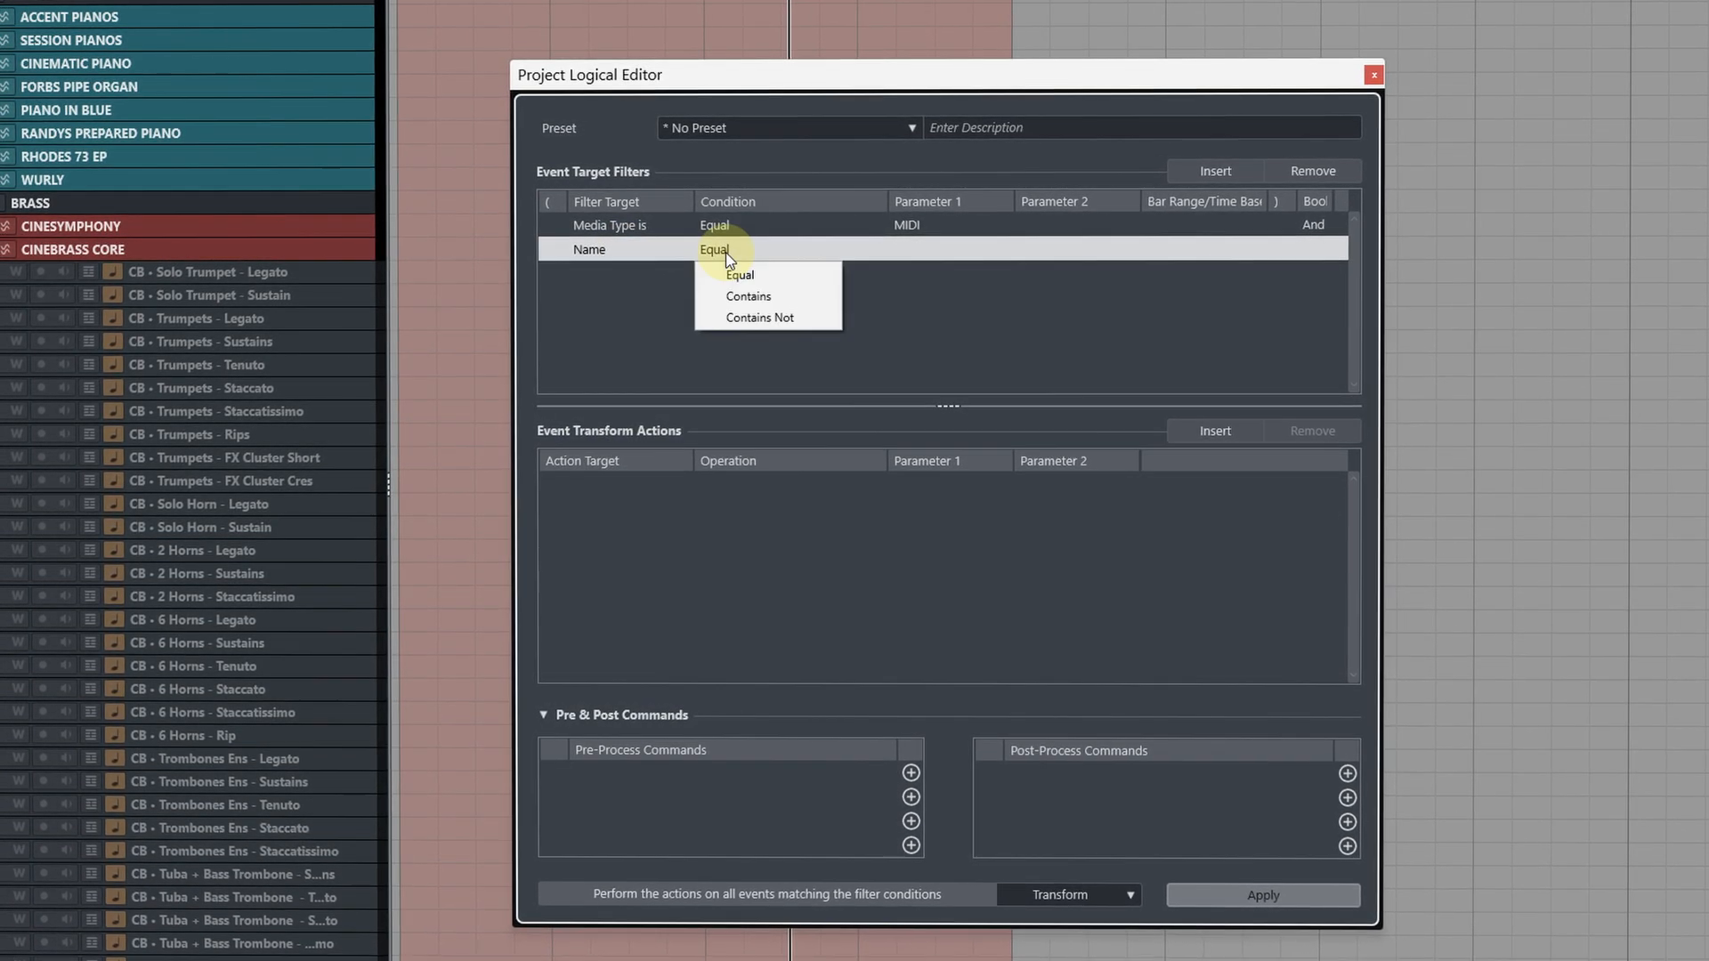
pyautogui.click(757, 317)
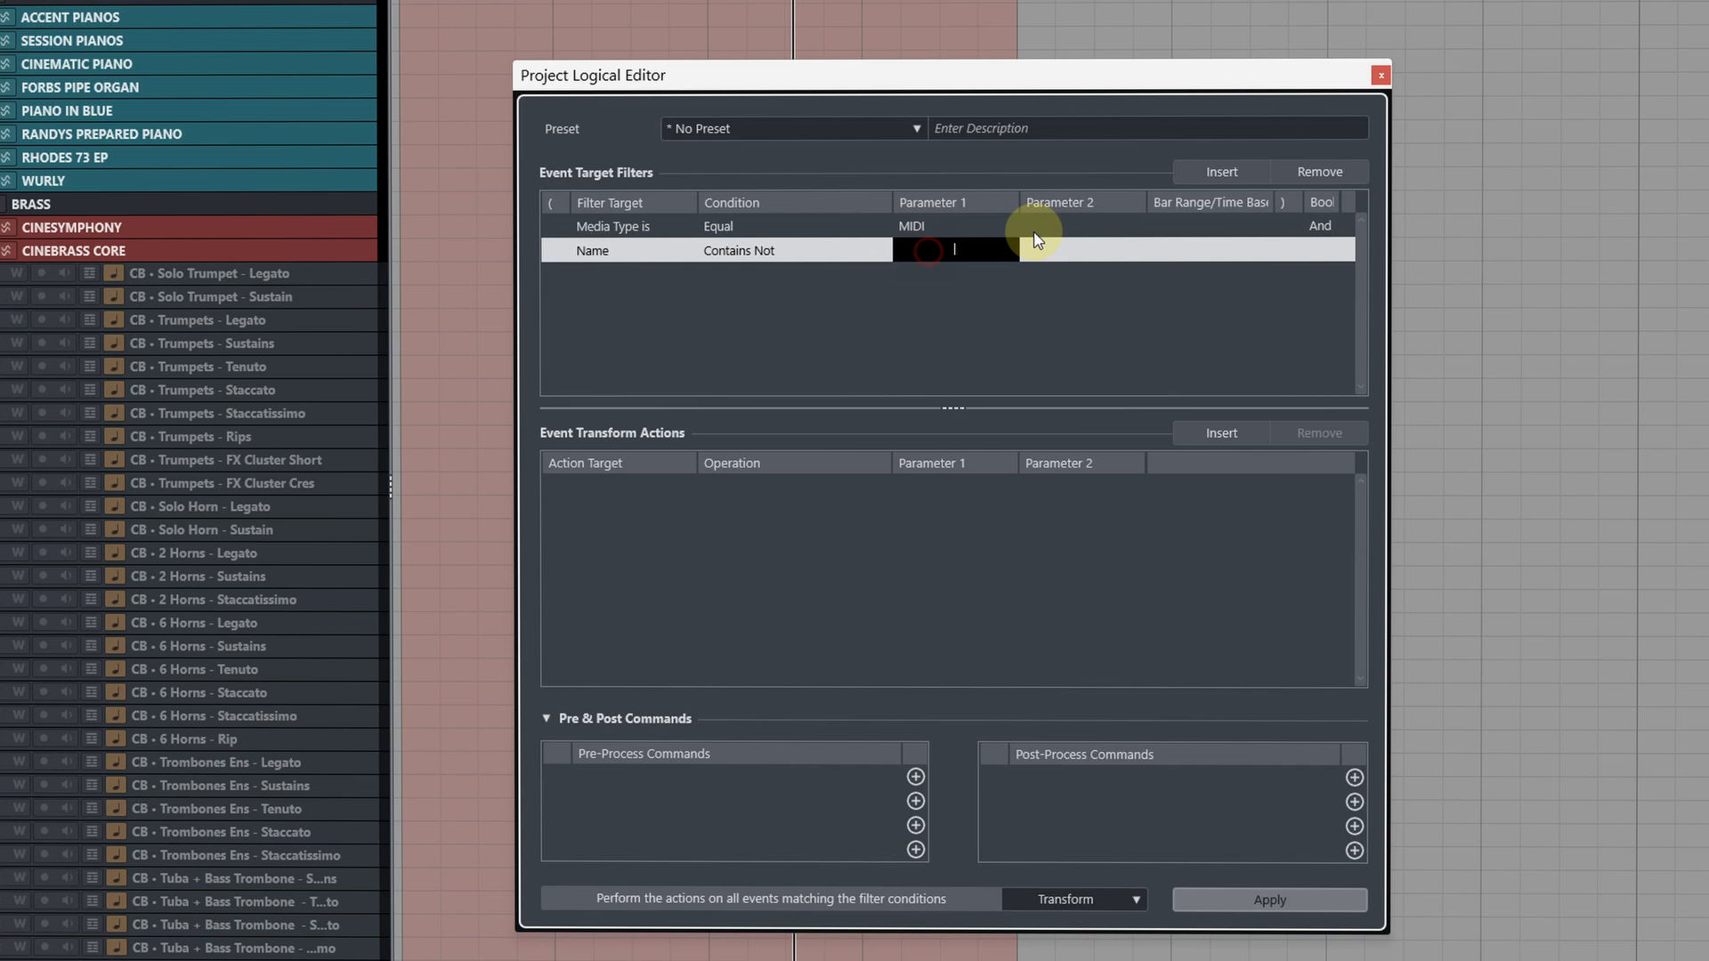
pyautogui.write('Legato')
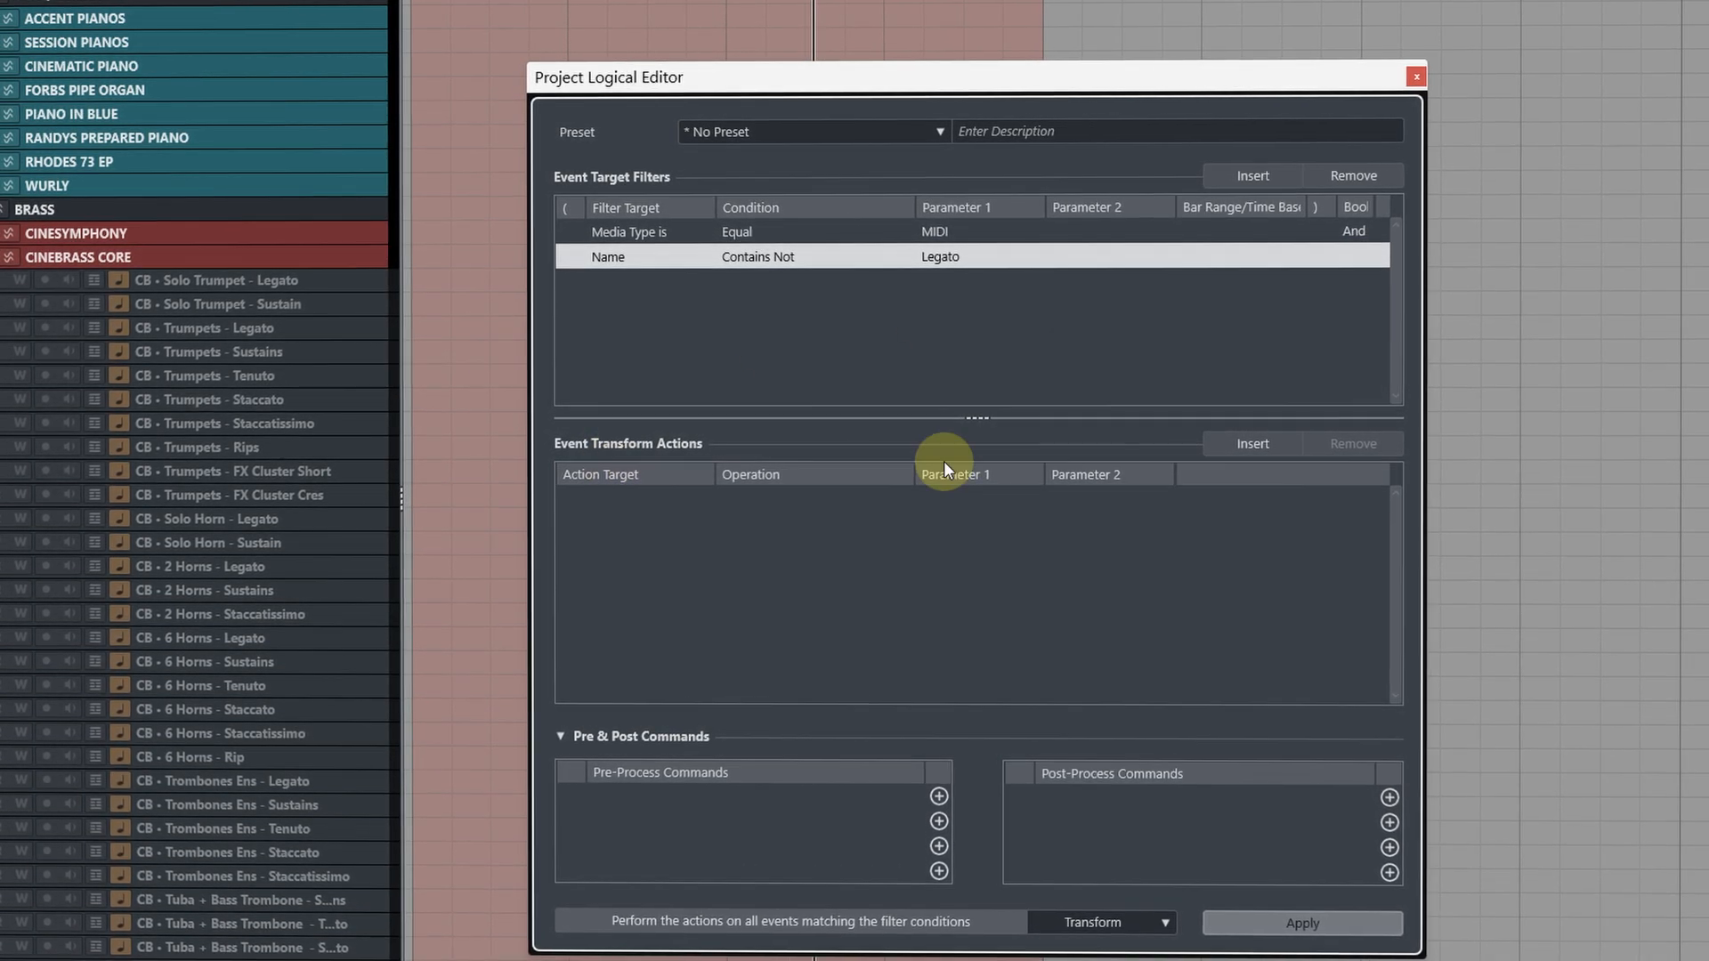
# Step: Add an action with target Track Operation and operation Hide Track
pyautogui.click(1253, 444)
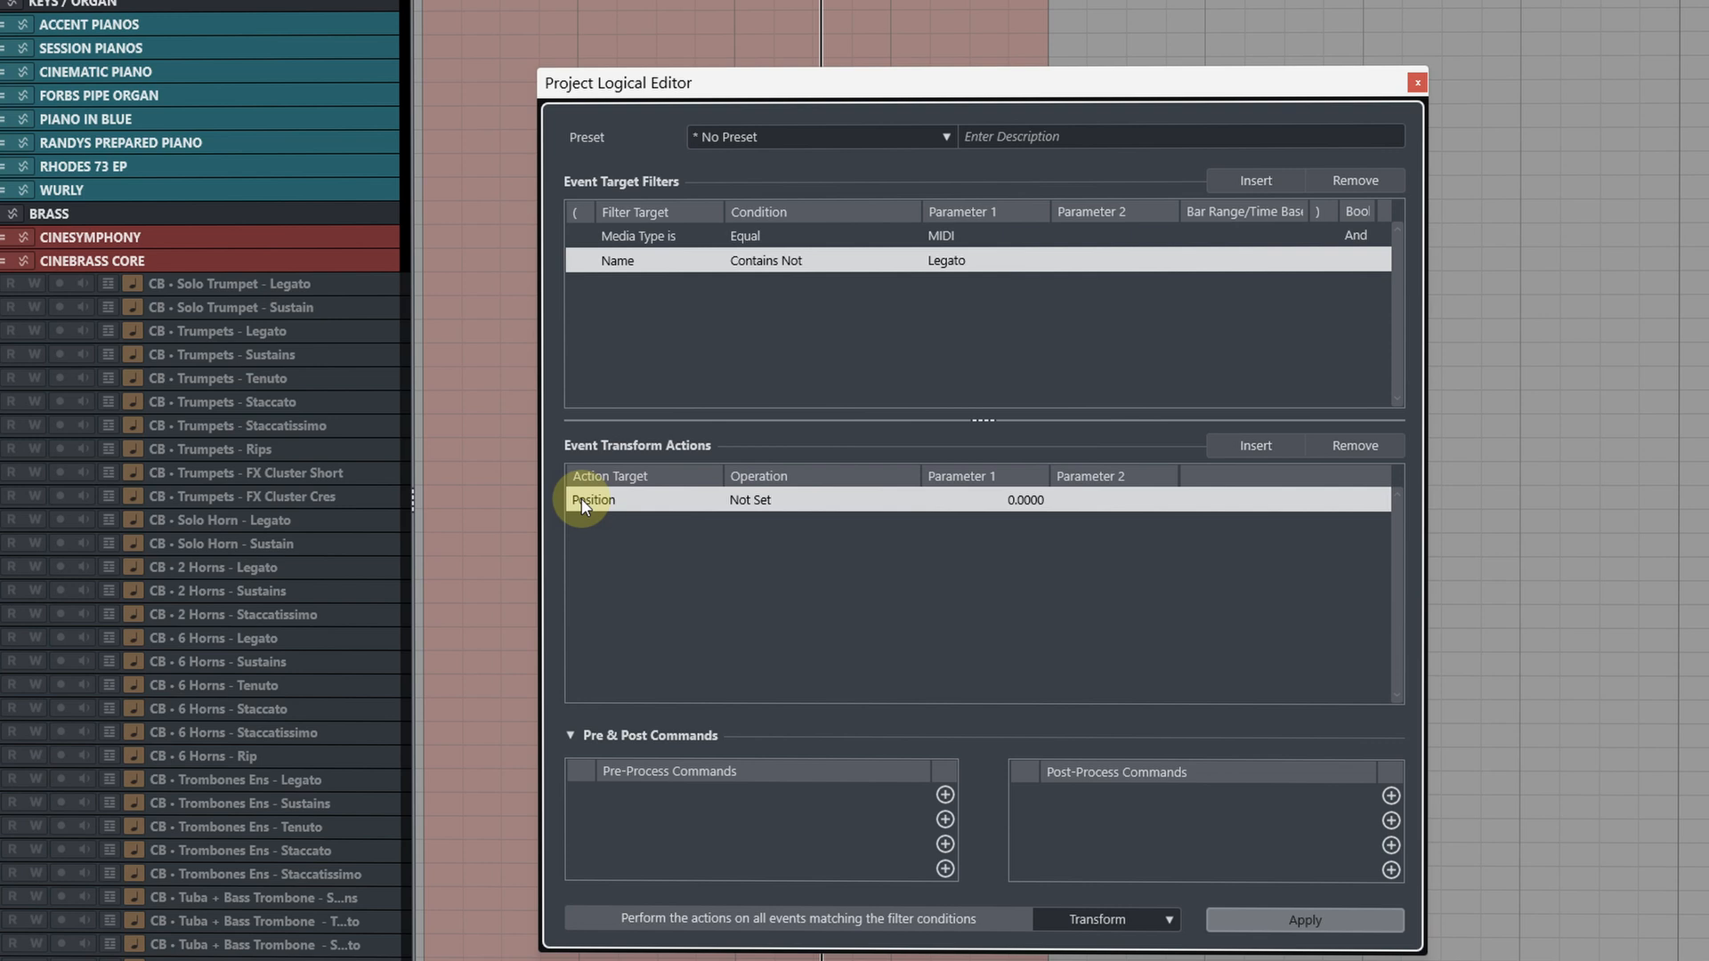
pyautogui.click(611, 500)
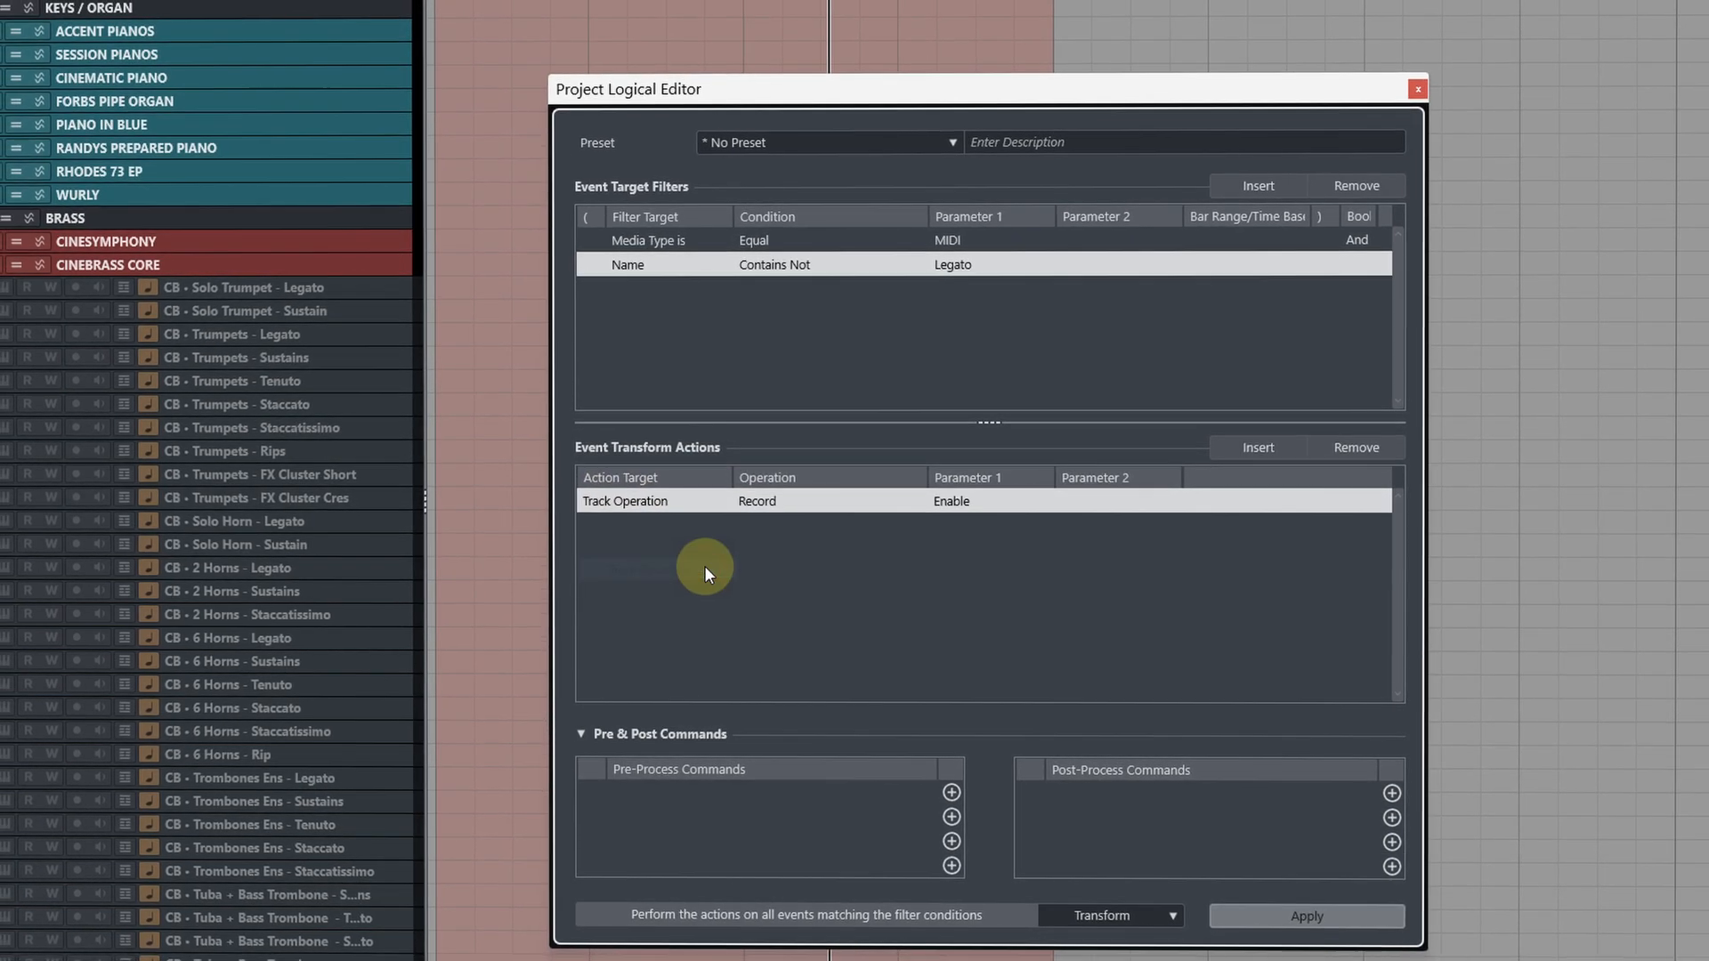
pyautogui.click(766, 502)
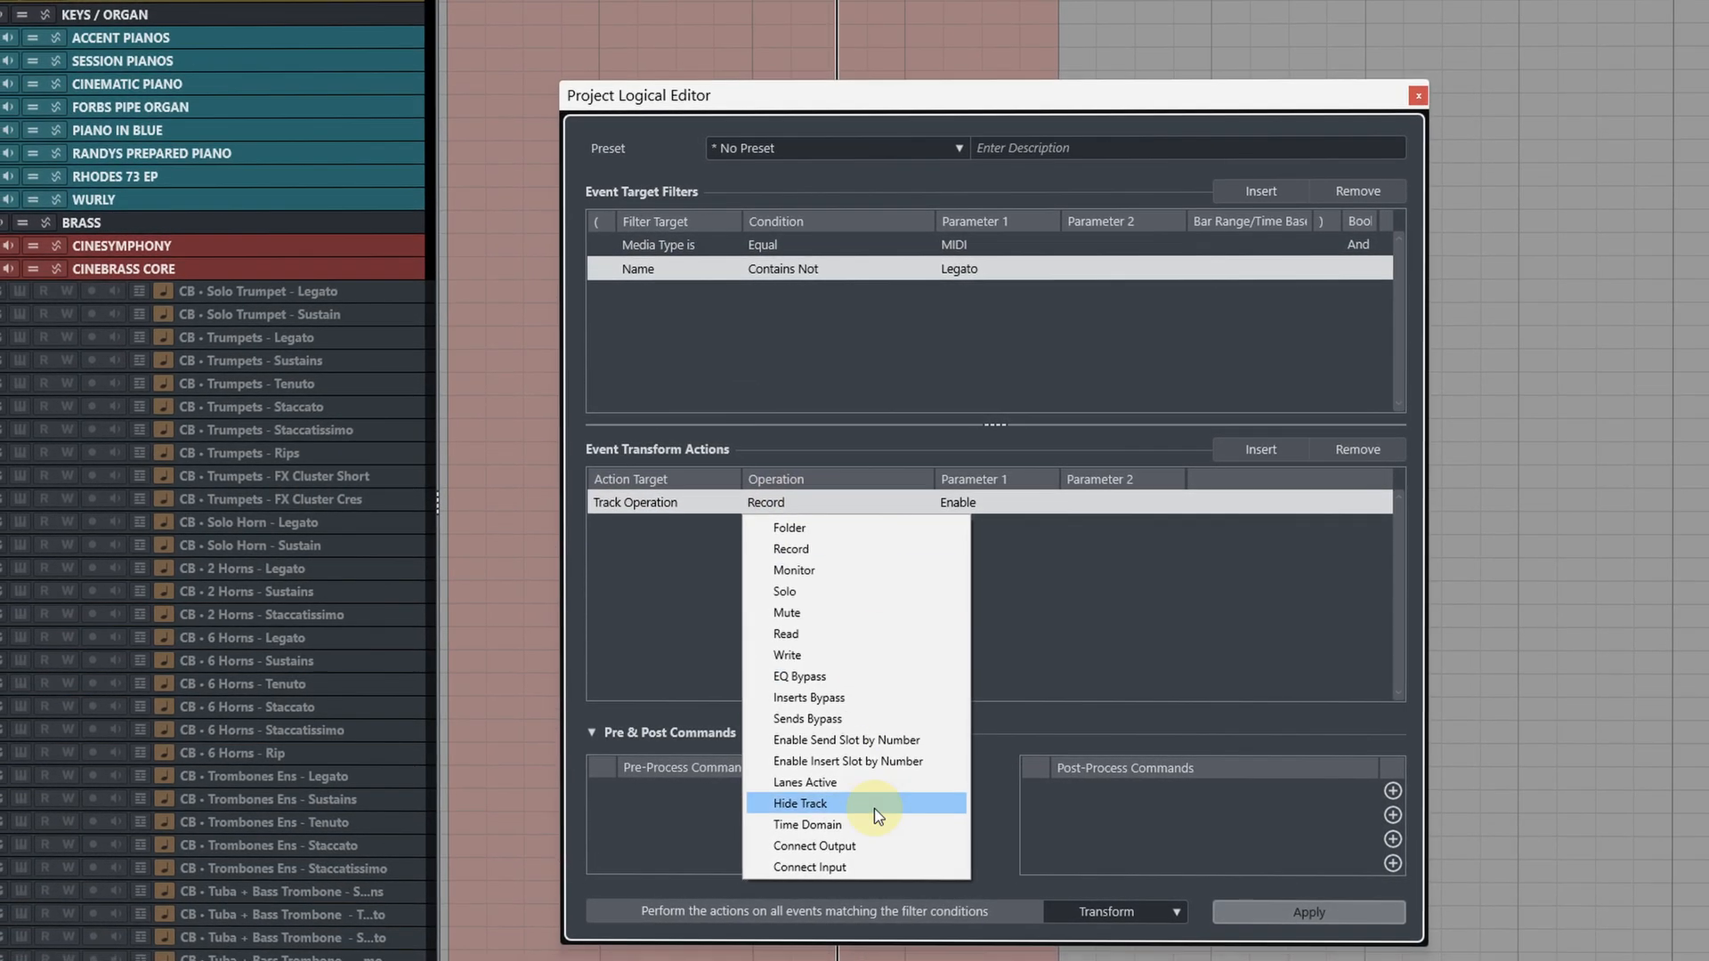
pyautogui.click(799, 803)
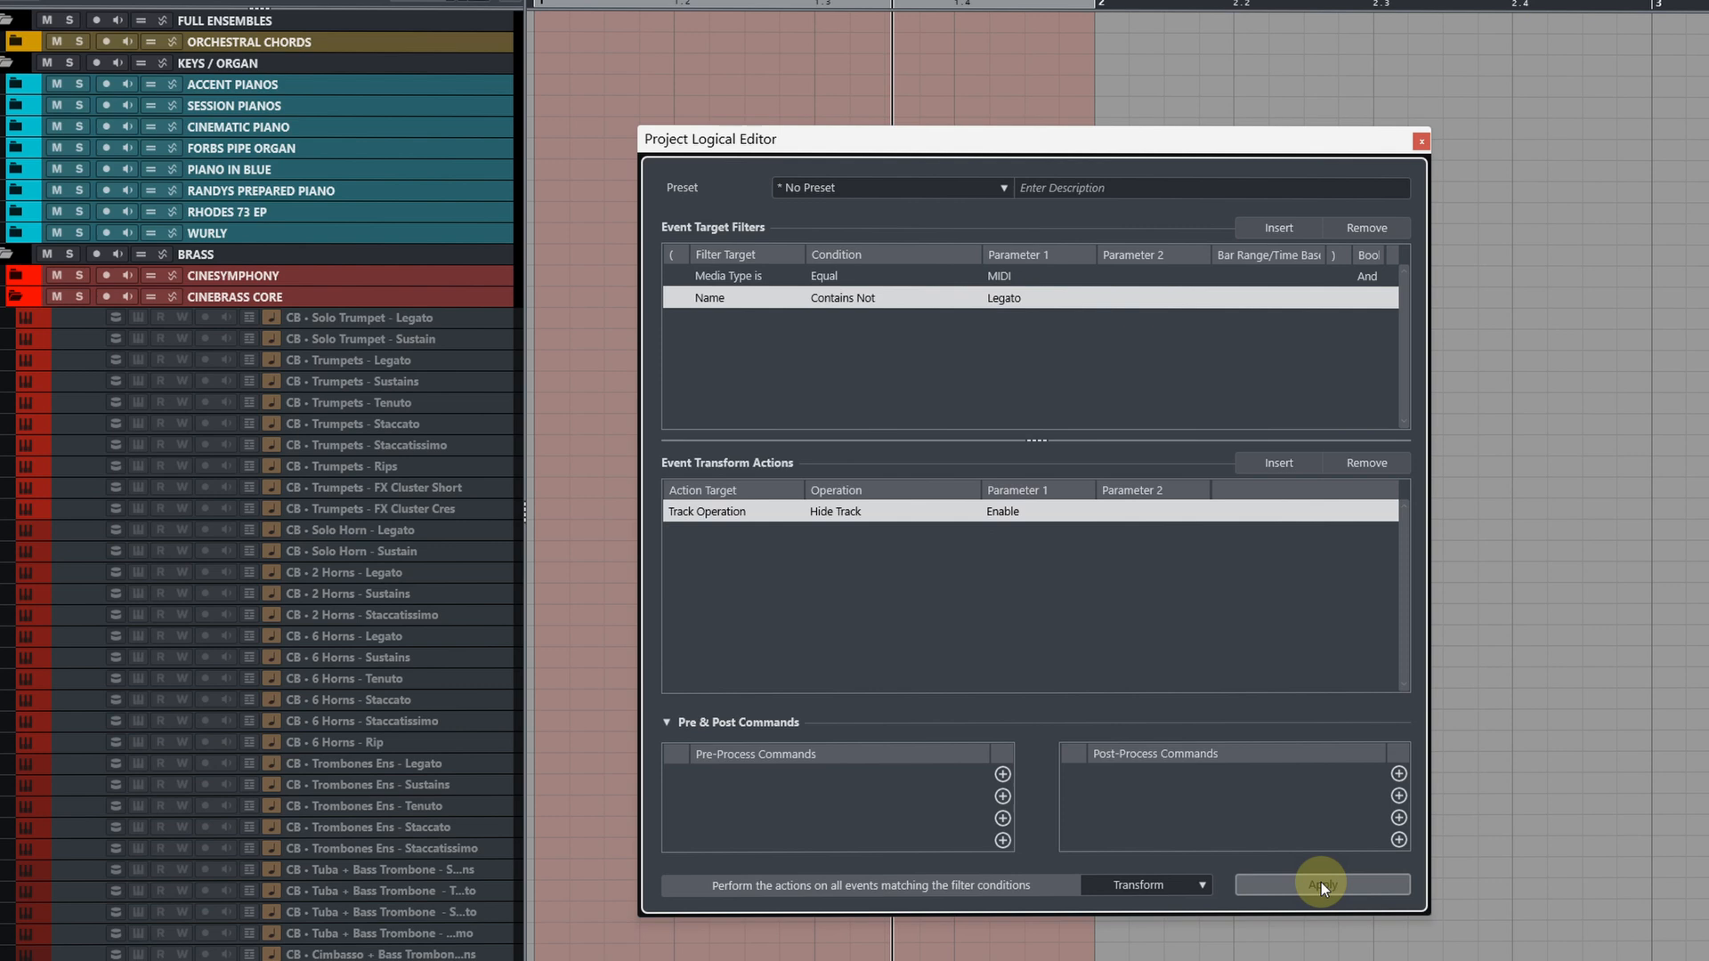
# Step: Apply the logical editor so only Legato-named MIDI tracks stay visible
pyautogui.click(1321, 884)
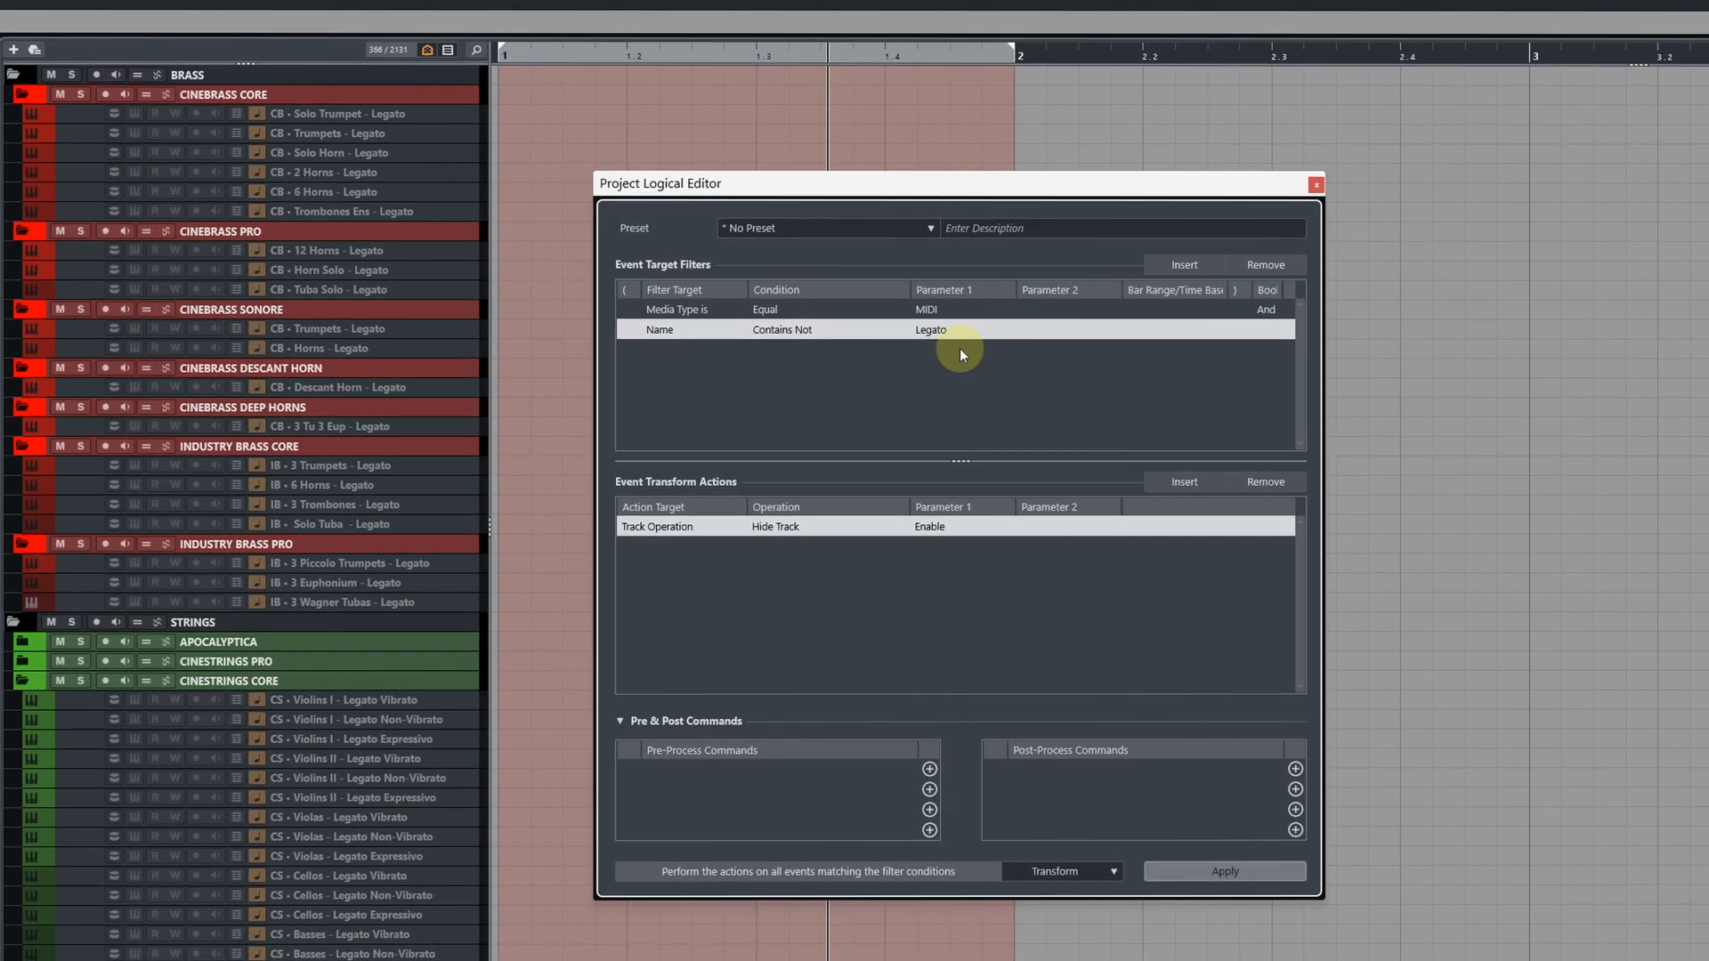
# Step: Change the name filter from 'Legato' to 'Spiccato' and apply it
pyautogui.doubleClick(932, 331)
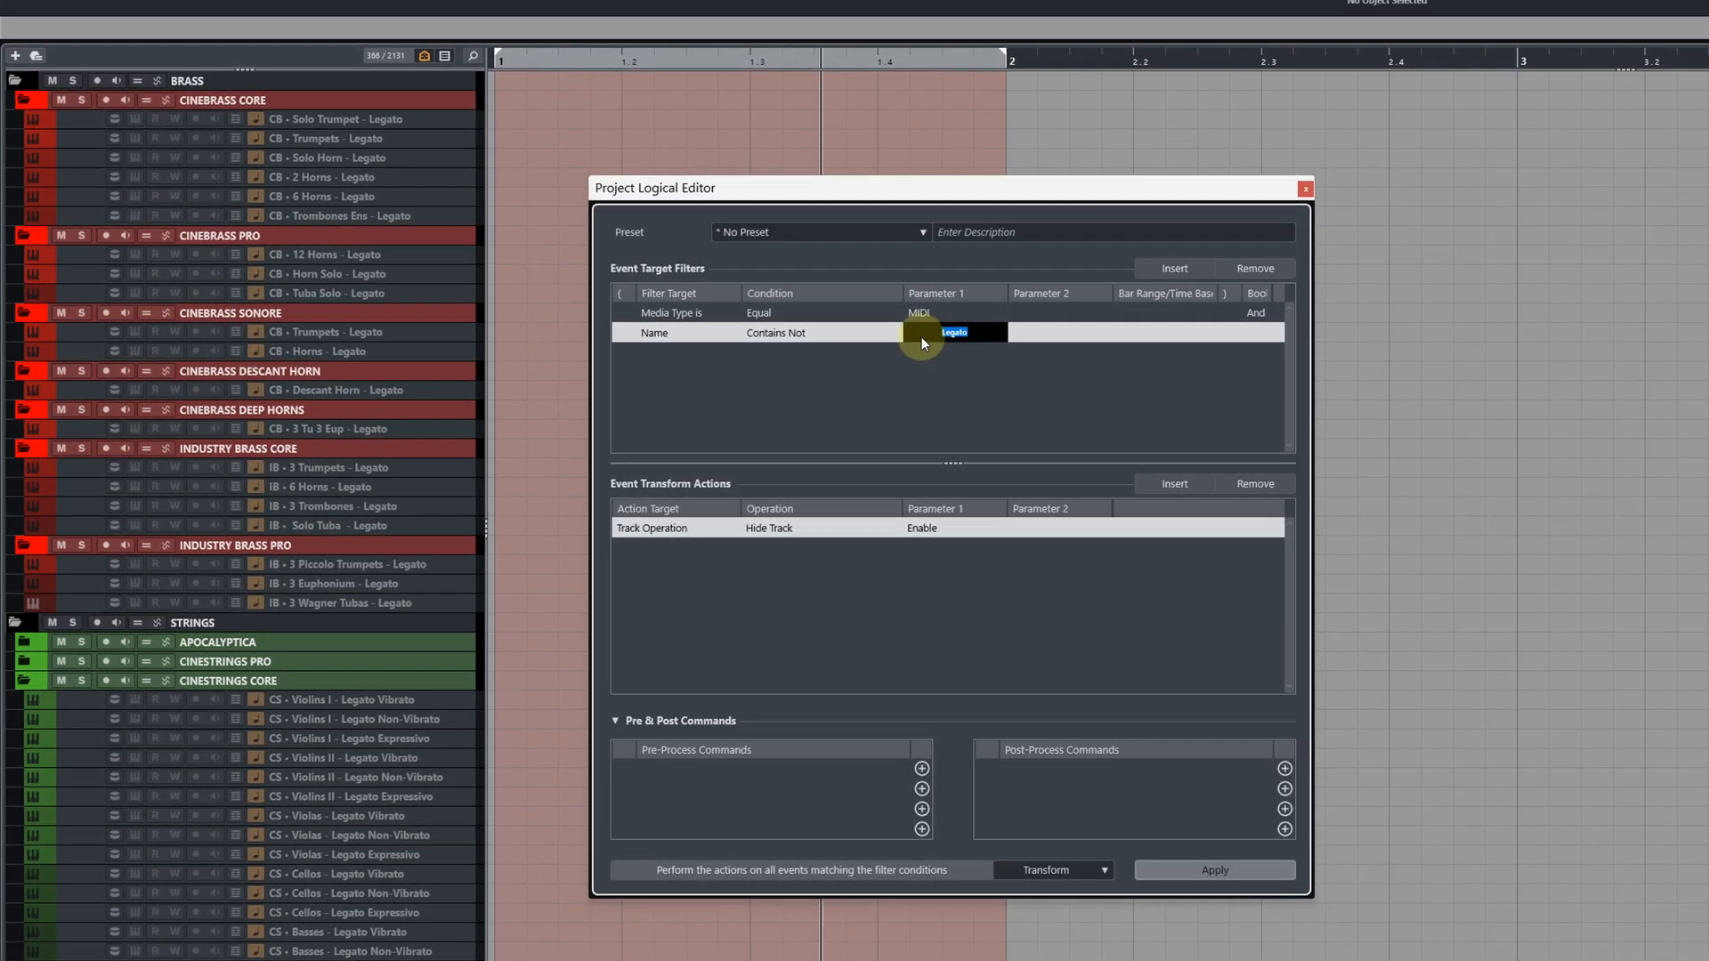
pyautogui.write('Spiccato')
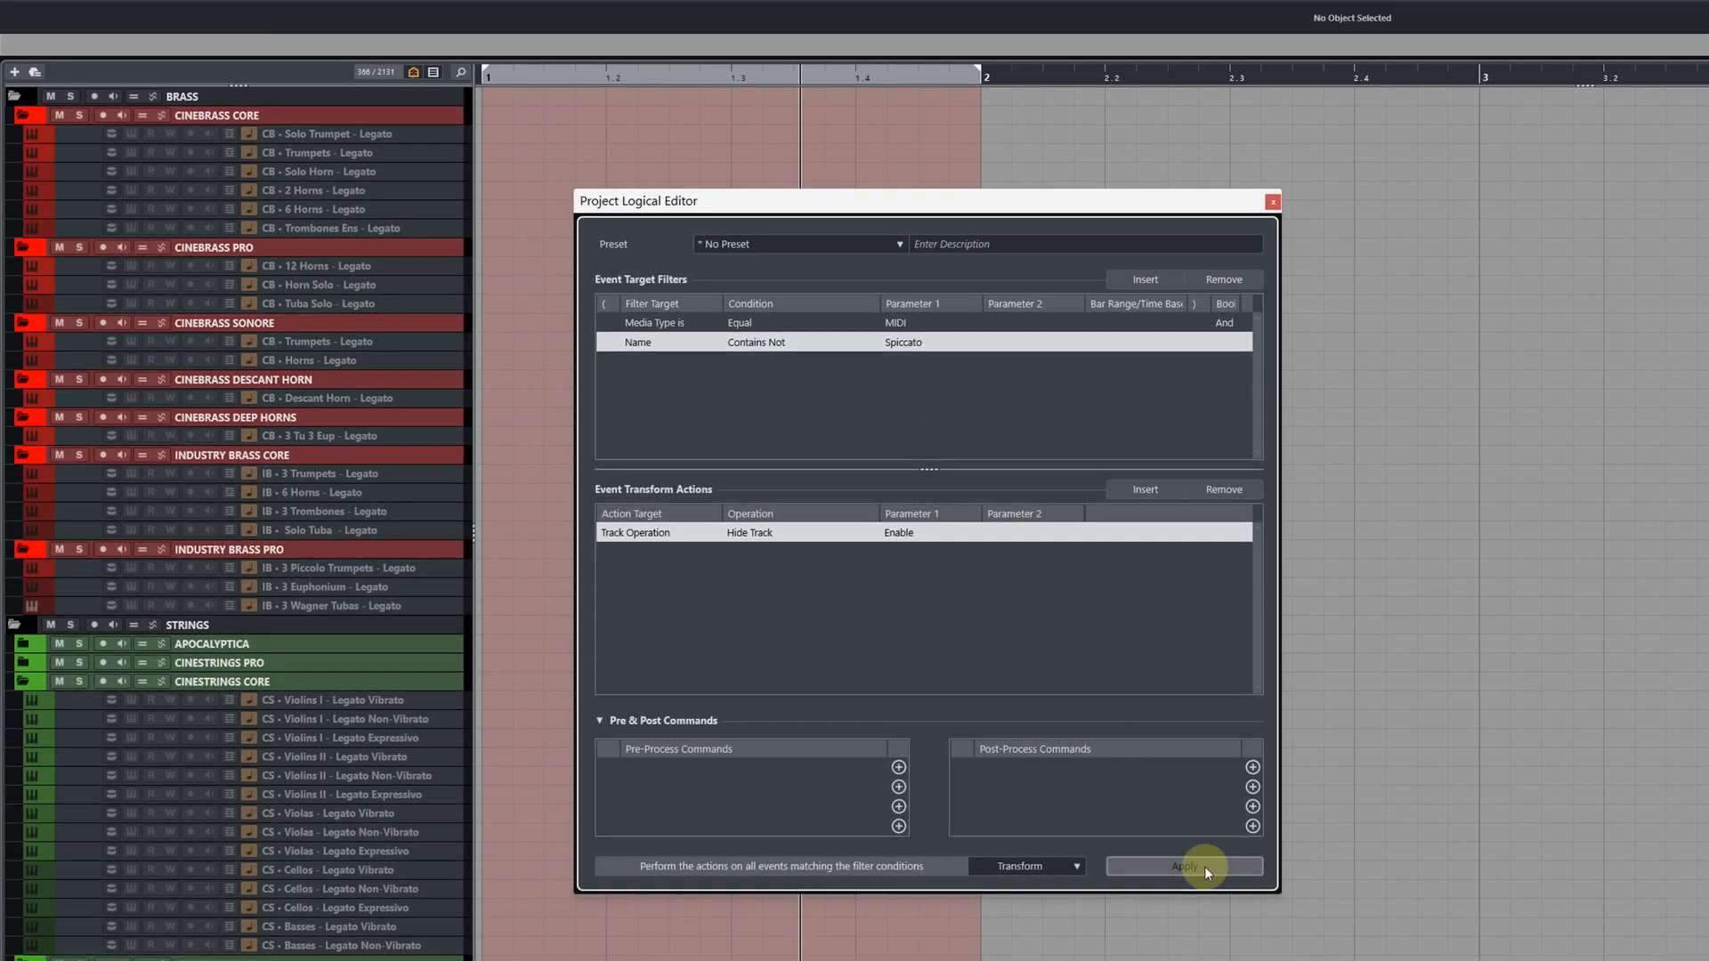
pyautogui.click(1183, 867)
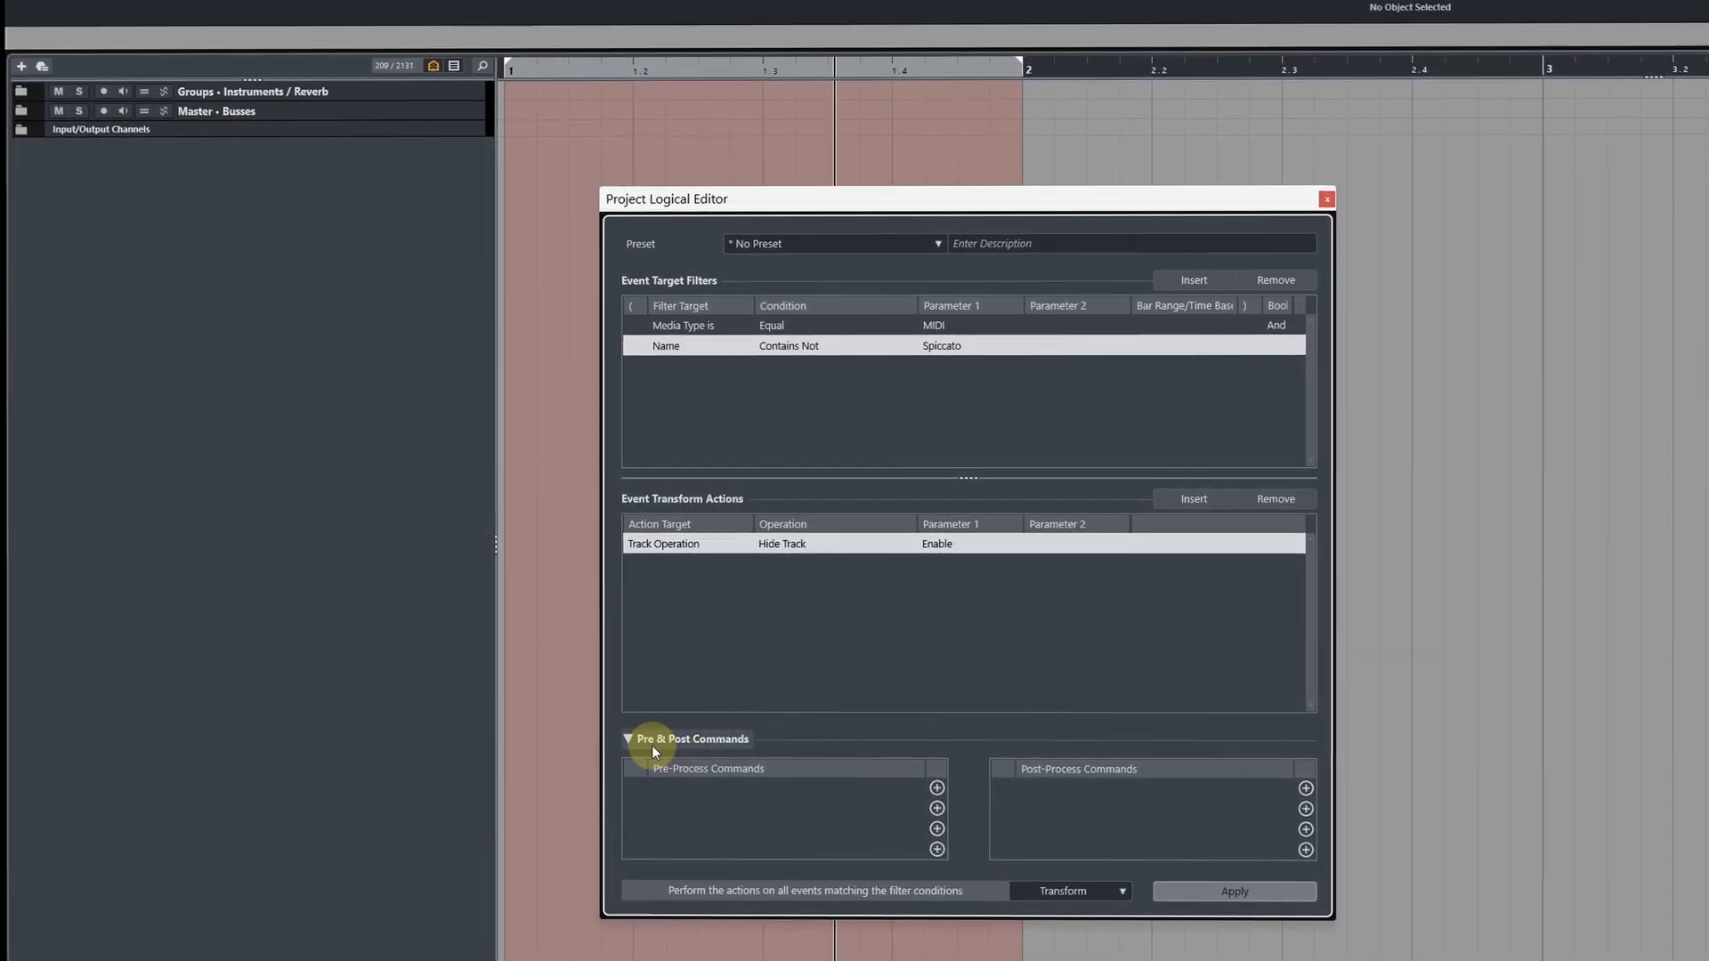
# Step: Add the Channel & Track Visibility ShowAll pre-process command and apply
pyautogui.click(938, 788)
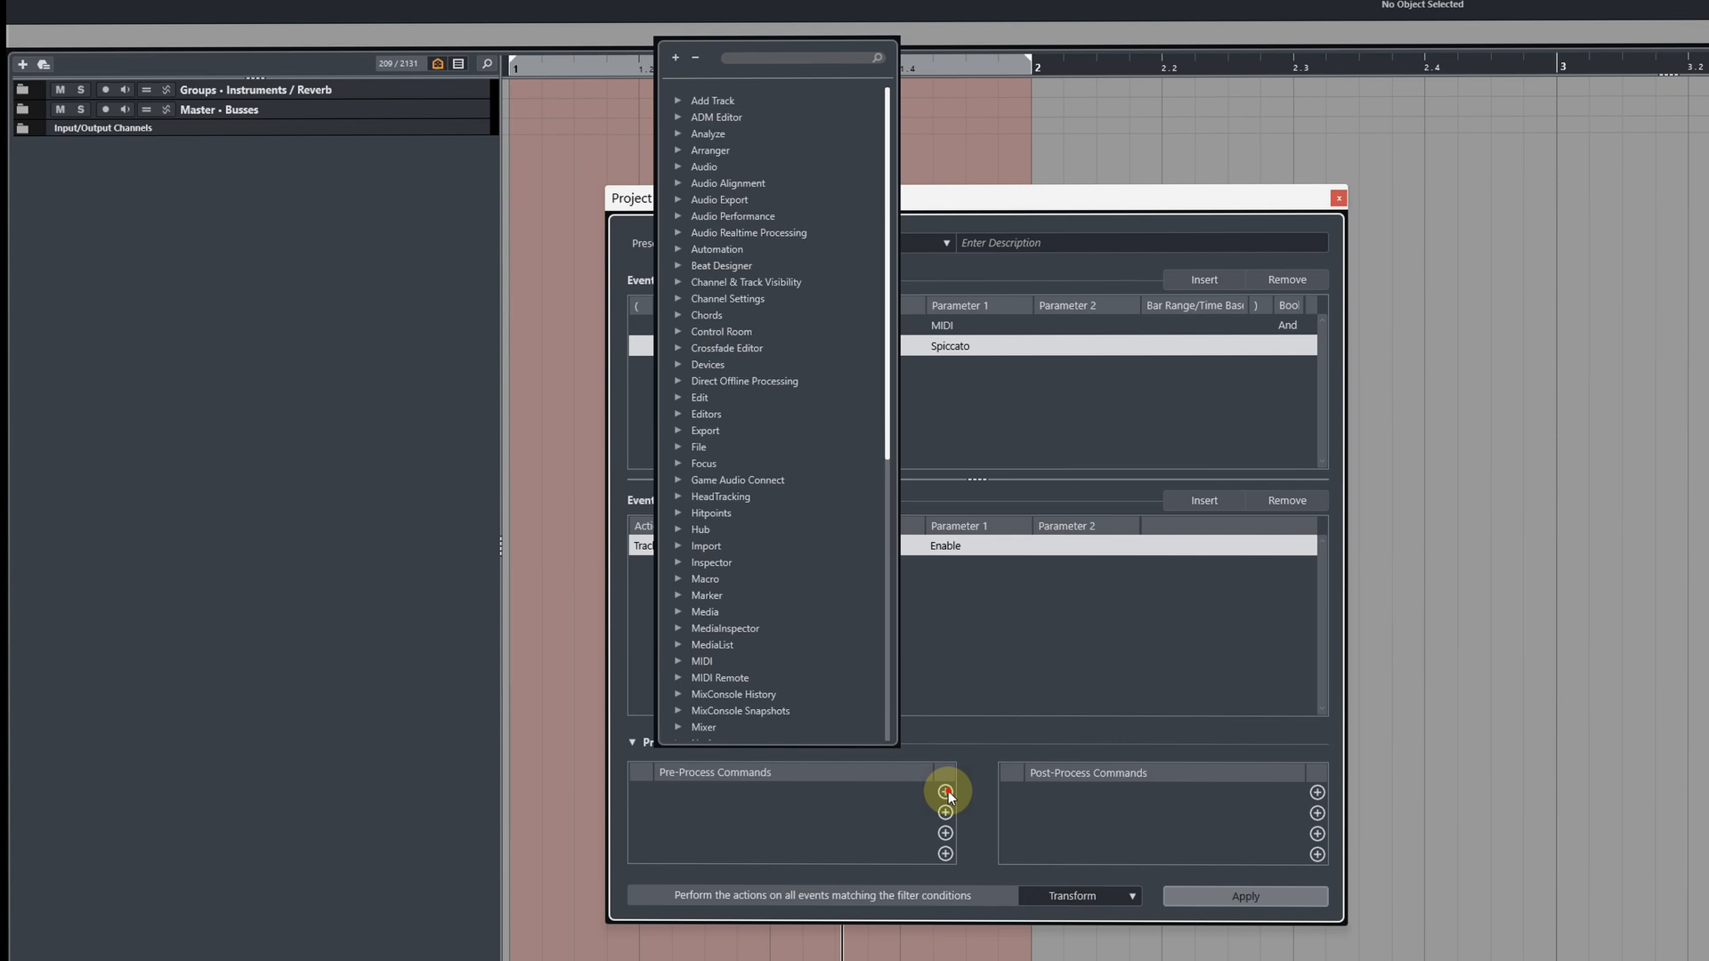
pyautogui.write('sh')
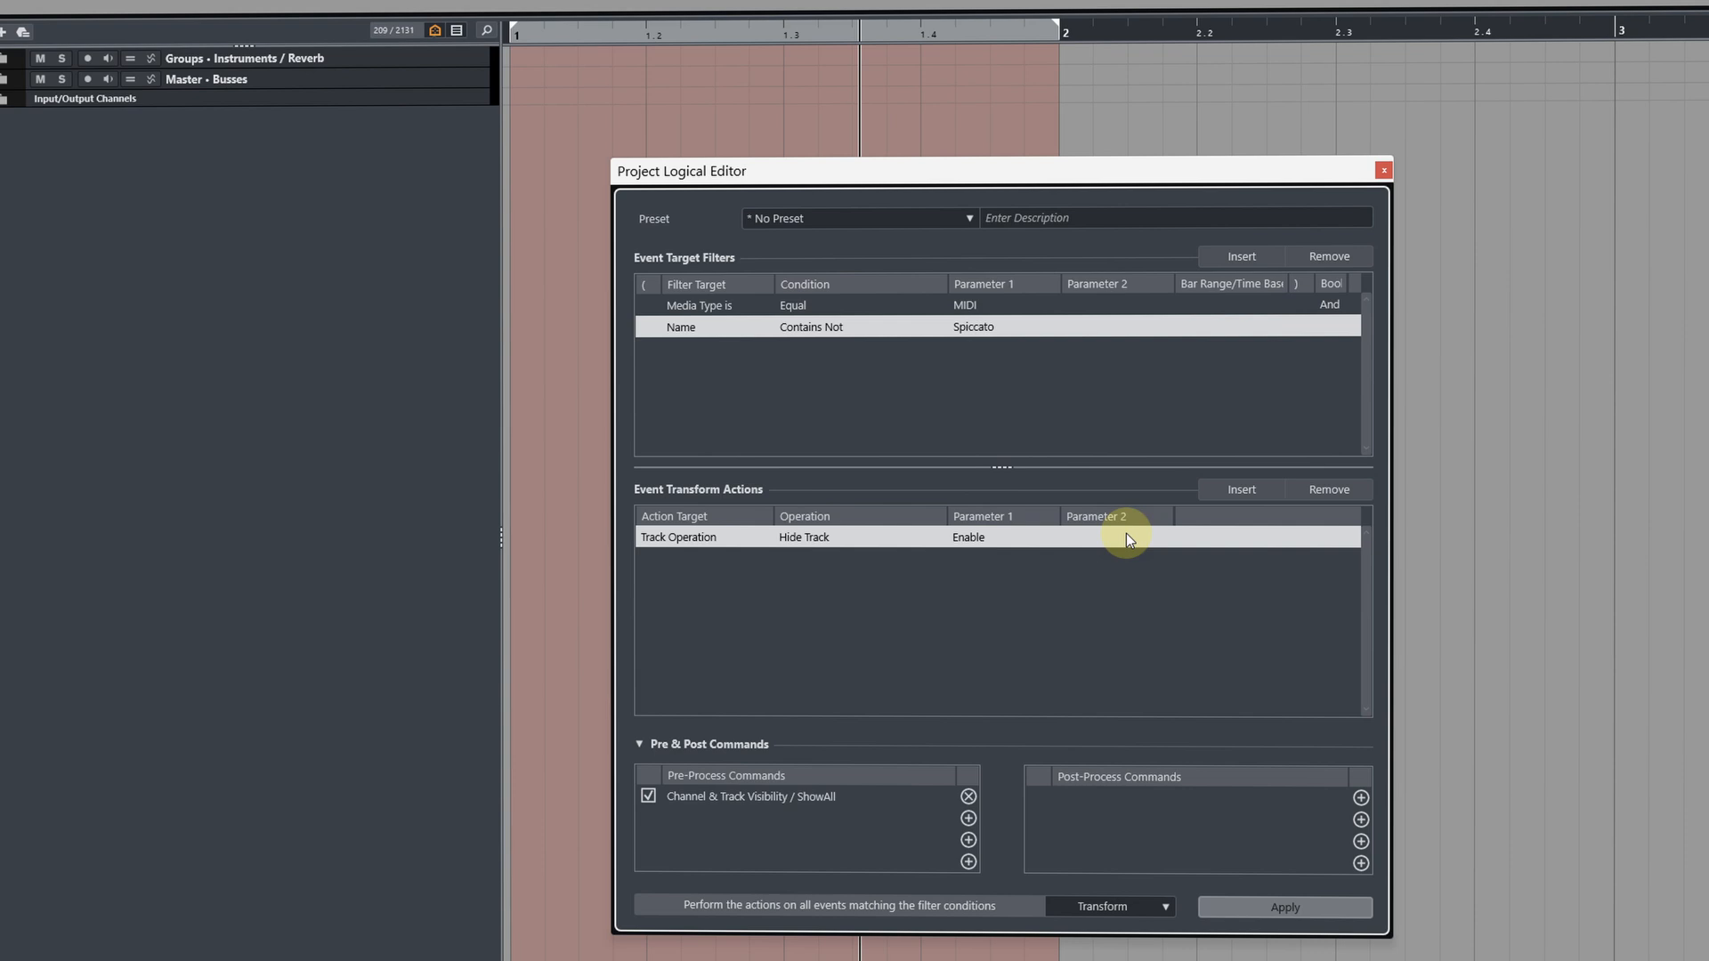
pyautogui.click(1285, 906)
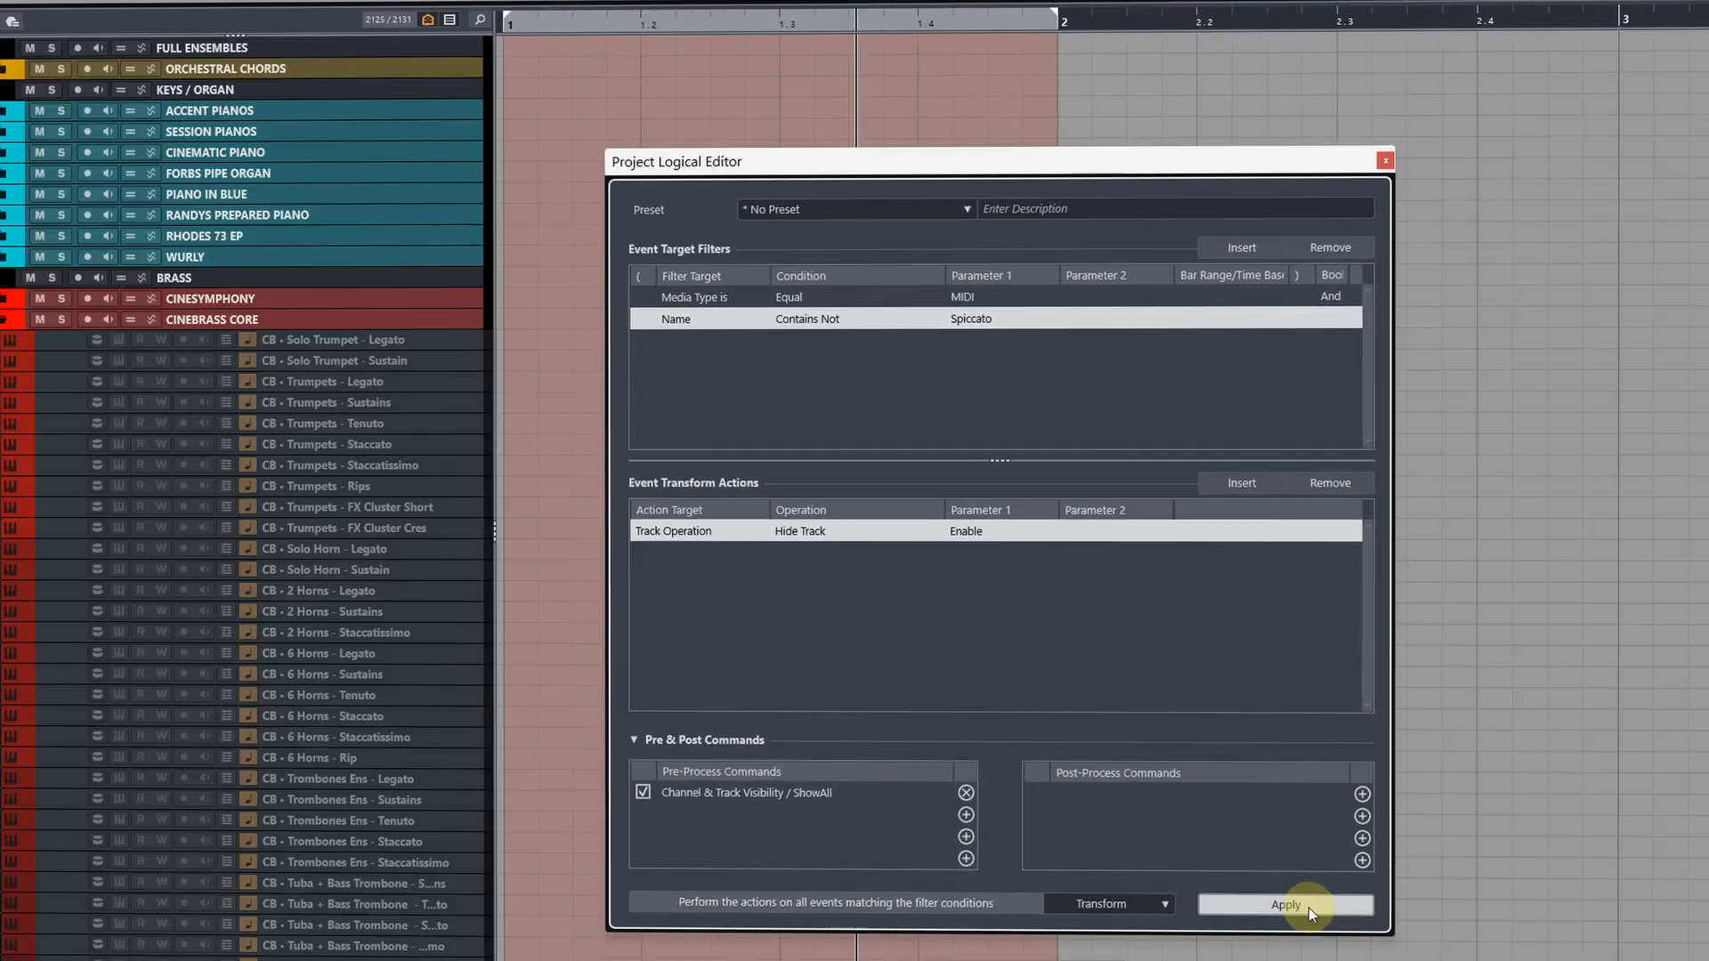
# Step: Apply again to show all, then hide non-Spiccato MIDI tracks
pyautogui.click(1285, 905)
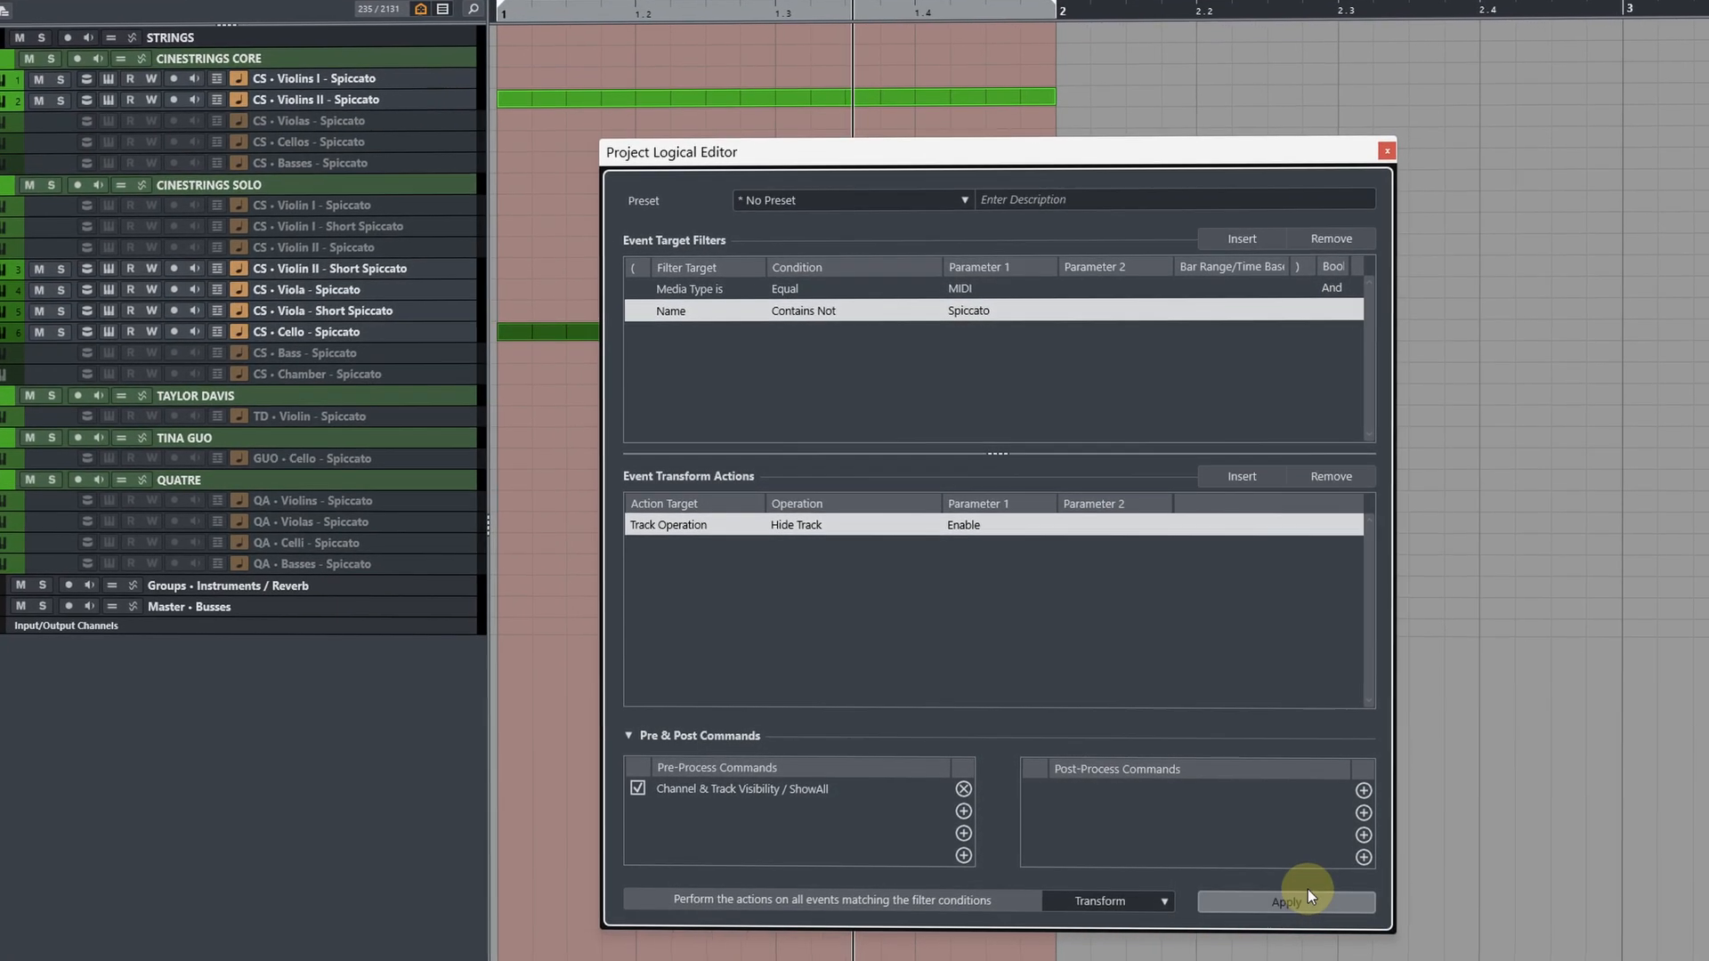
pyautogui.click(1285, 900)
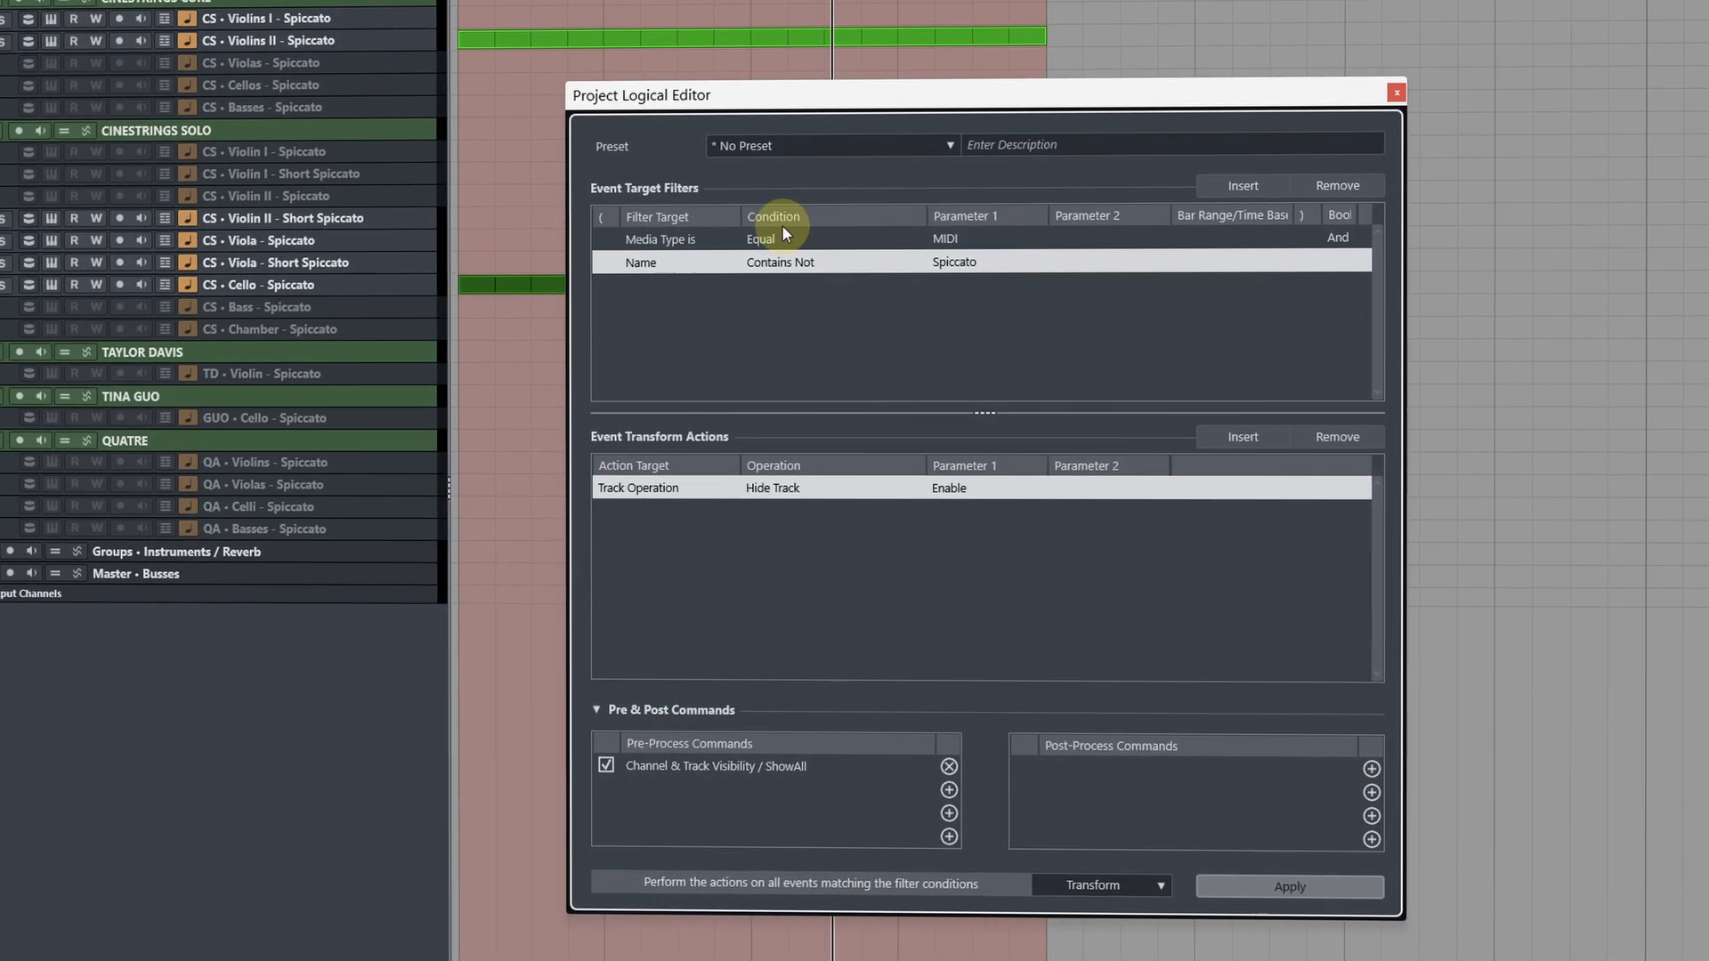
# Step: Add a third filter row testing Property Is Set: Is Disabled
pyautogui.click(1241, 177)
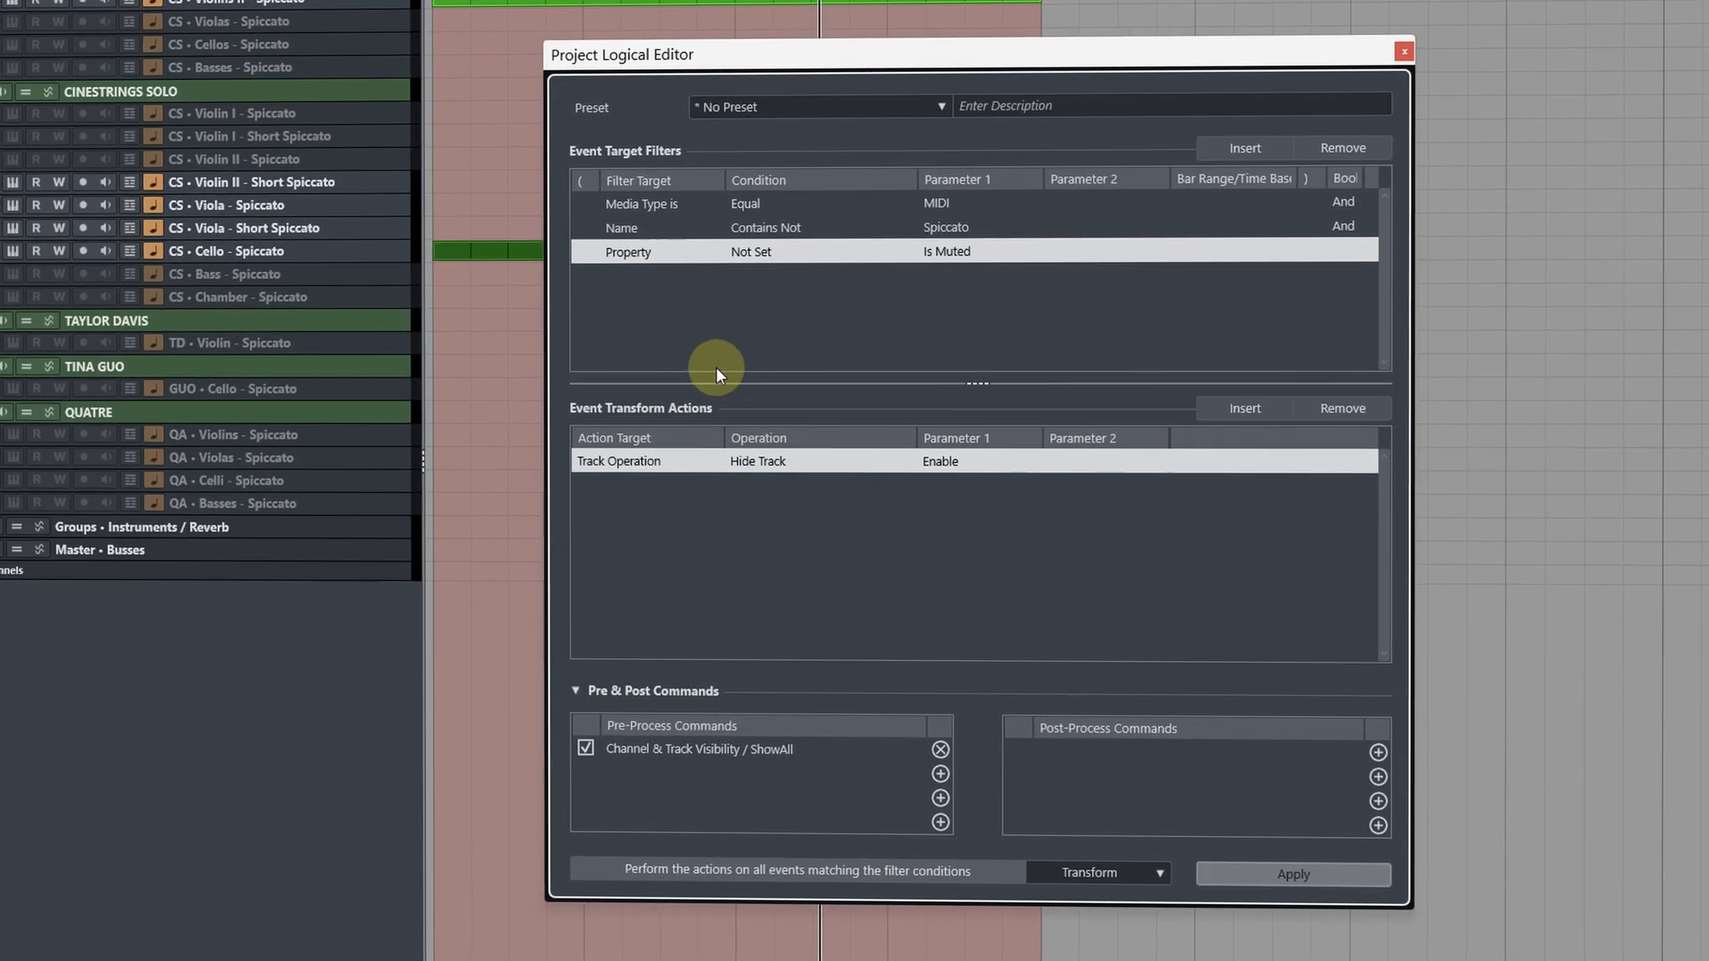
pyautogui.click(763, 252)
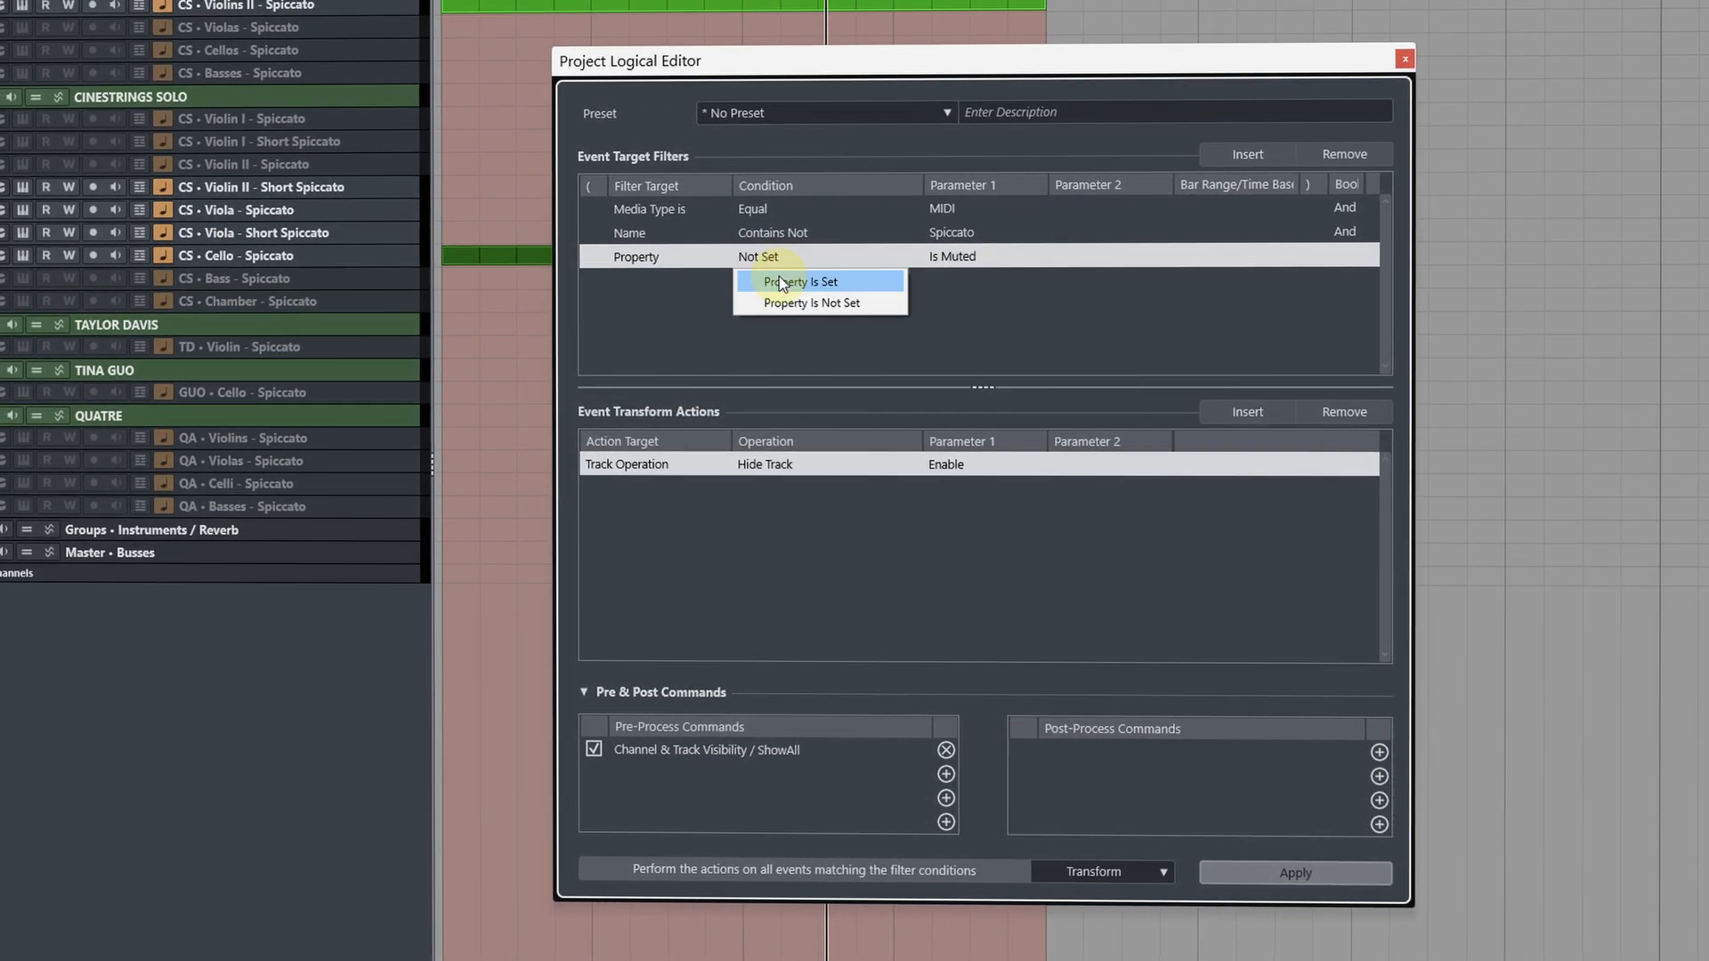
pyautogui.click(805, 282)
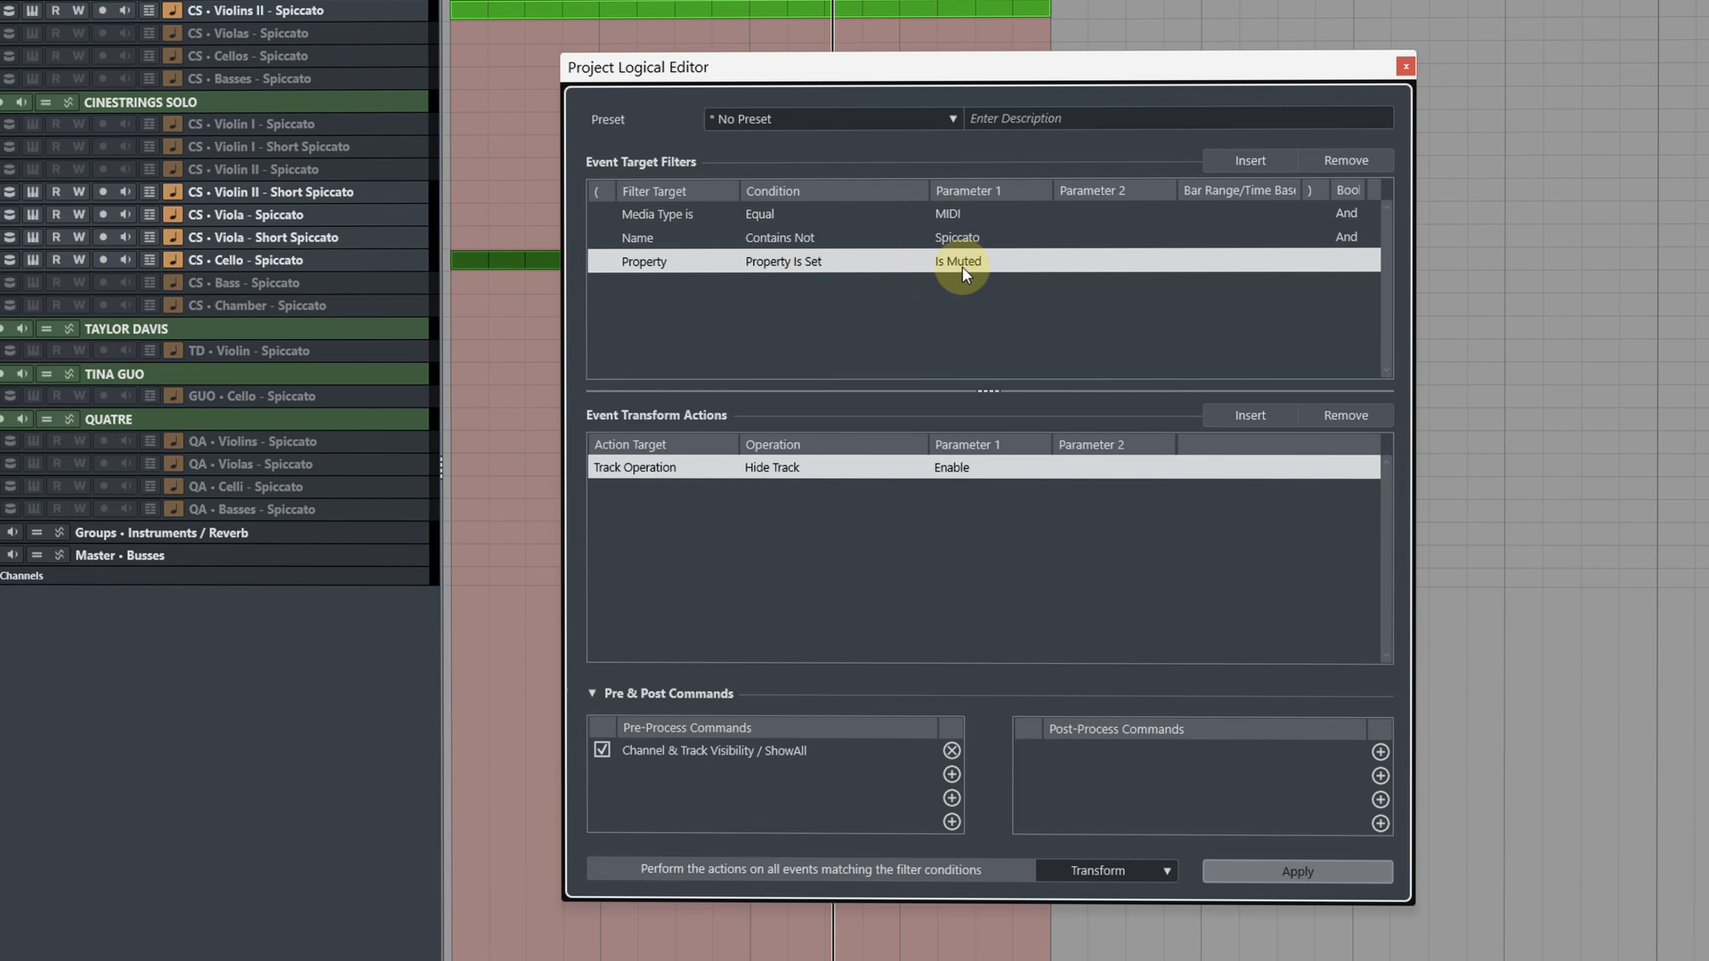
pyautogui.click(959, 261)
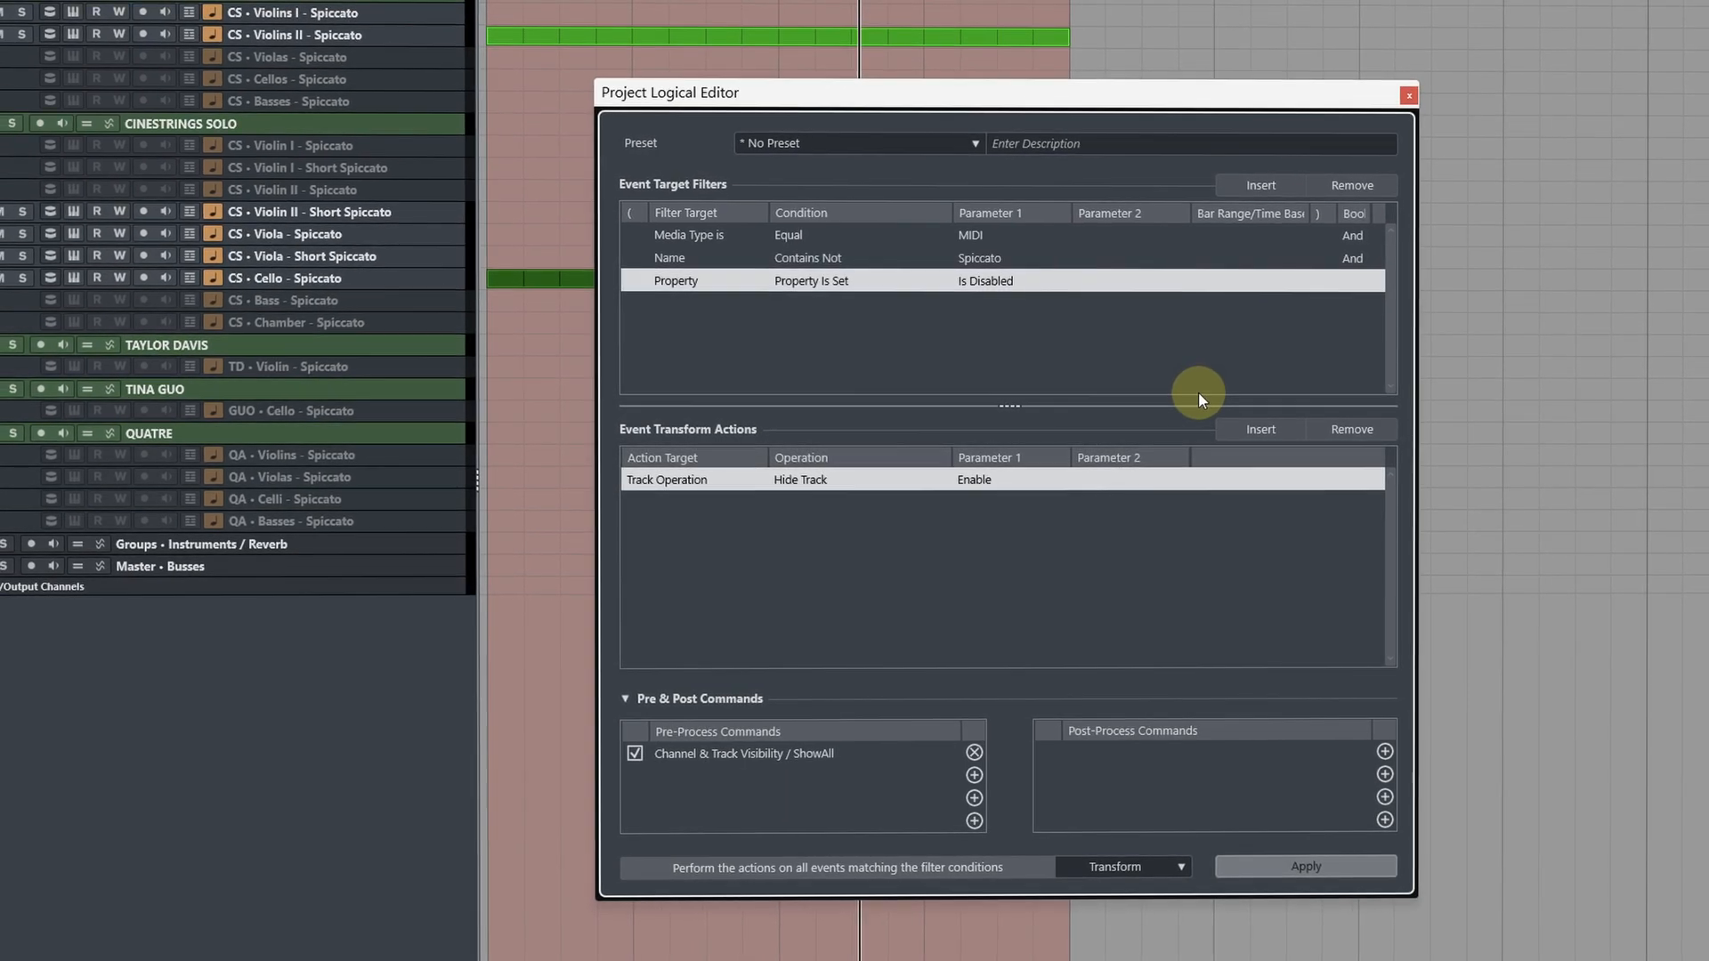
# Step: Bracket the first two filter rows, link them to the property row by Or, and apply
pyautogui.click(696, 240)
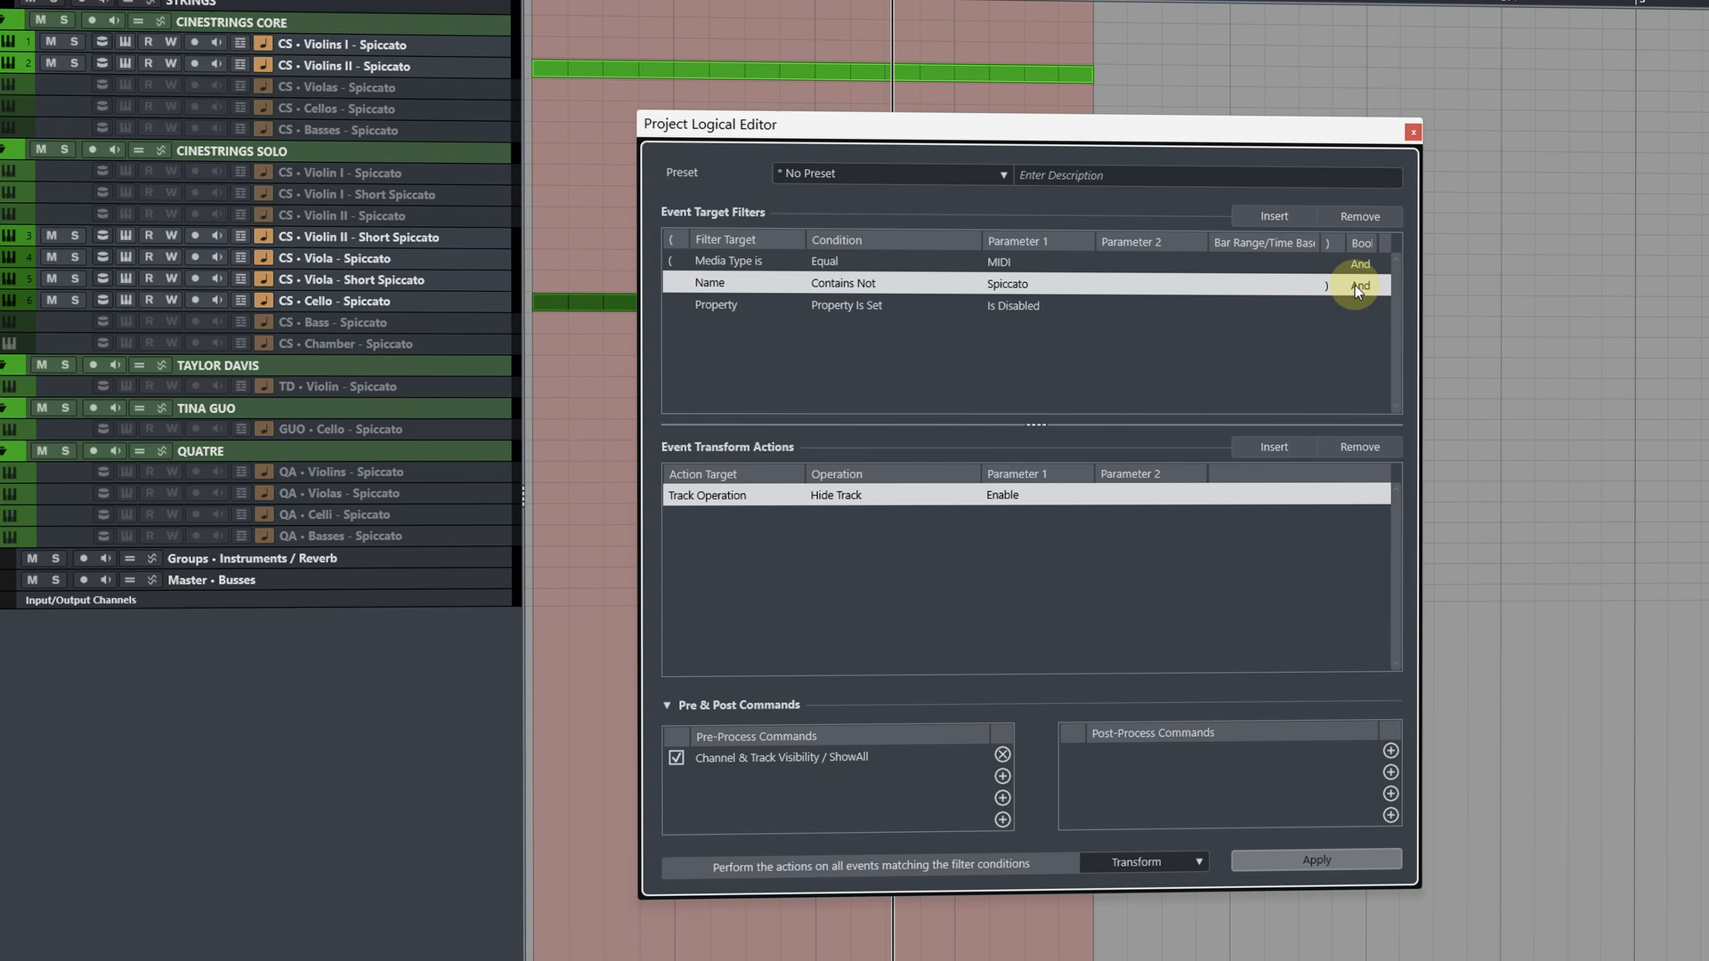
pyautogui.click(1358, 290)
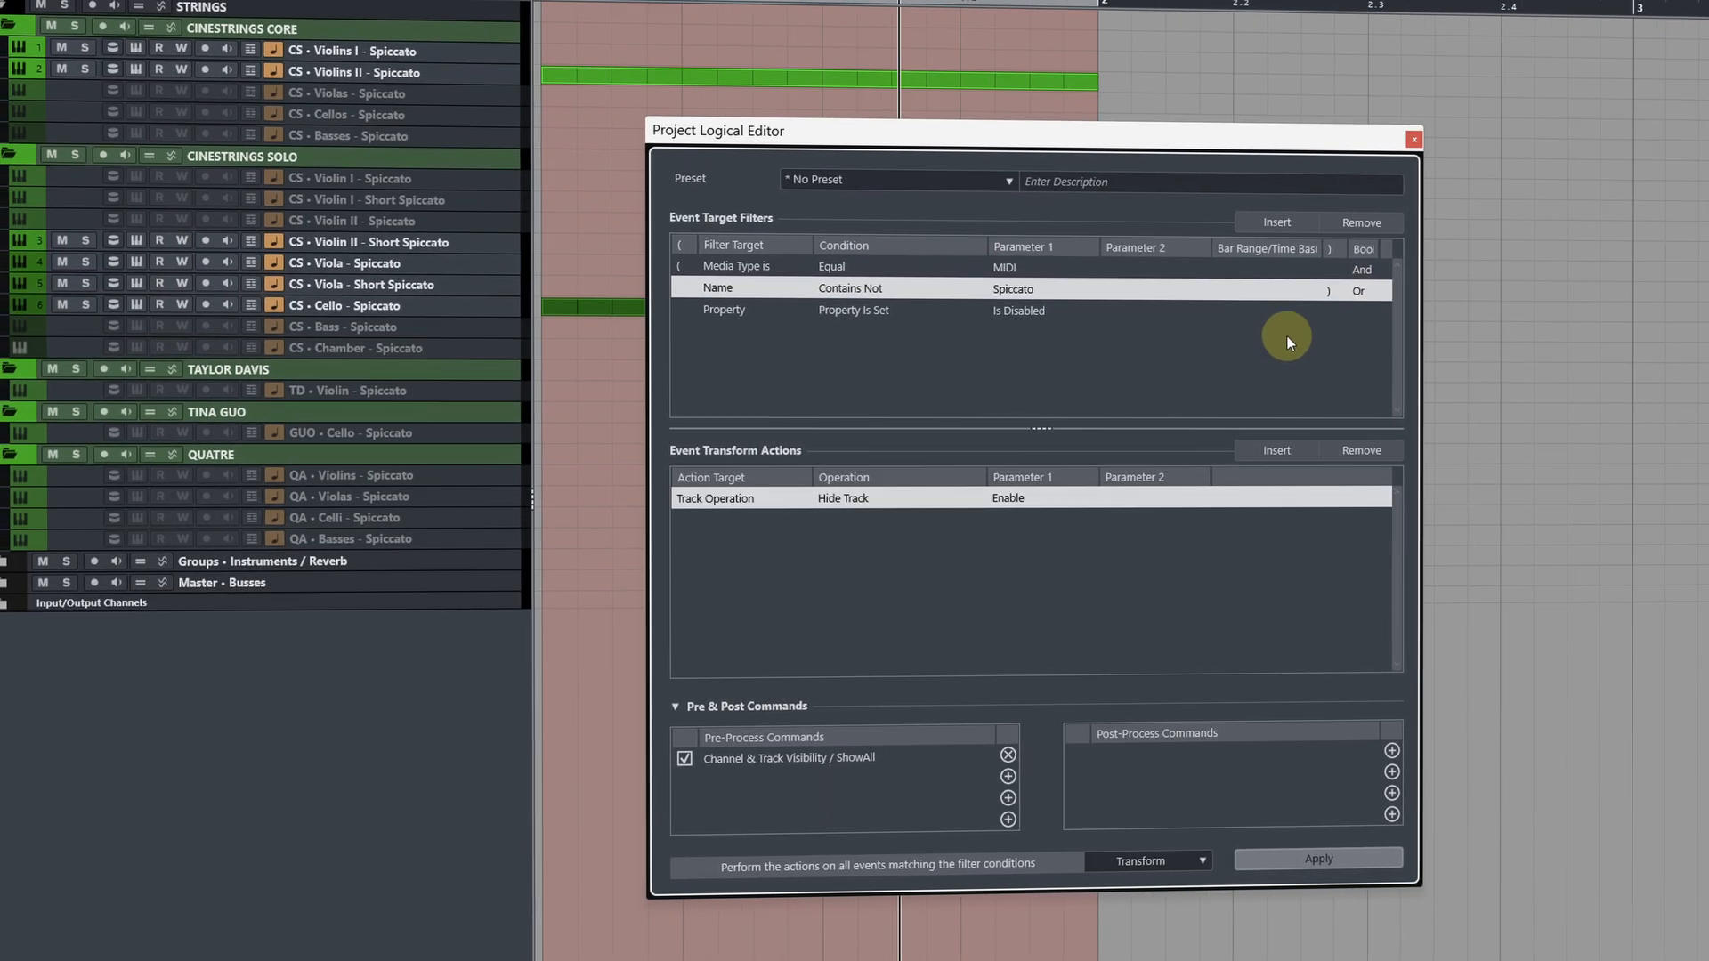
pyautogui.click(1319, 859)
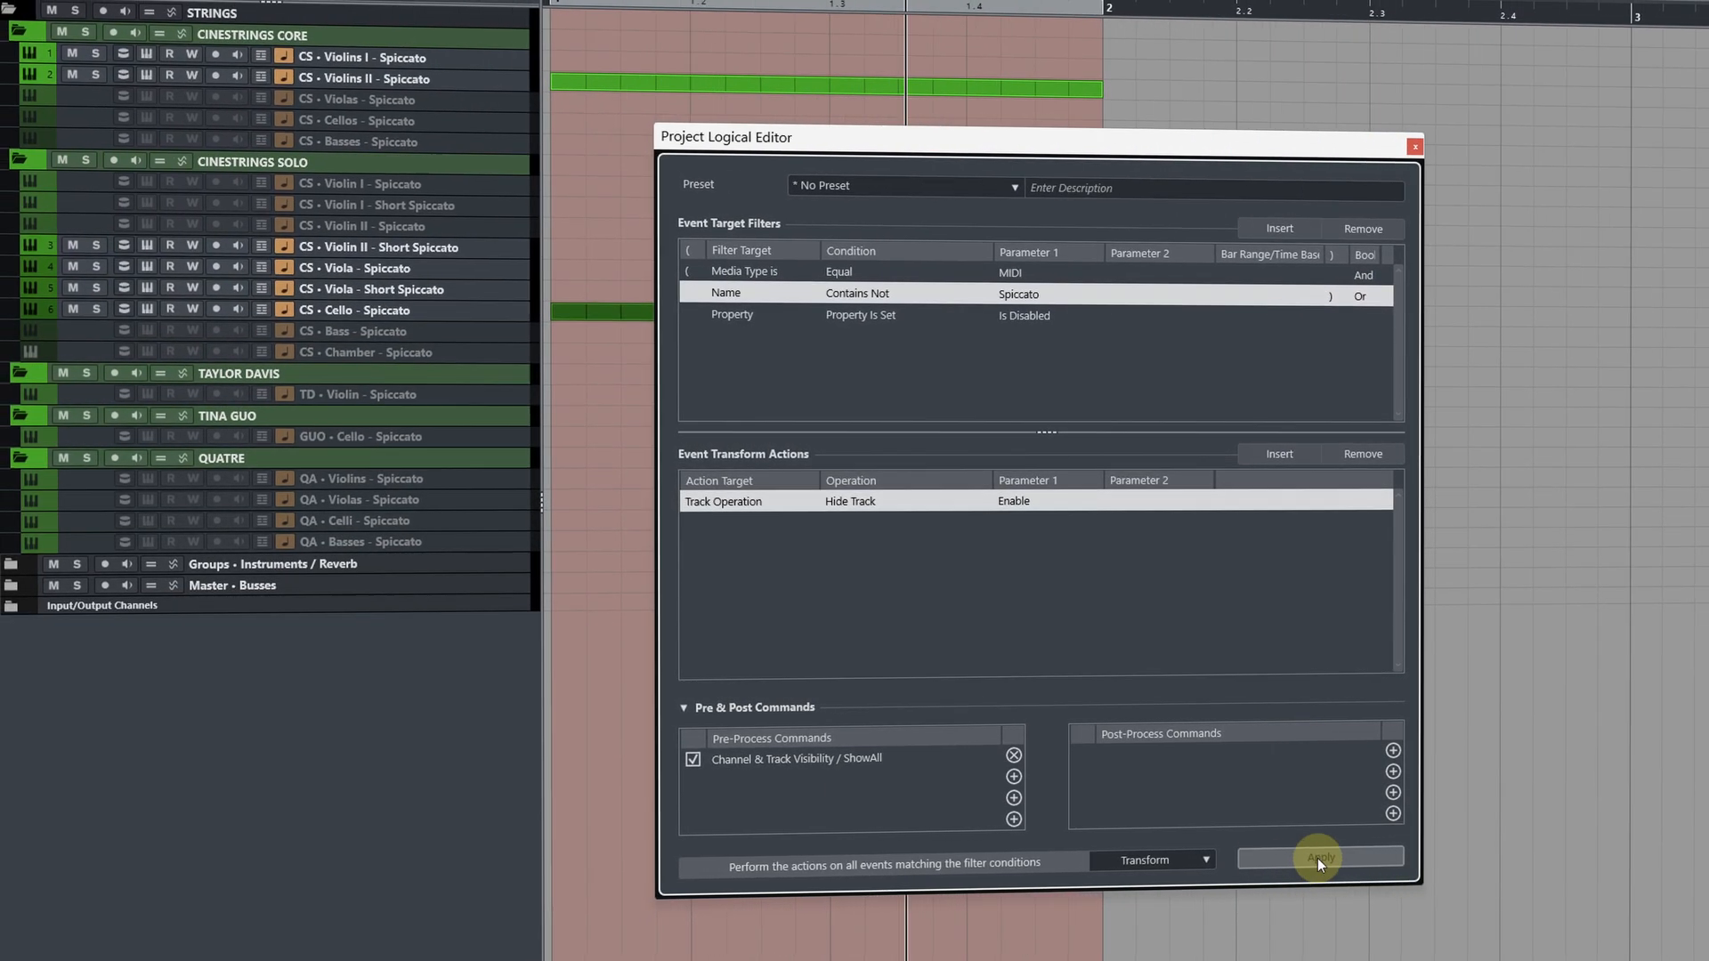
pyautogui.click(1317, 858)
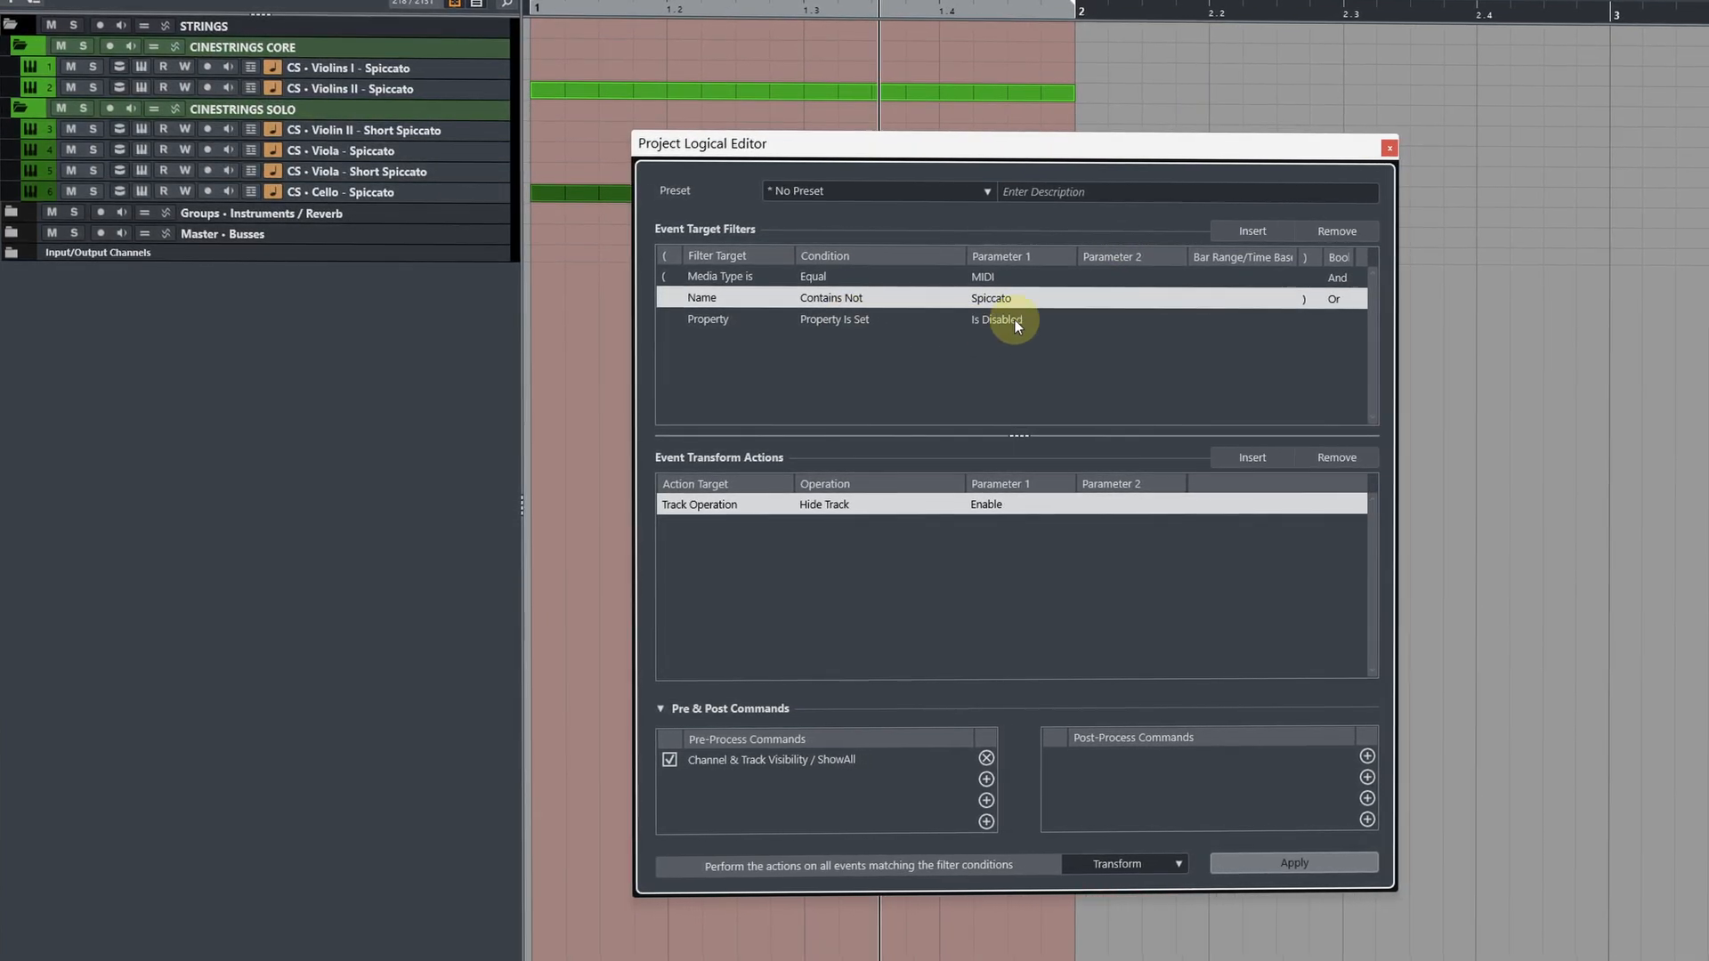
# Step: Switch the property test from Is Disabled to Is Empty and apply
pyautogui.click(992, 320)
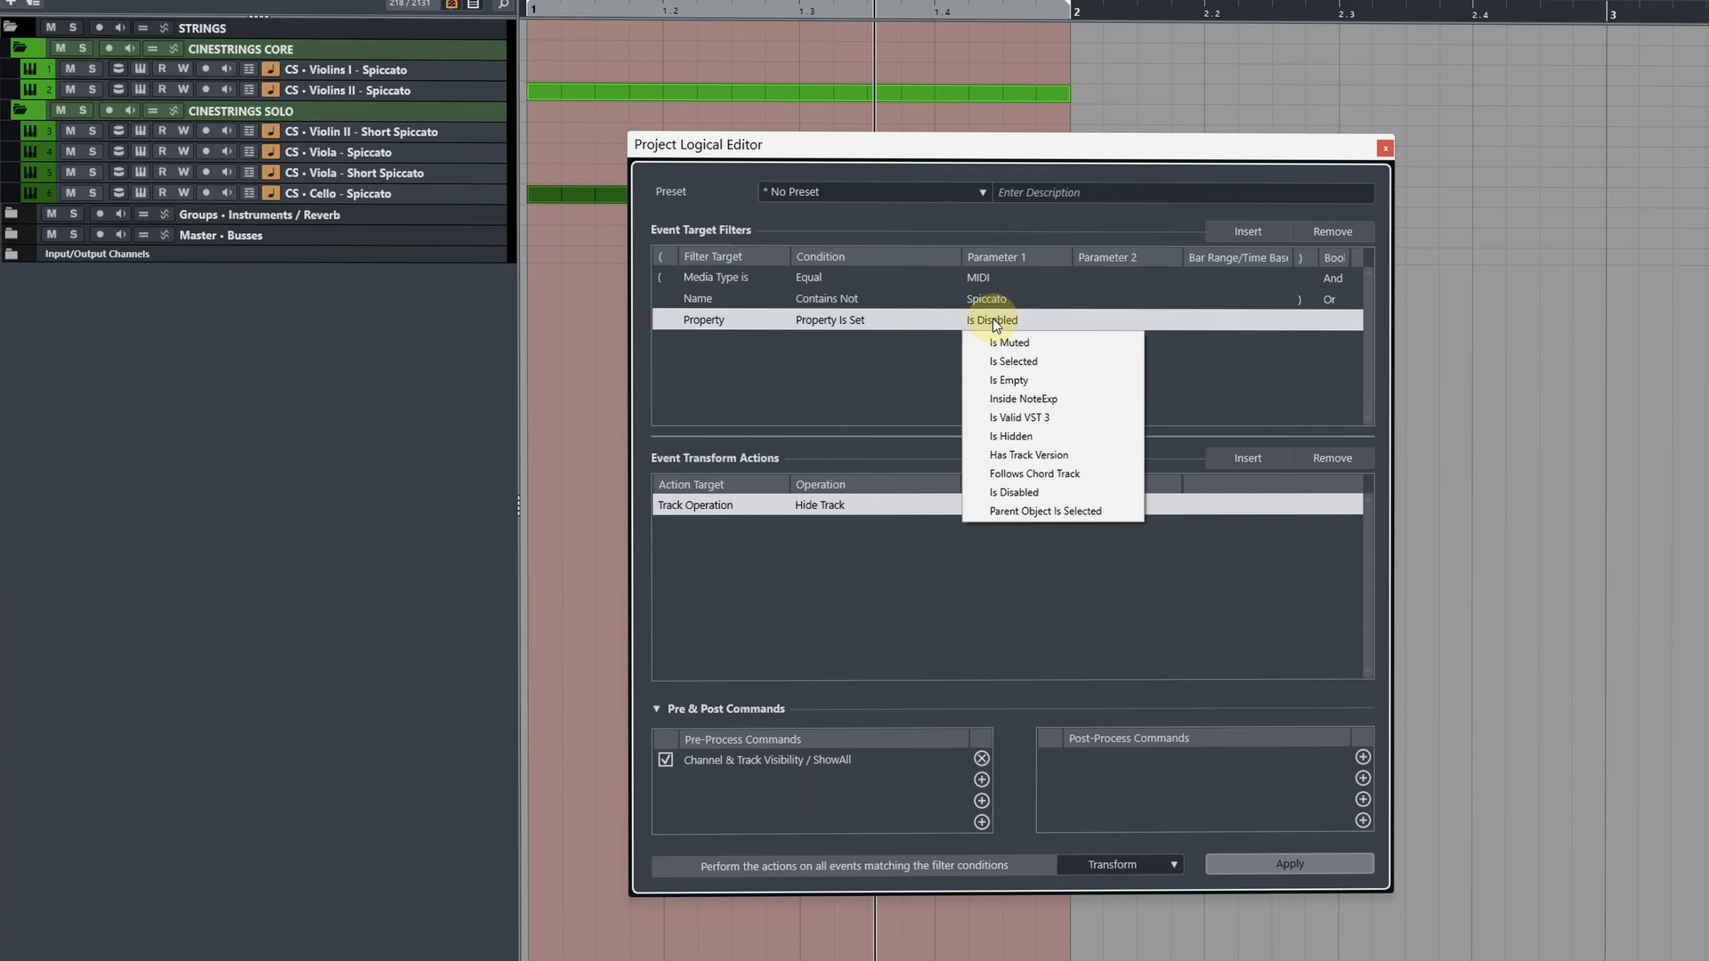
pyautogui.click(1007, 380)
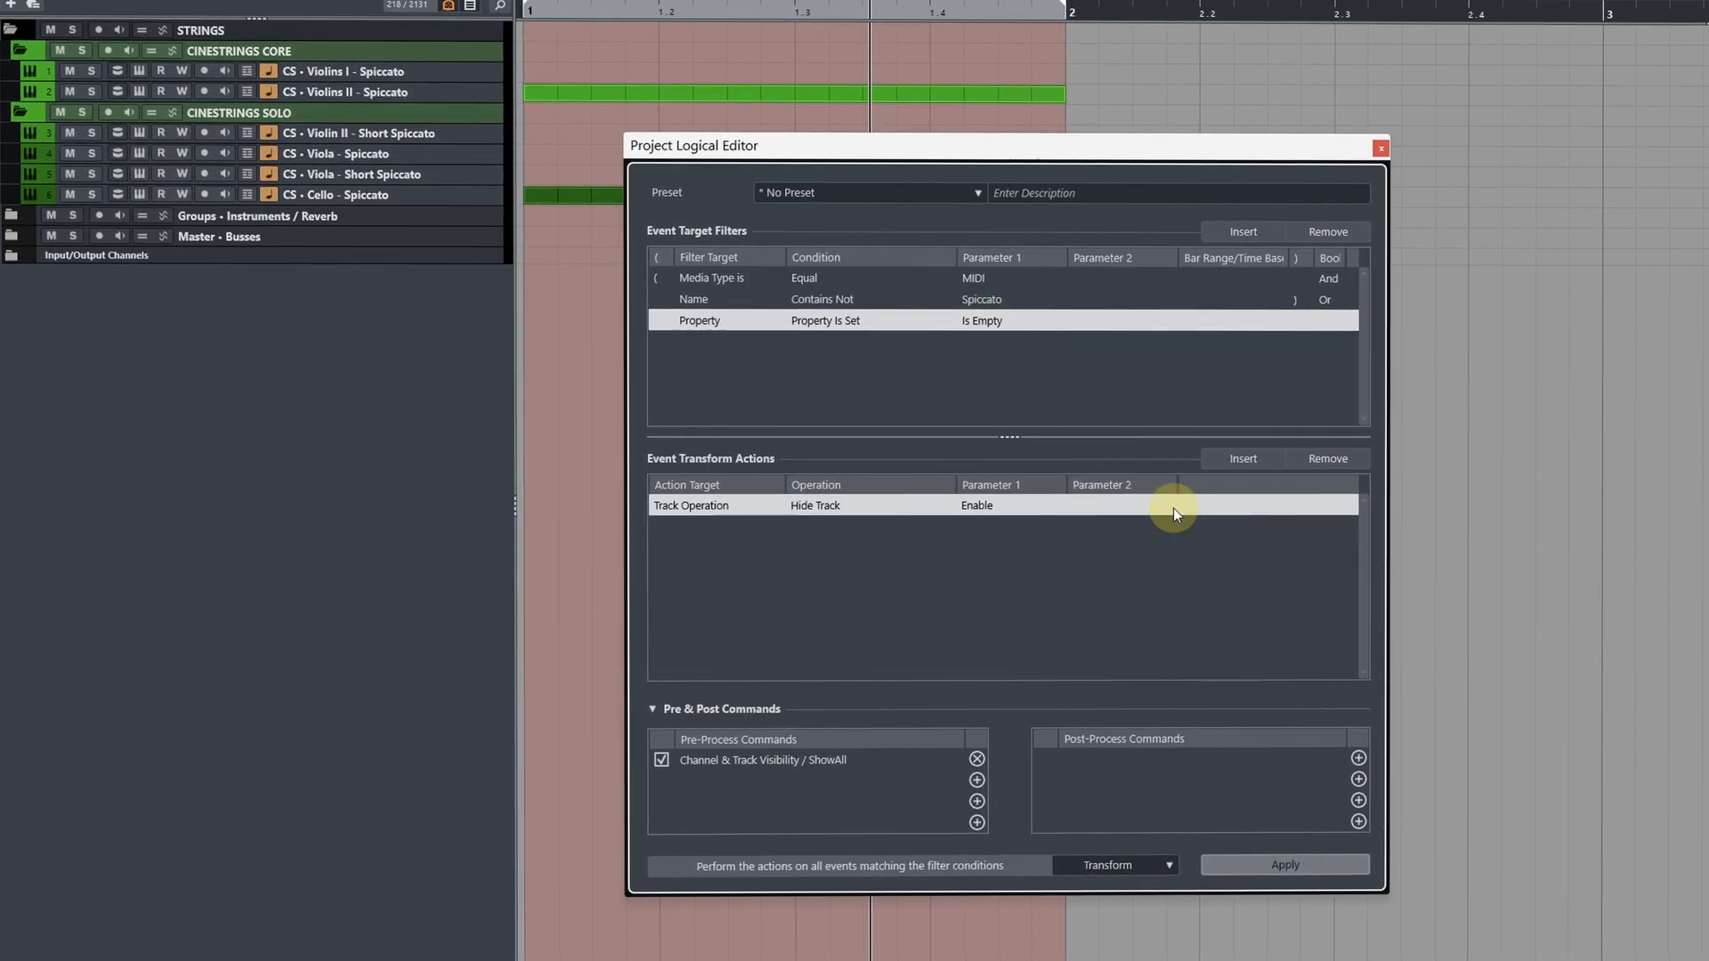
pyautogui.click(1284, 865)
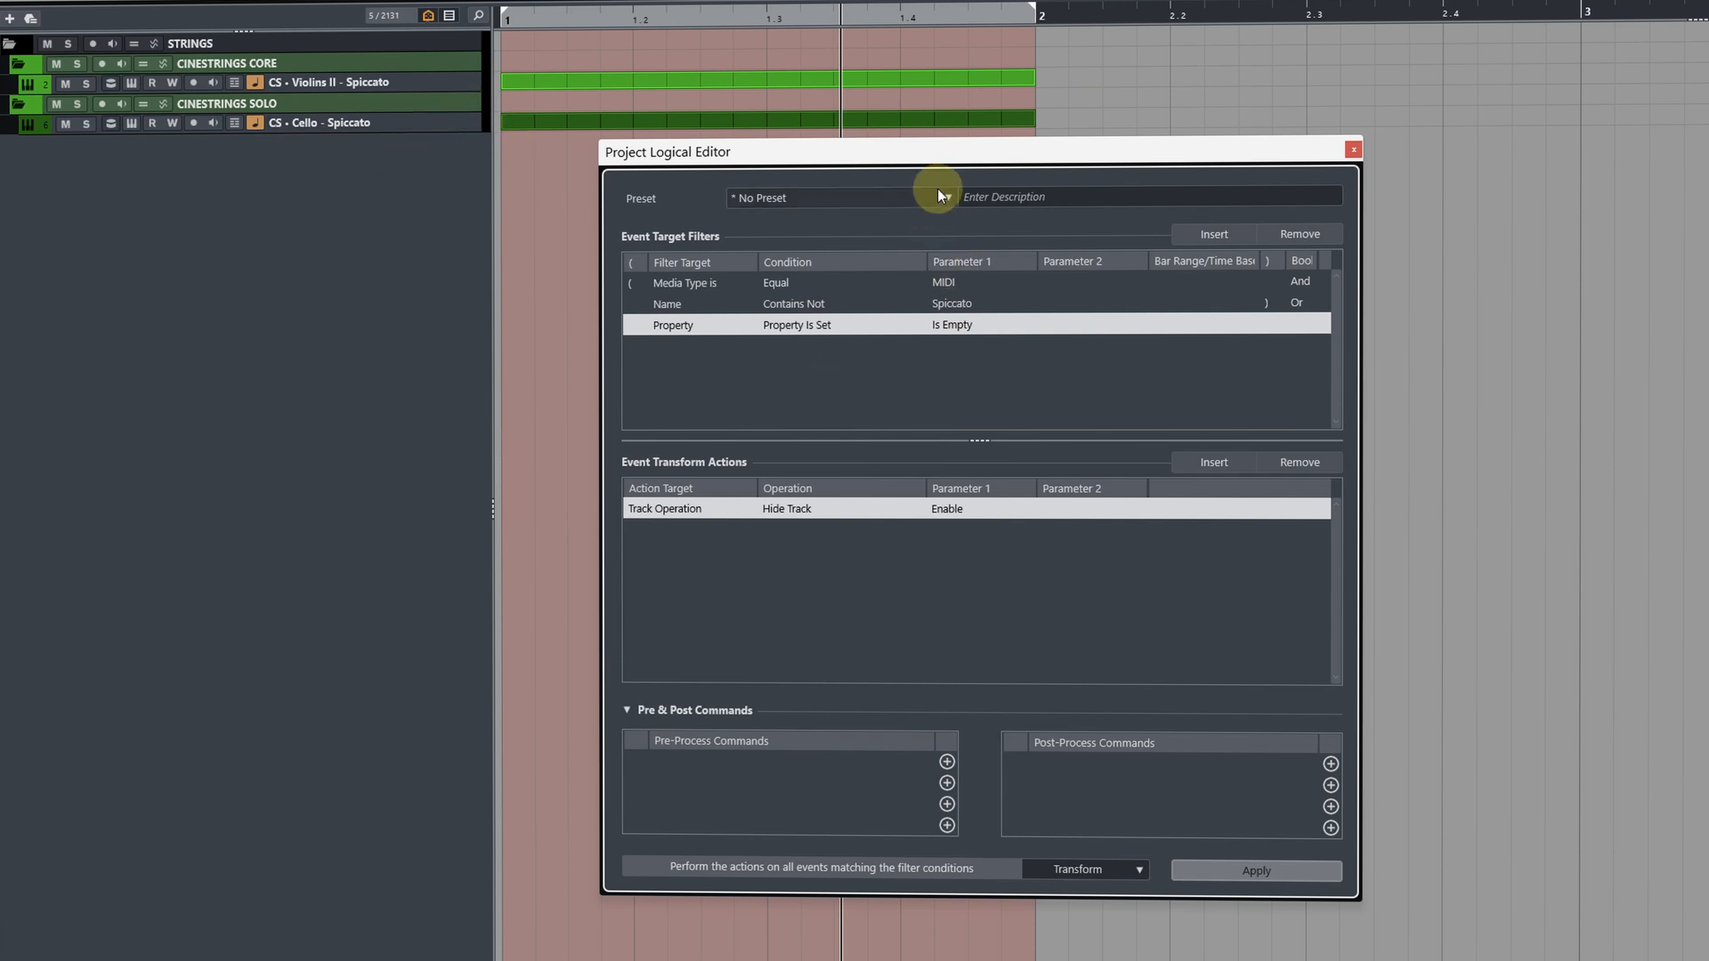
# Step: Save the current Logical Editor setup as the preset 'YT - Spiccato'
pyautogui.click(937, 198)
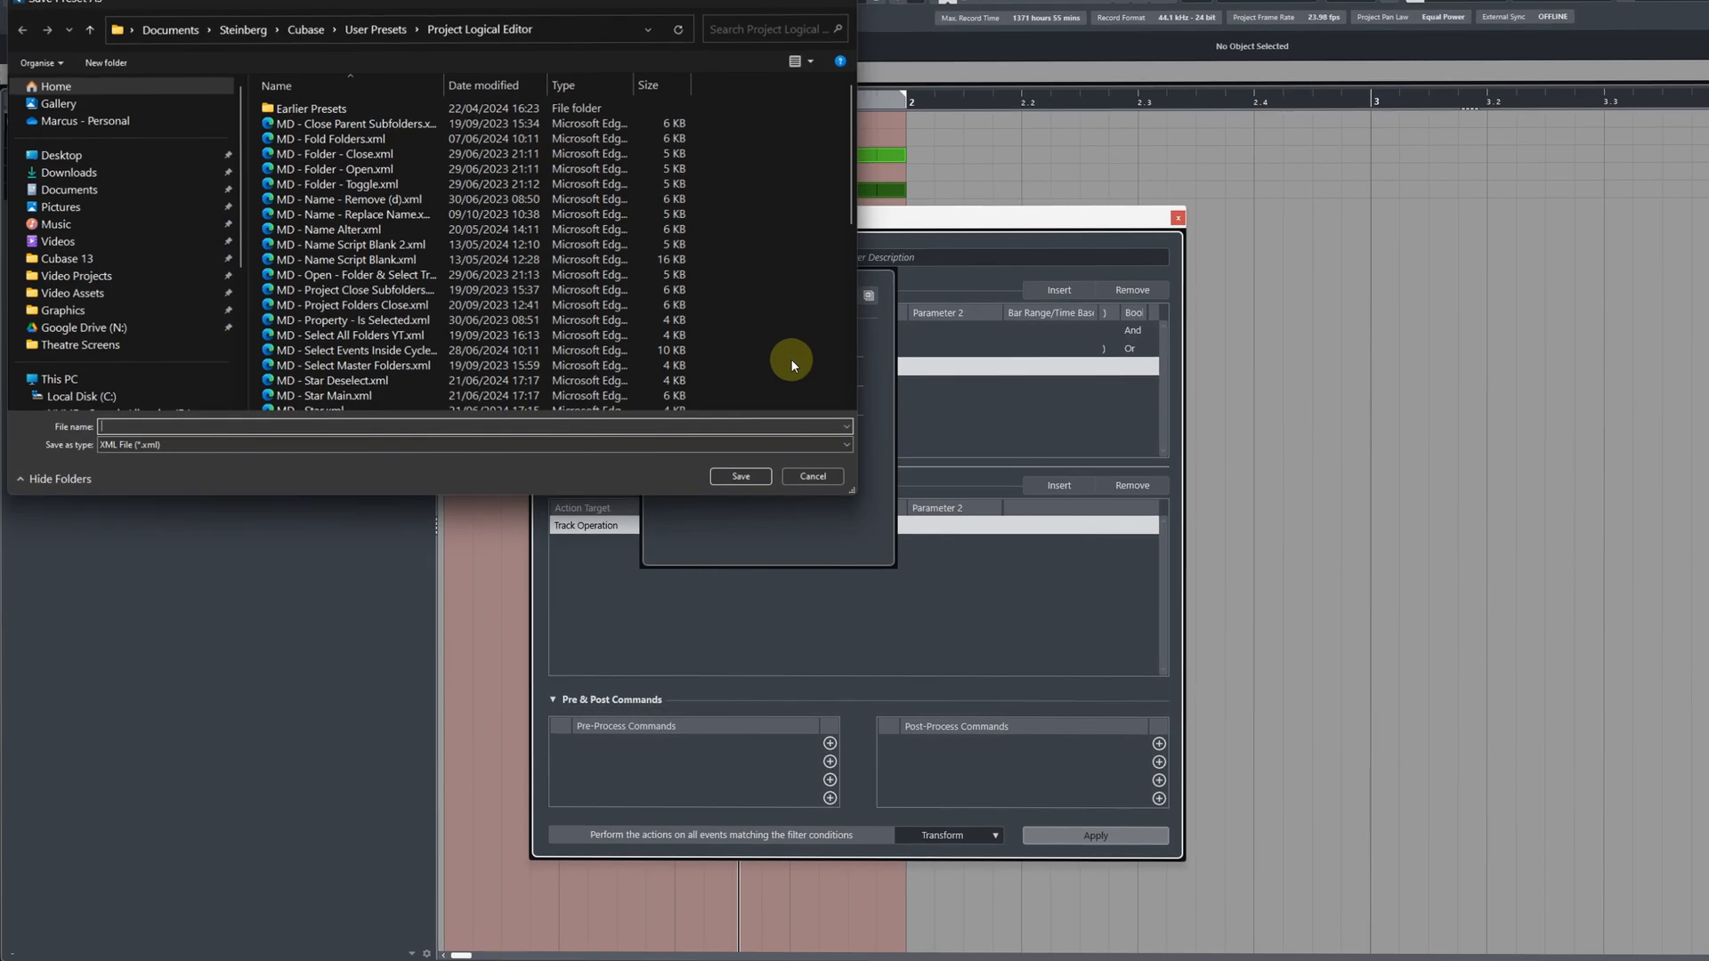
pyautogui.write('YT - Spic')
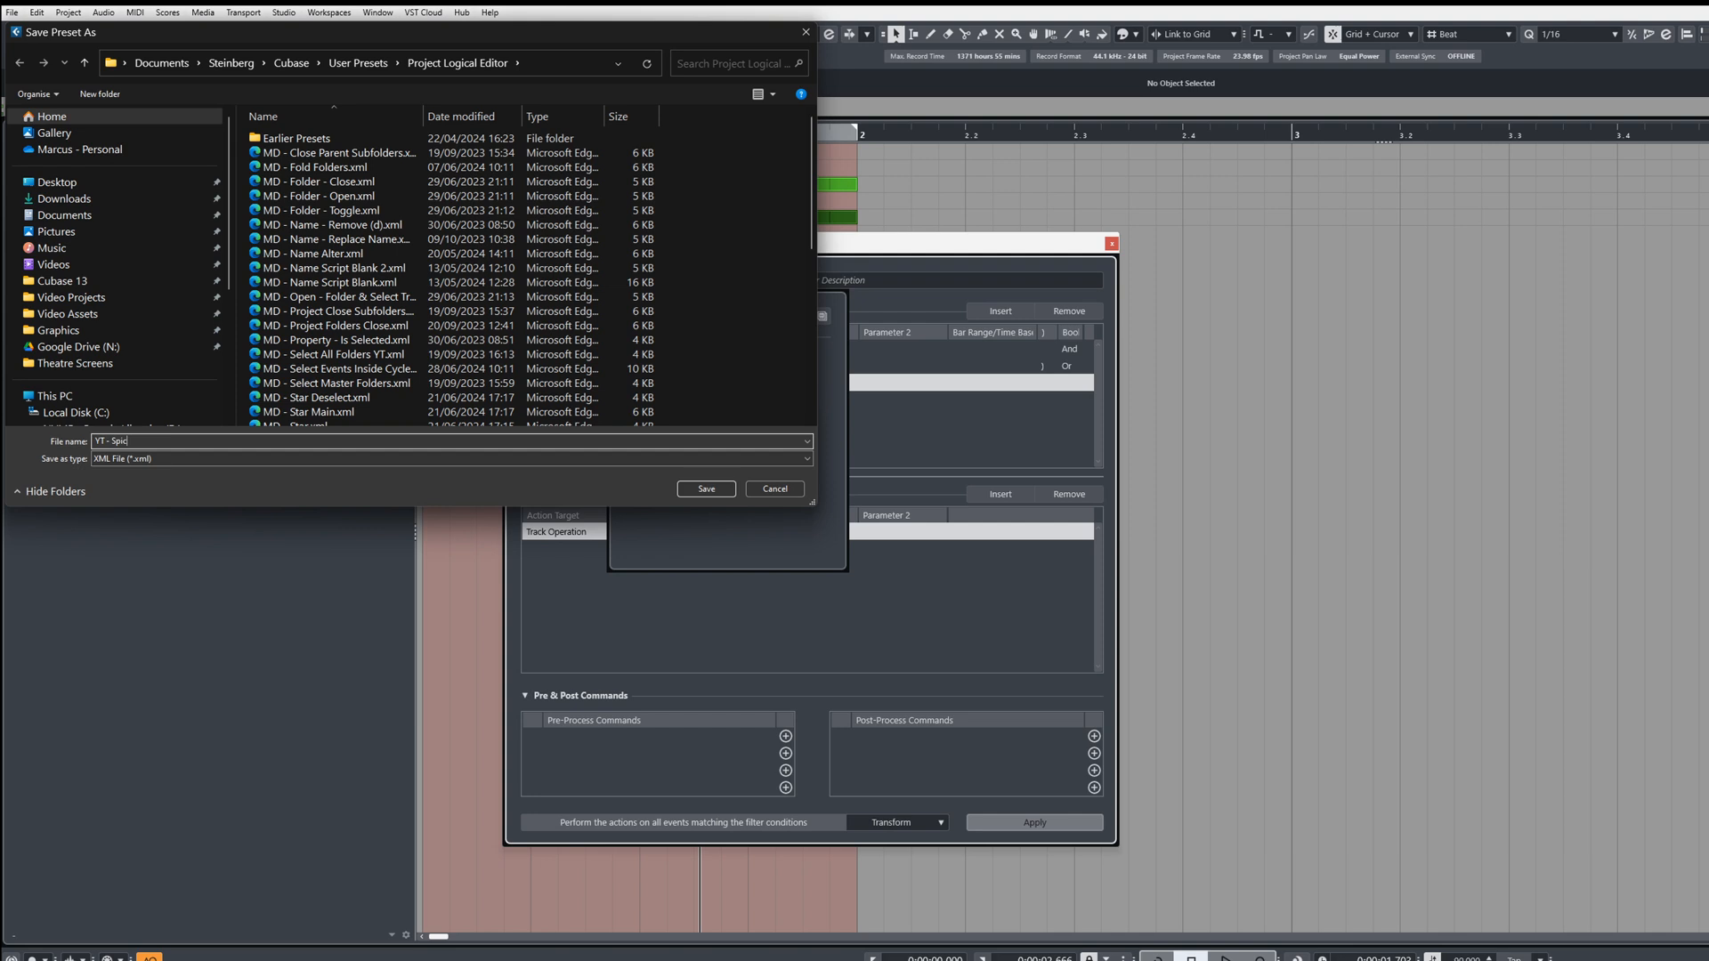
pyautogui.click(705, 489)
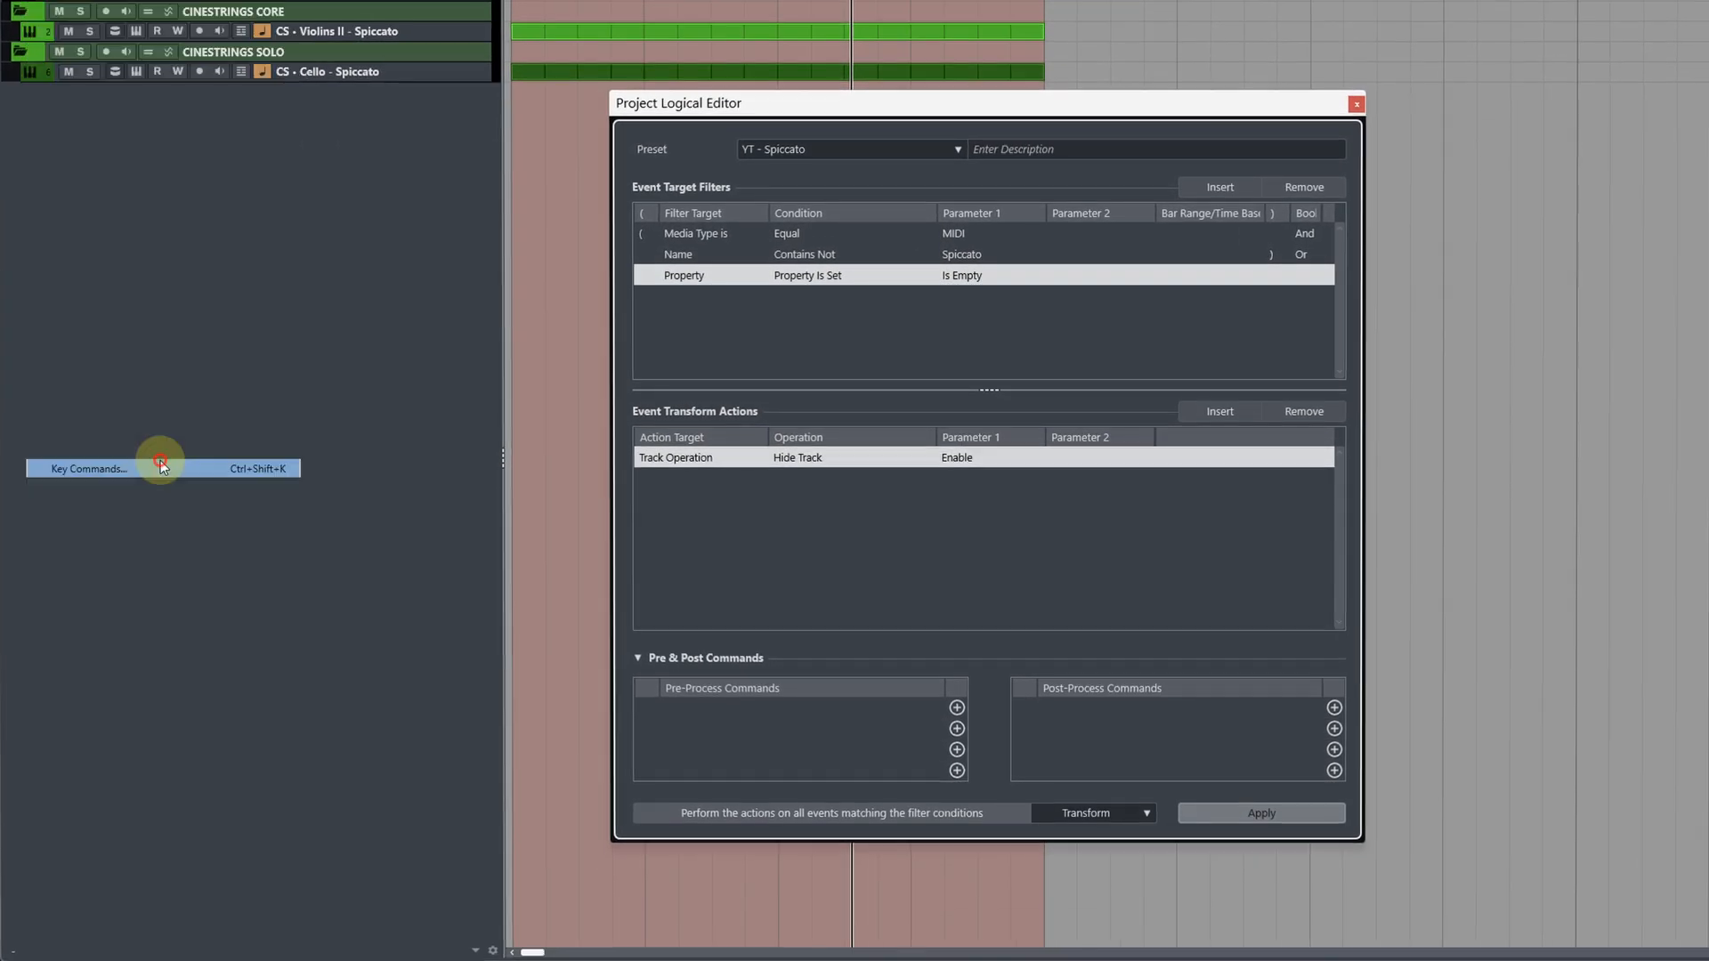
# Step: Create a new Key Commands macro named 'YT - Spiccato' and search commands for 'show'
pyautogui.click(87, 469)
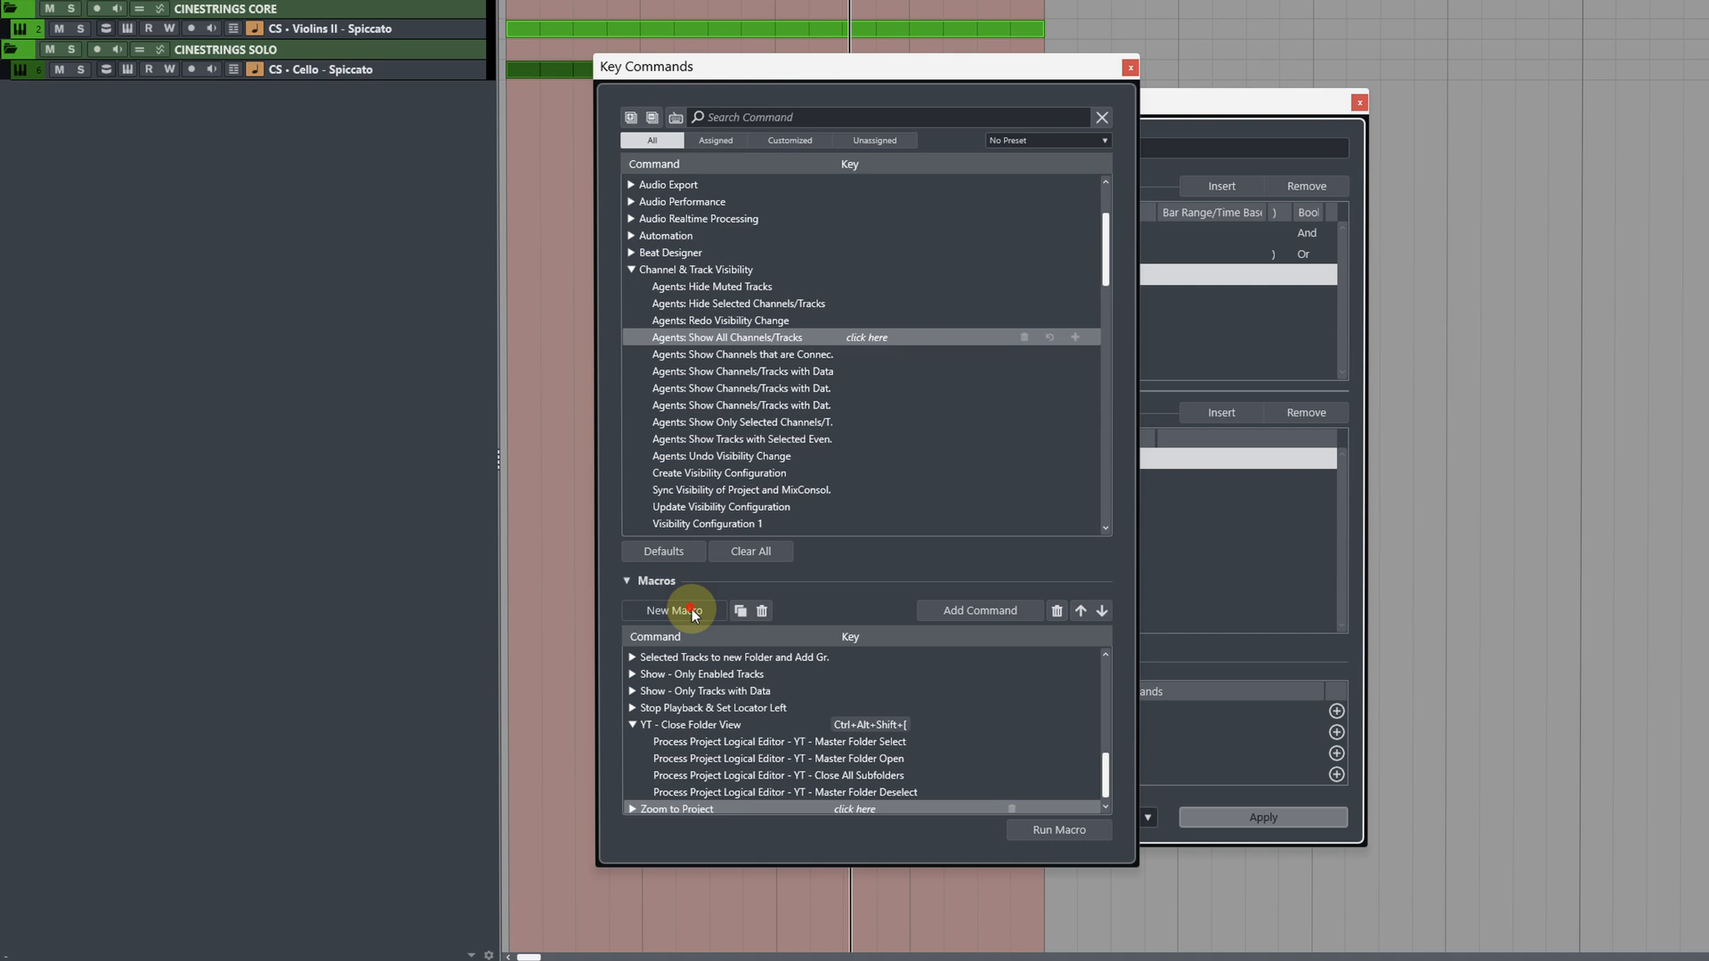
pyautogui.click(670, 611)
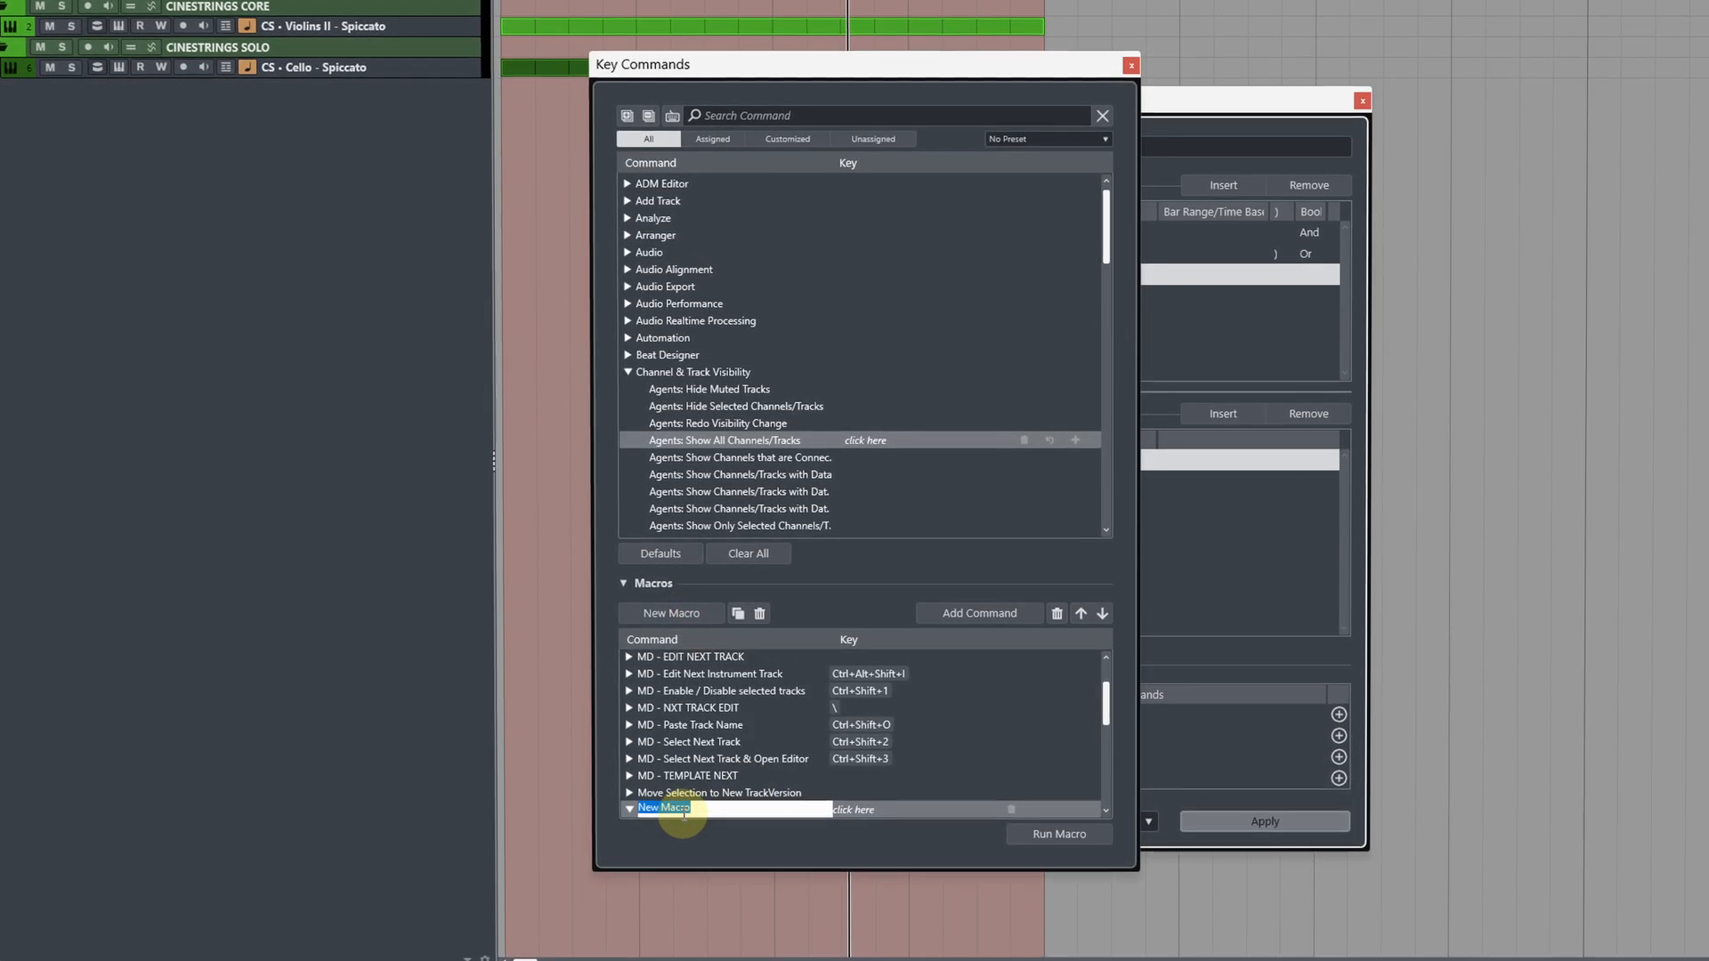
pyautogui.write('YT - Spiccato')
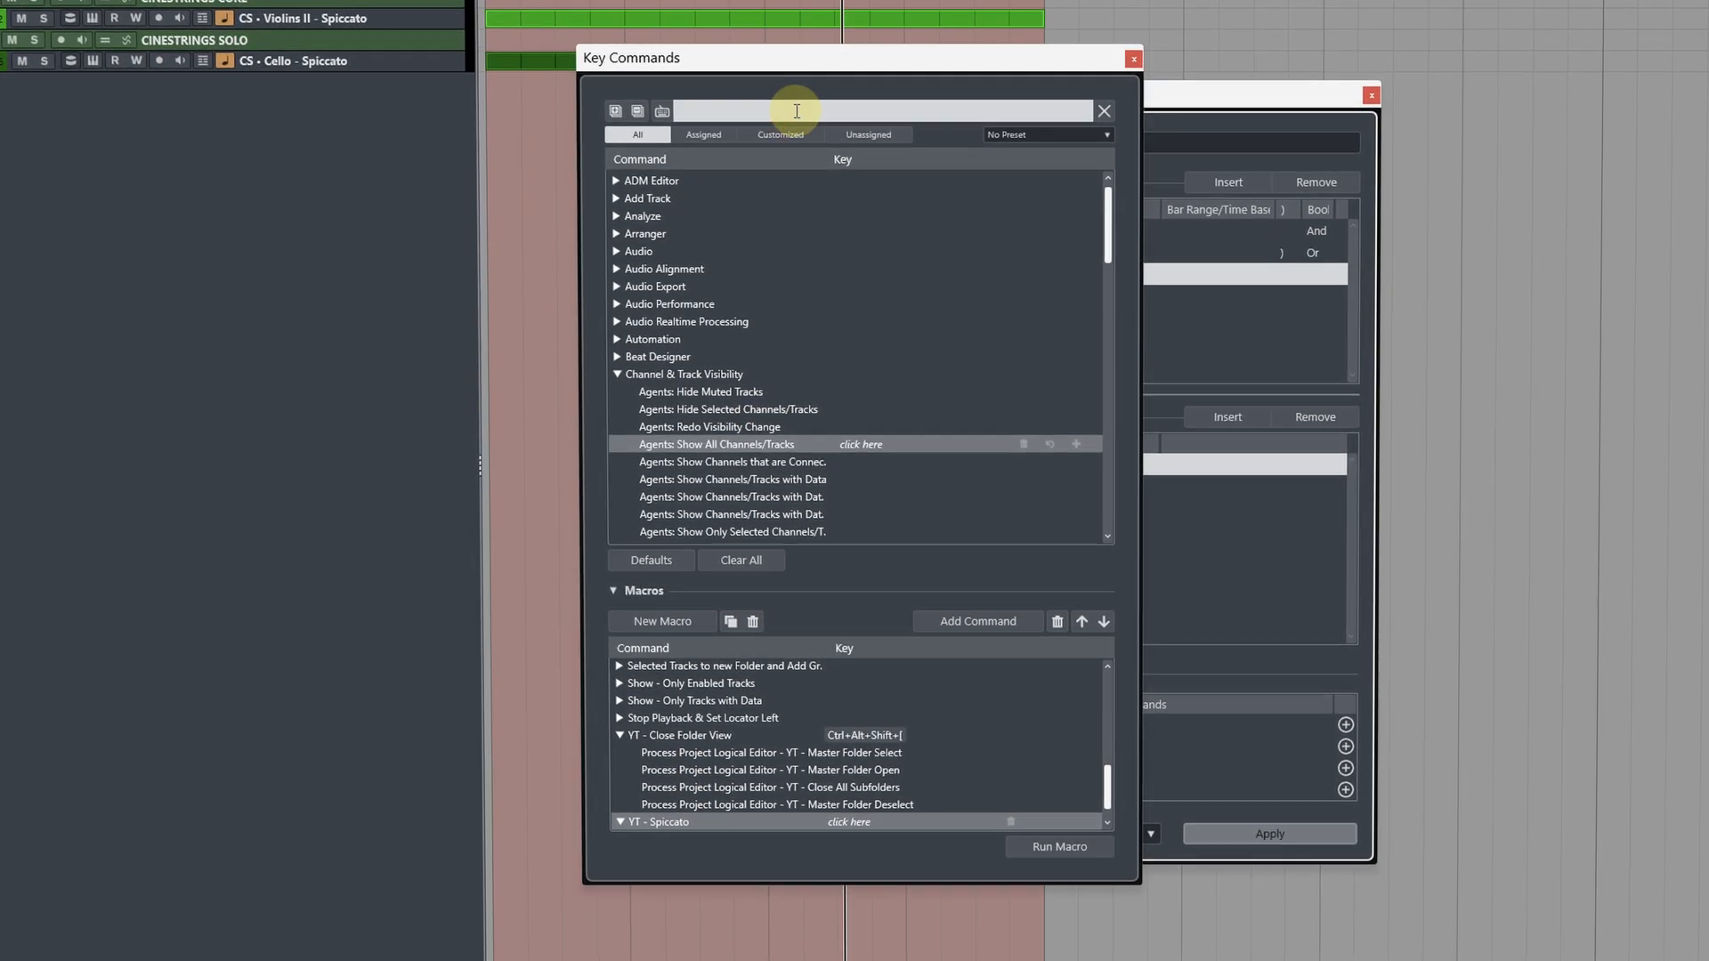
pyautogui.write('show')
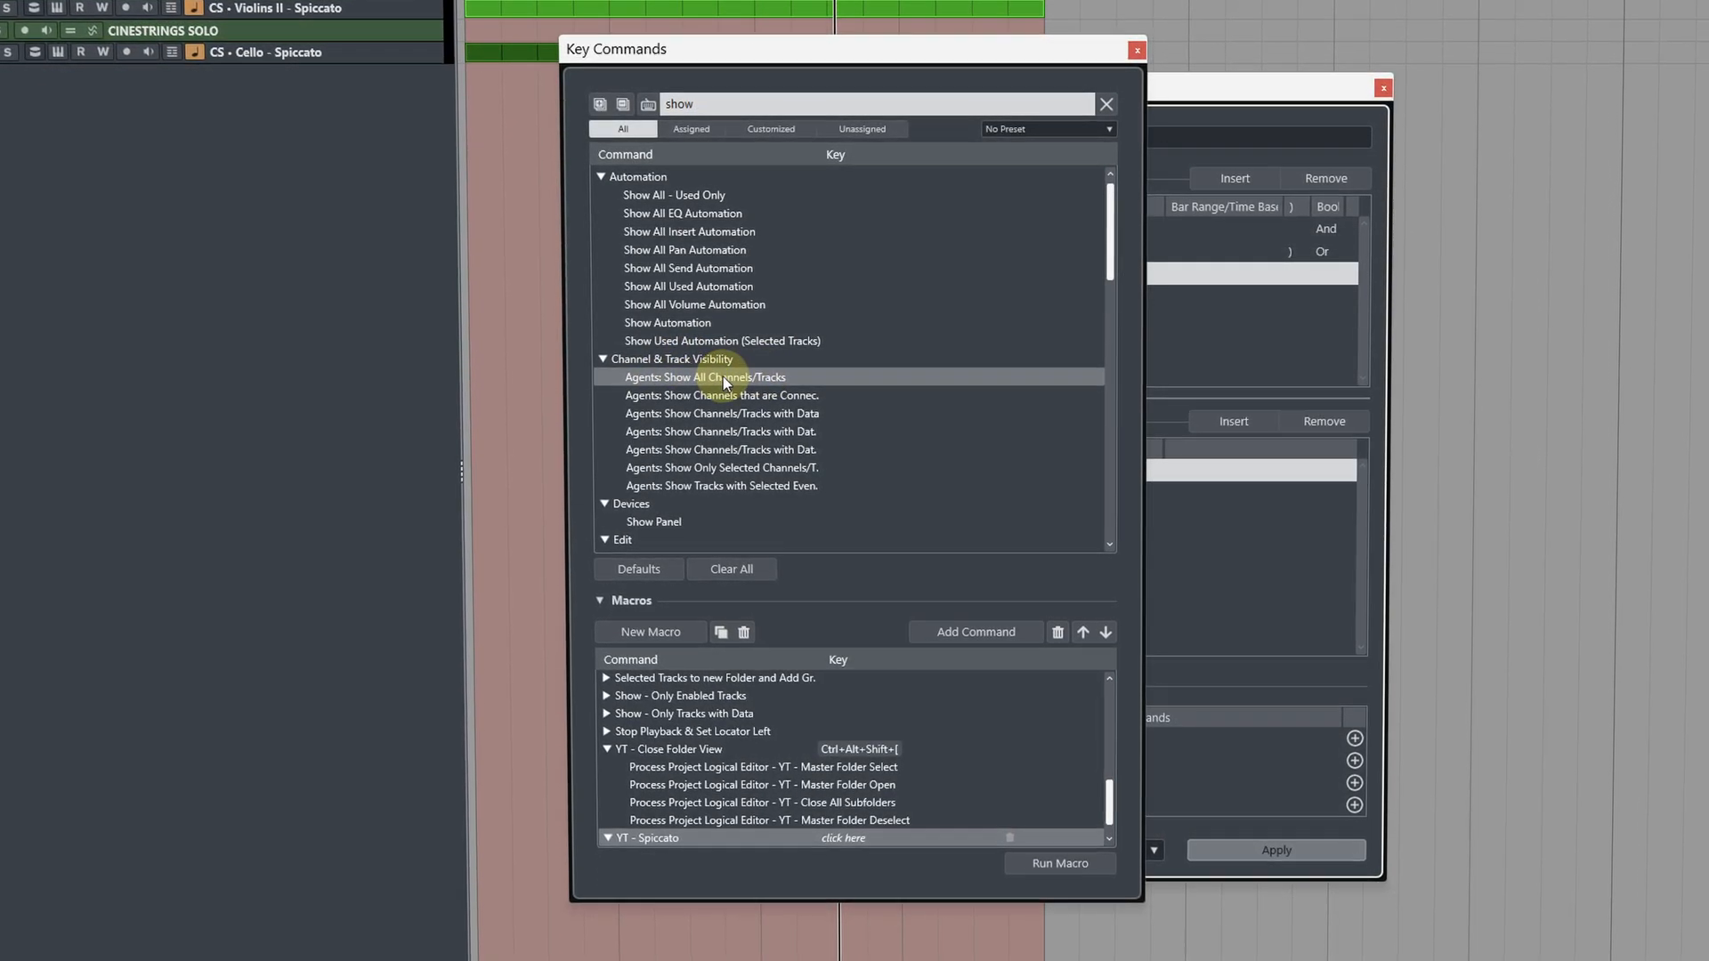
# Step: Add Show All Channels/Tracks, then the Process Project Logical Editor 'YT - Spiccato' command, to the macro
pyautogui.click(973, 635)
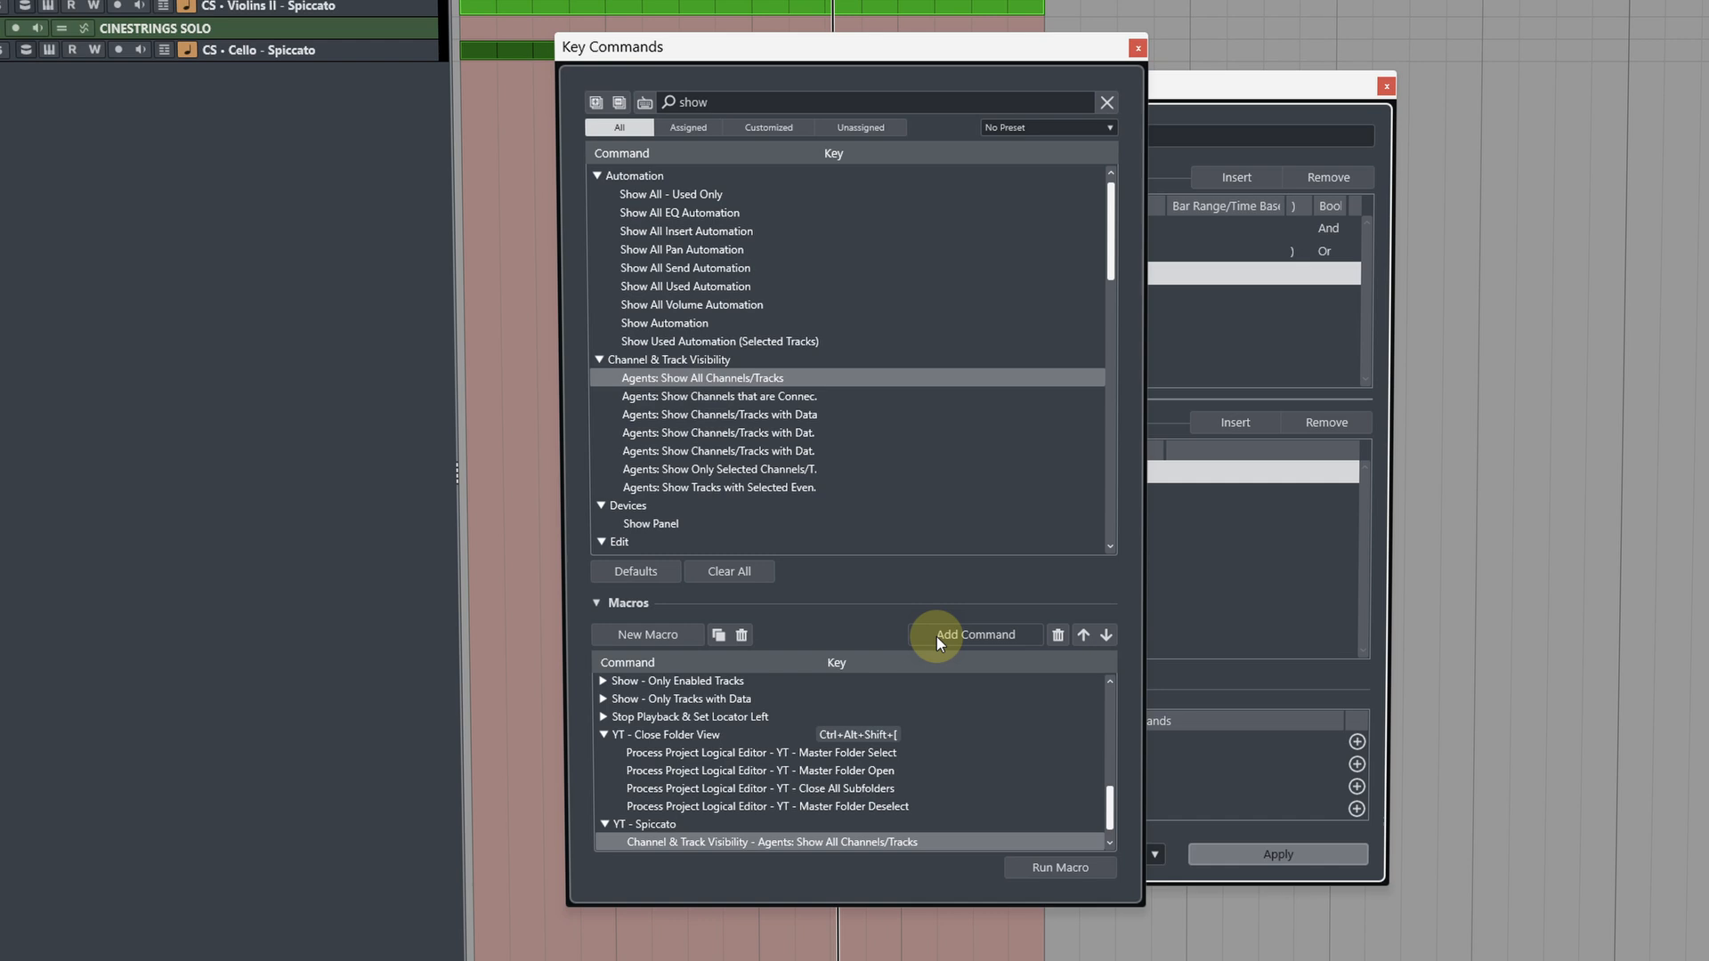
pyautogui.write('yt')
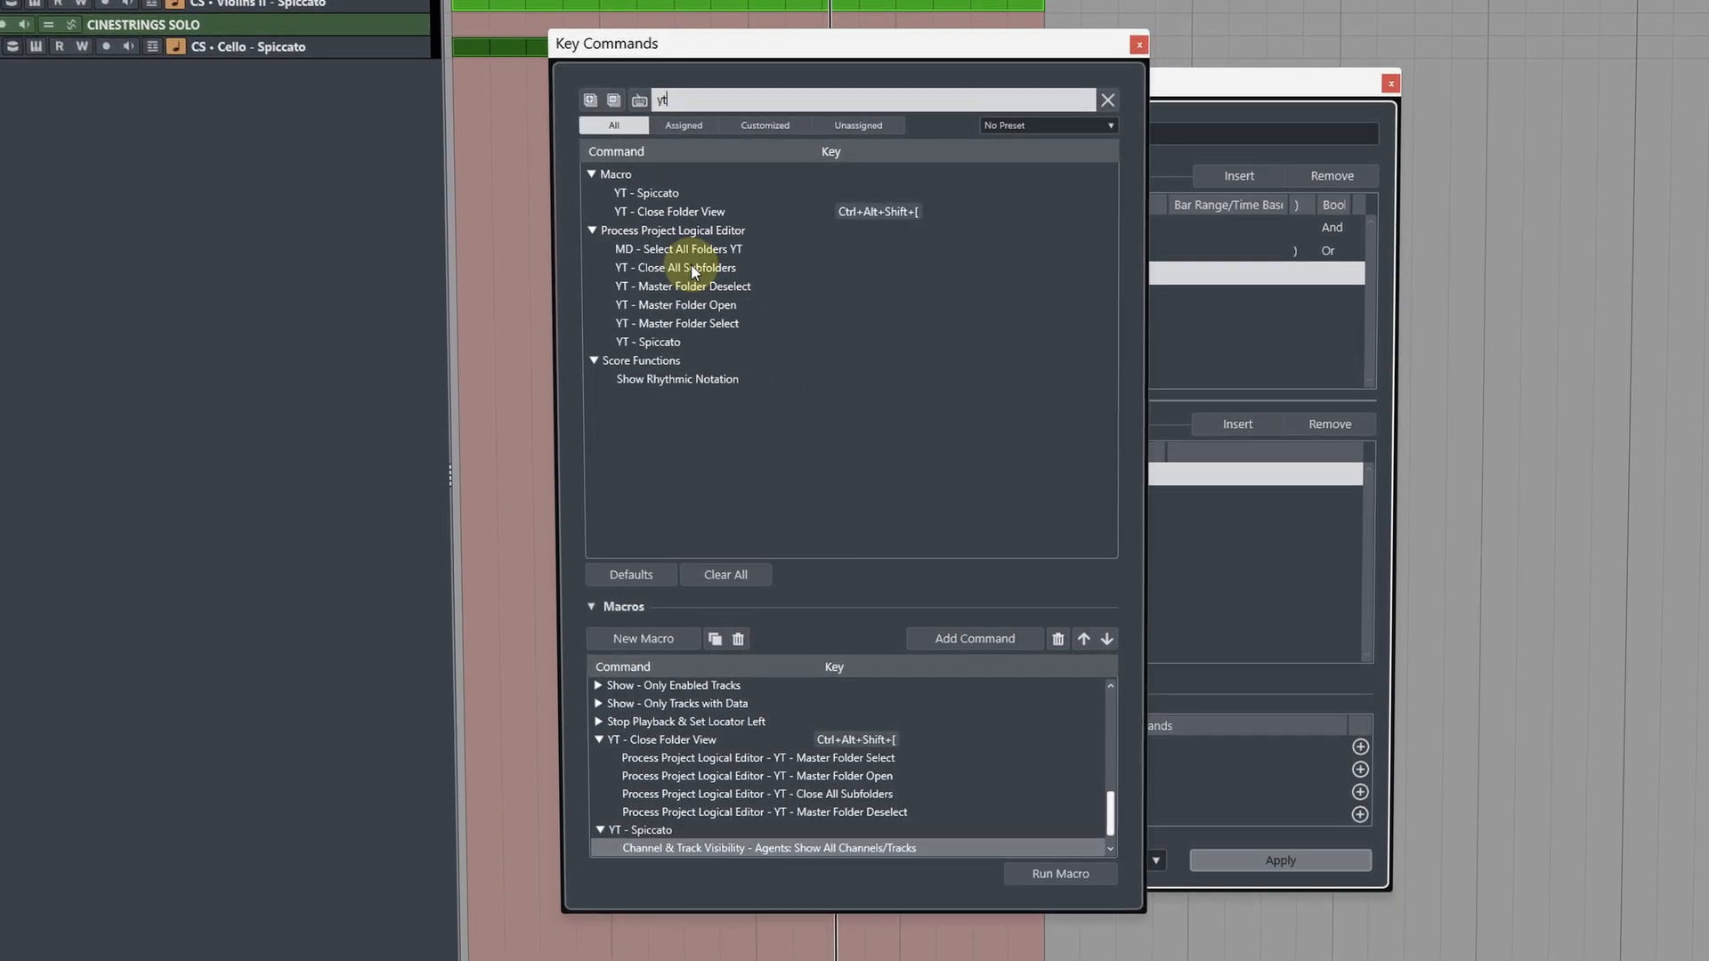
pyautogui.click(646, 341)
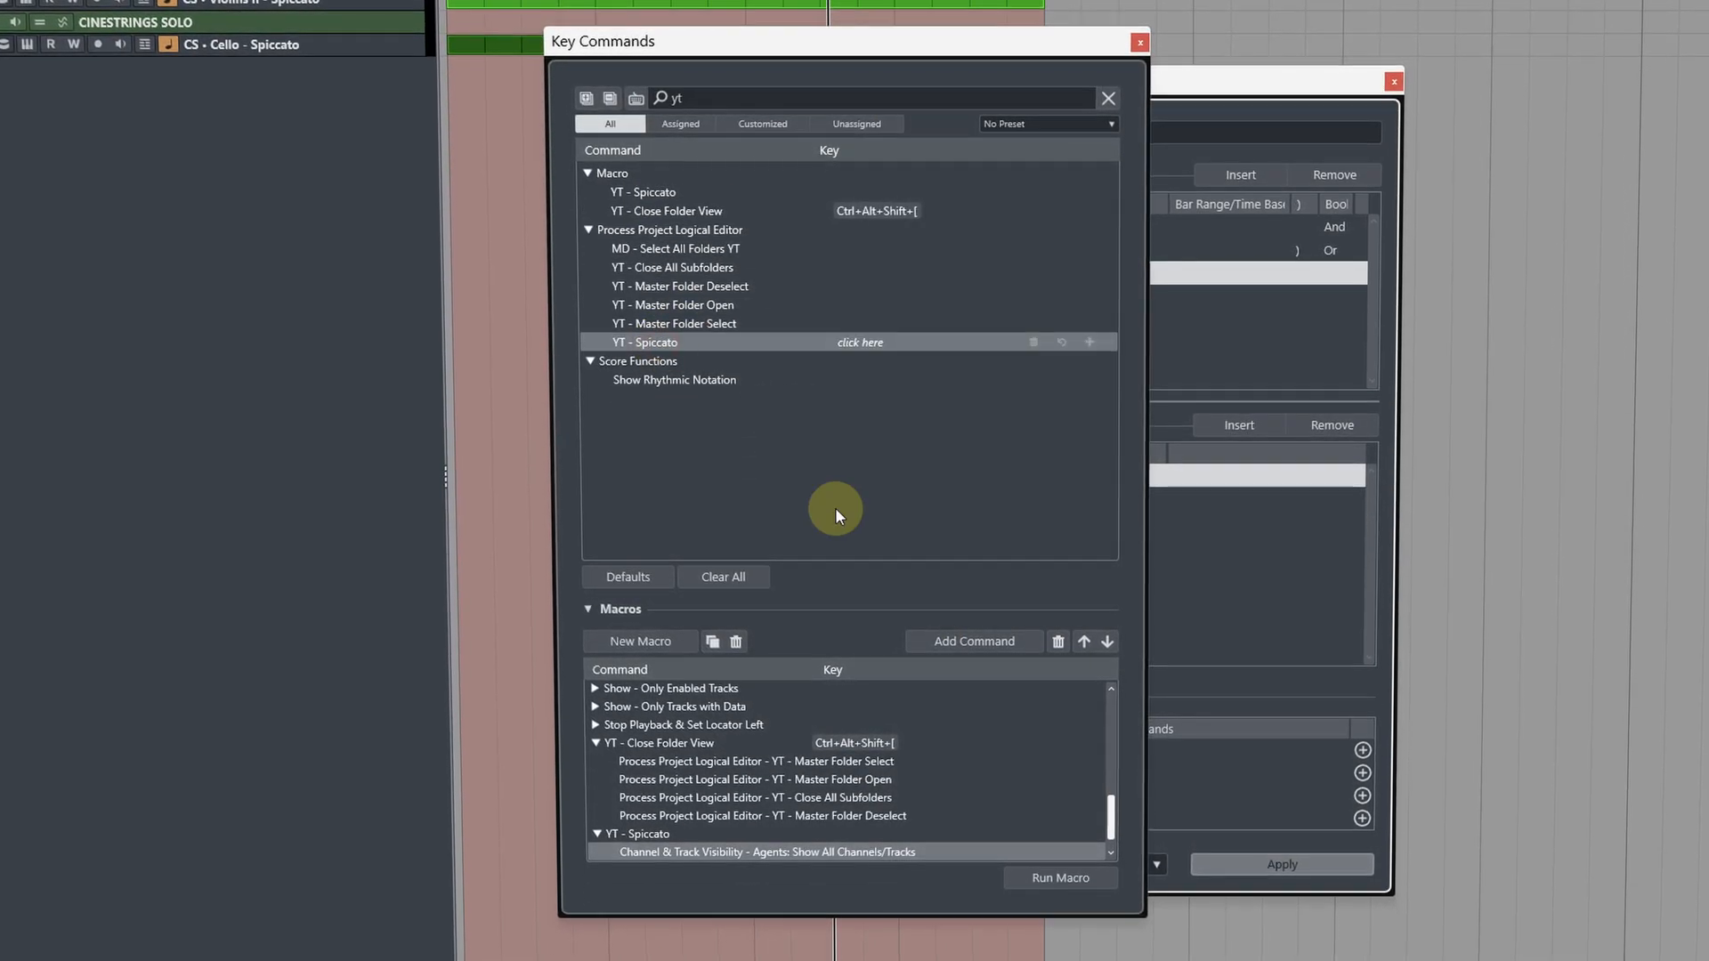
pyautogui.click(972, 642)
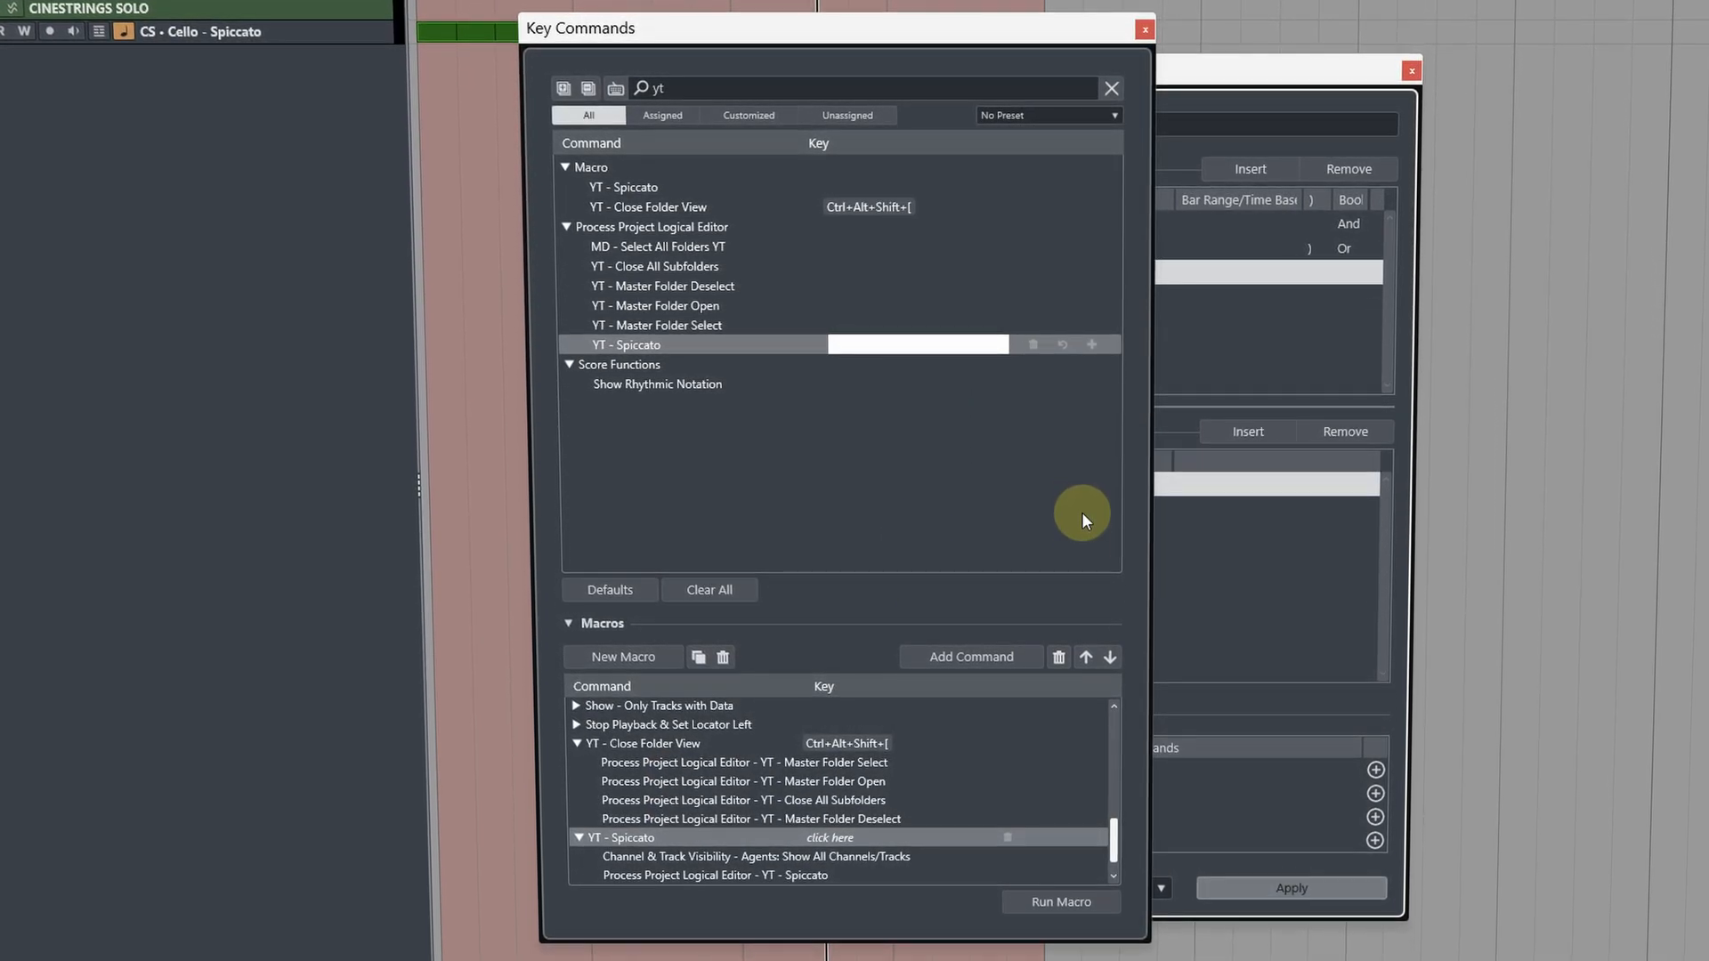
pyautogui.moveTo(1070, 496)
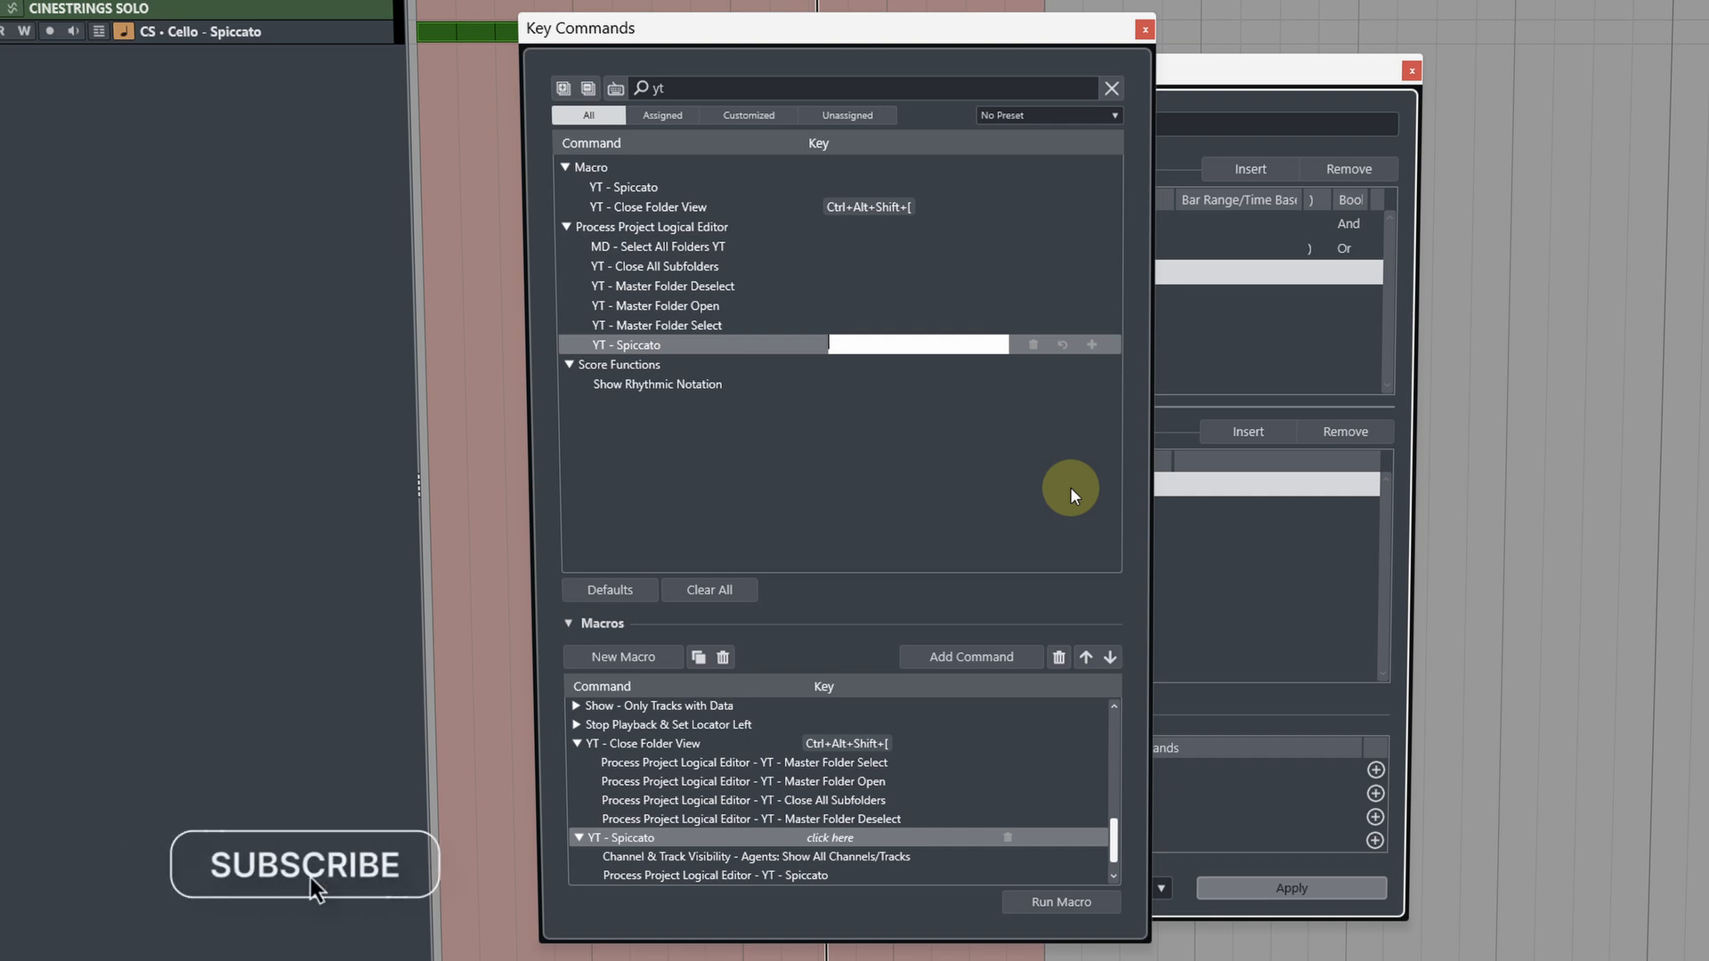
pyautogui.click(304, 864)
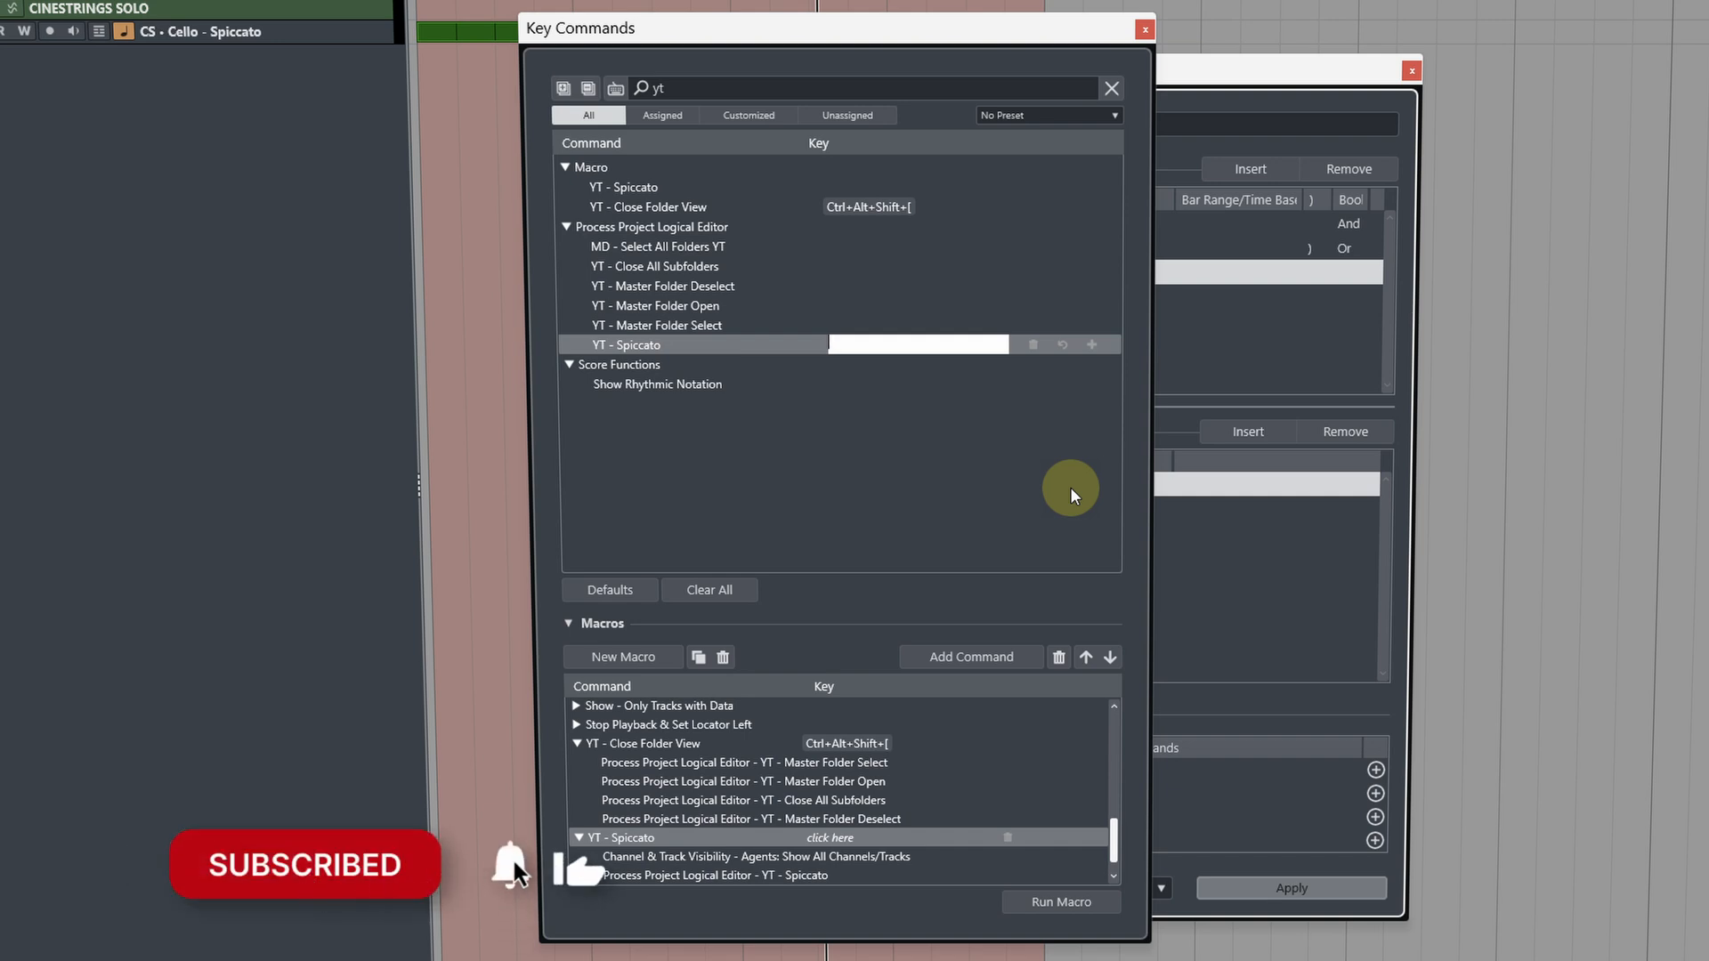